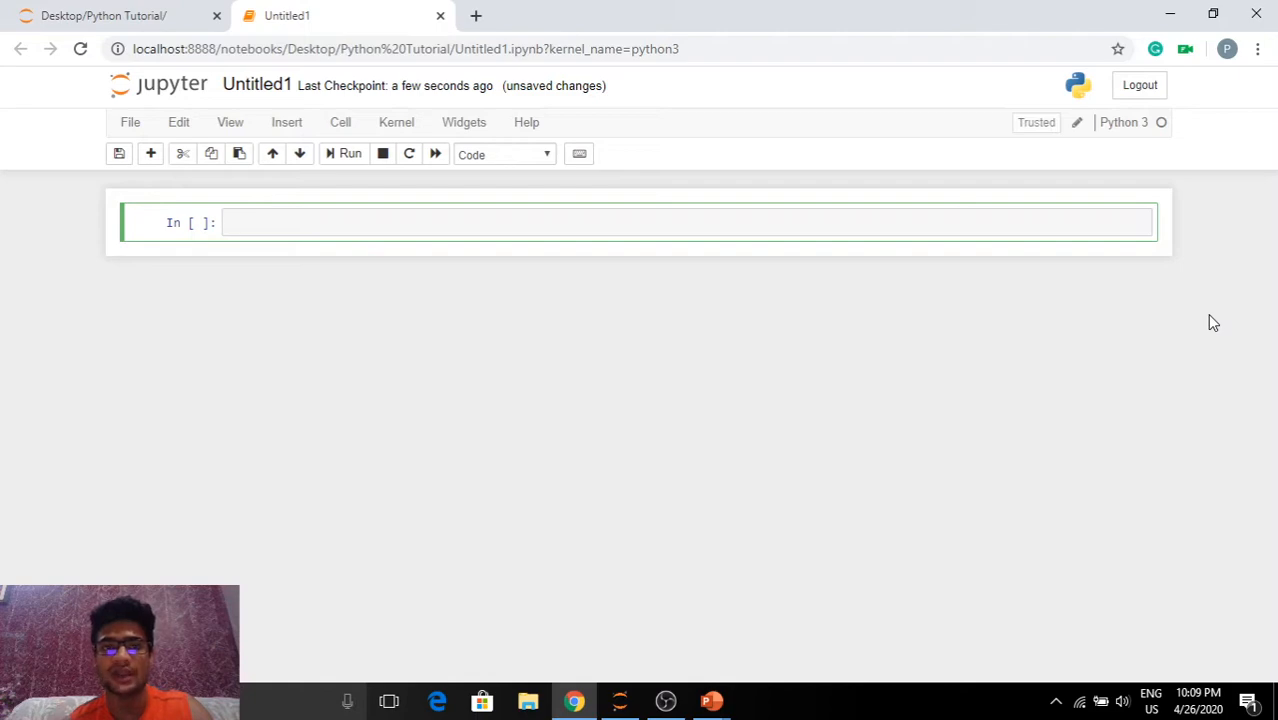
pyautogui.moveTo(622, 200)
pyautogui.write('Web Scrap')
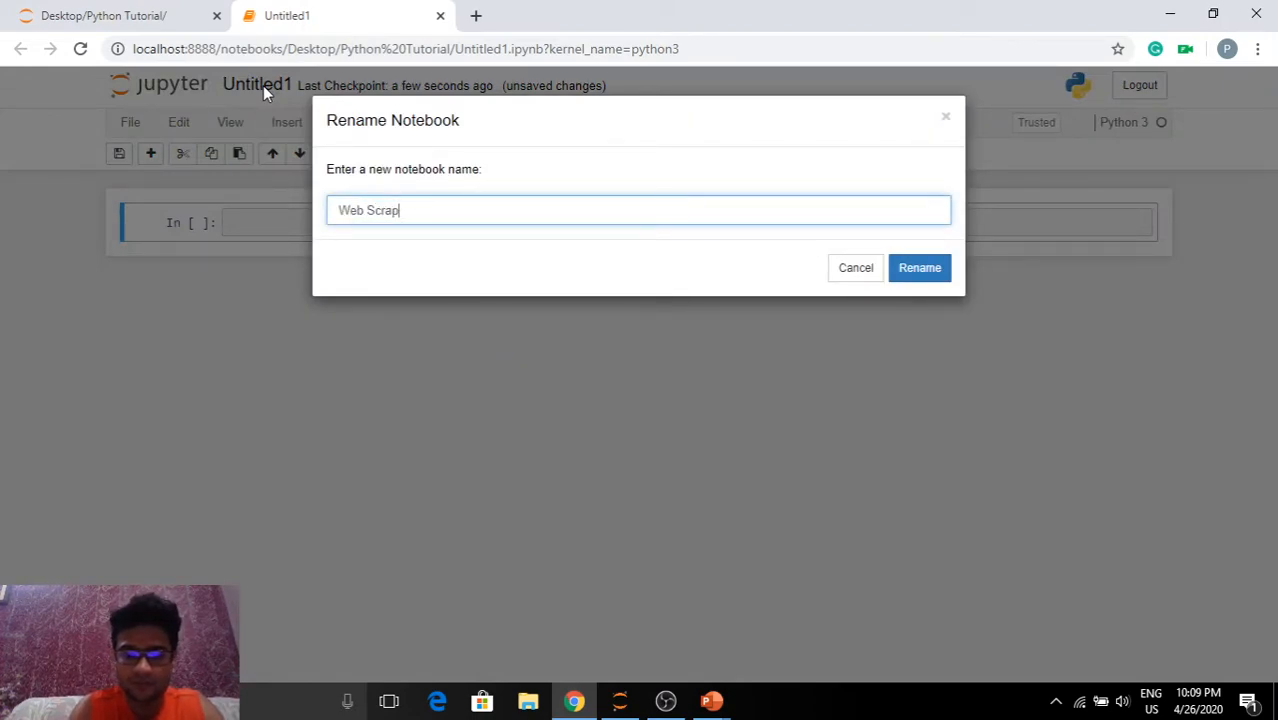
# Rename the notebook to 'Web Scraping - First' and return to the empty code cell.
pyautogui.write('ing')
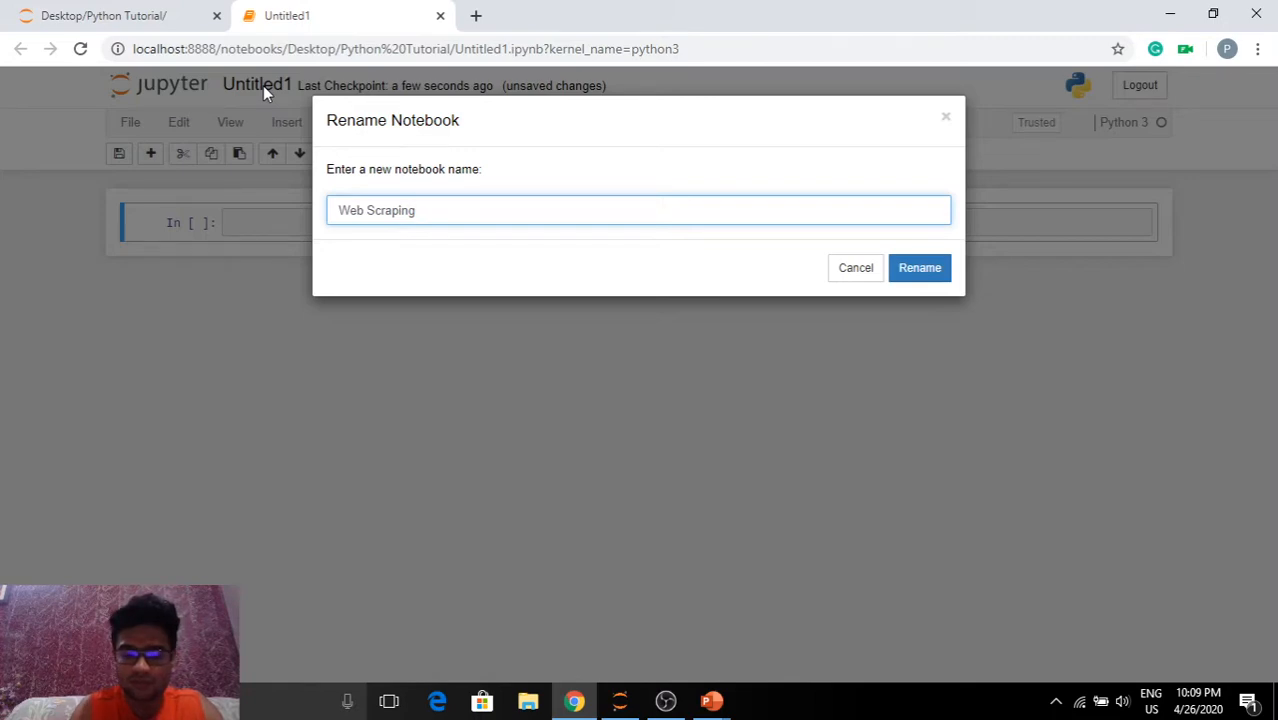
pyautogui.write('- Frist')
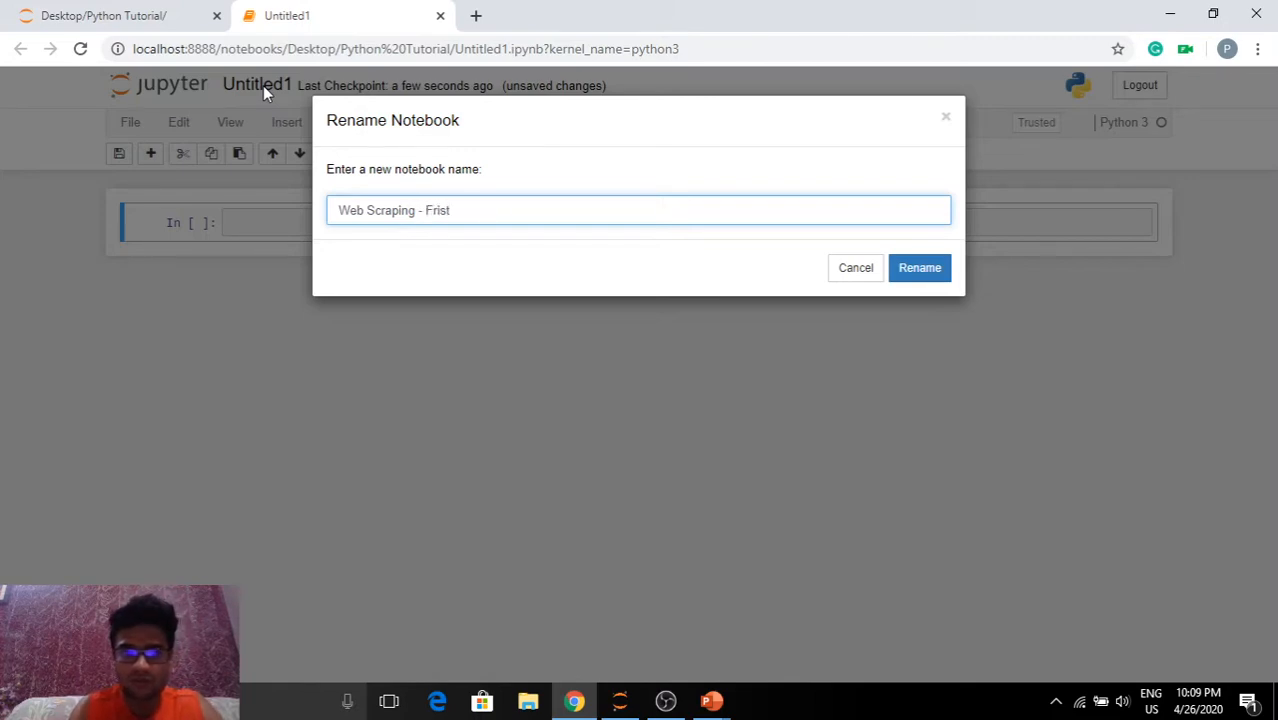
pyautogui.click(918, 268)
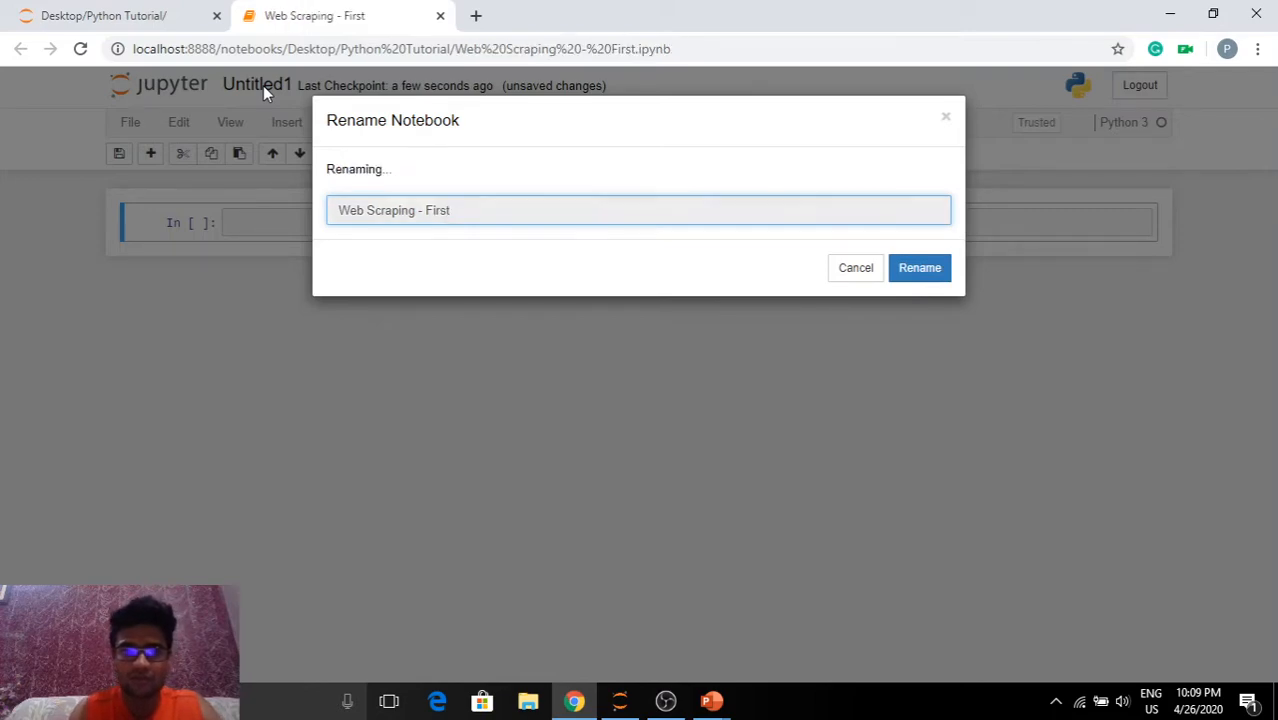
pyautogui.click(918, 268)
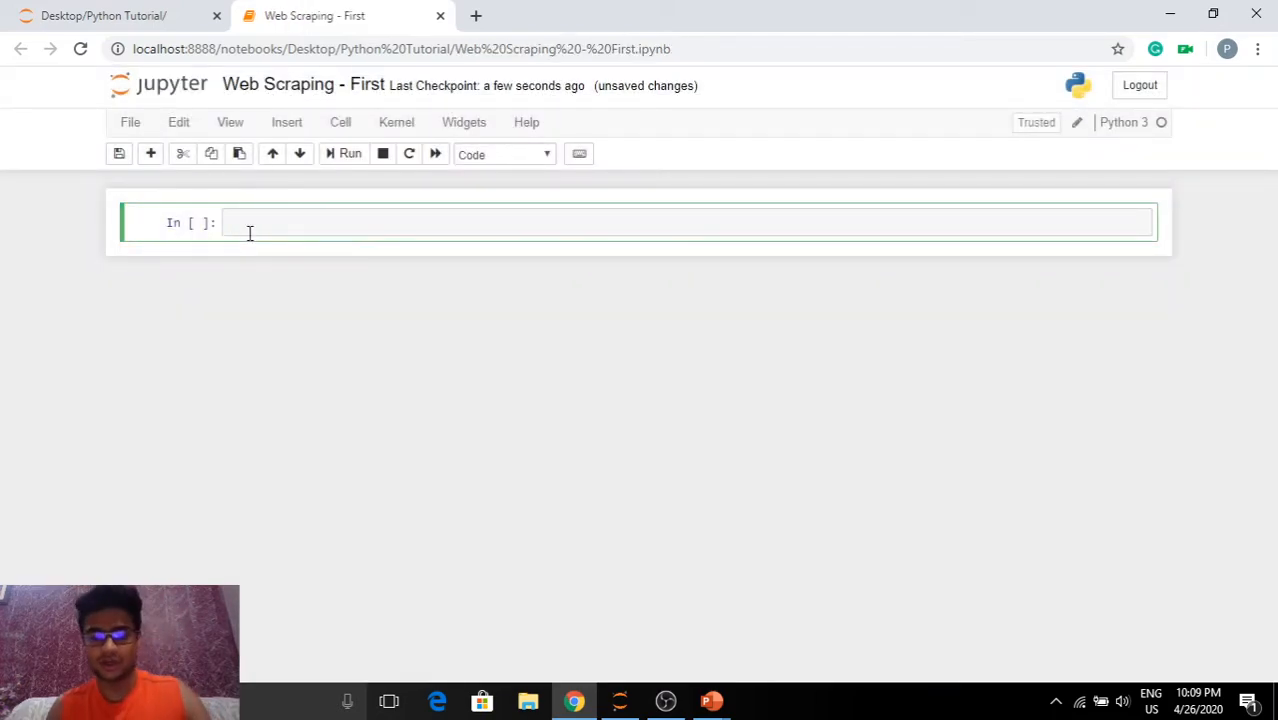
# Write and run the first cell importing requests, bs4 and BeautifulSoup from bs4.
pyautogui.write('import')
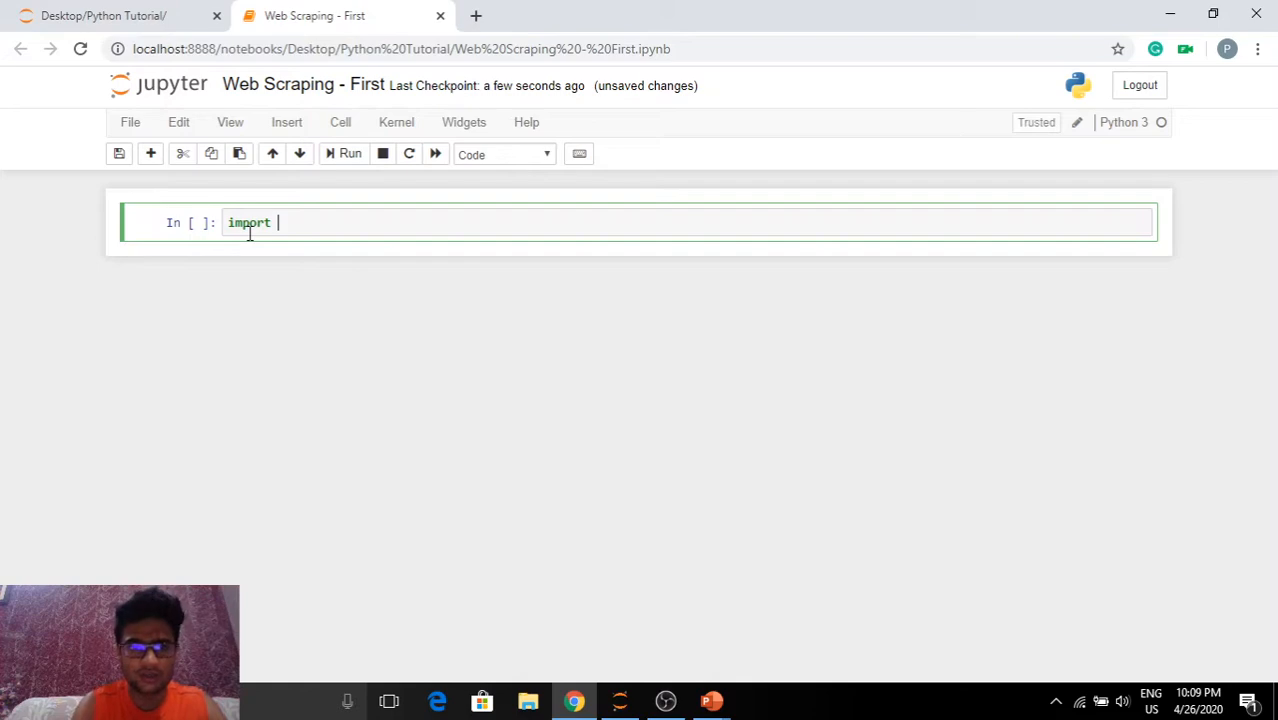
pyautogui.write('requests')
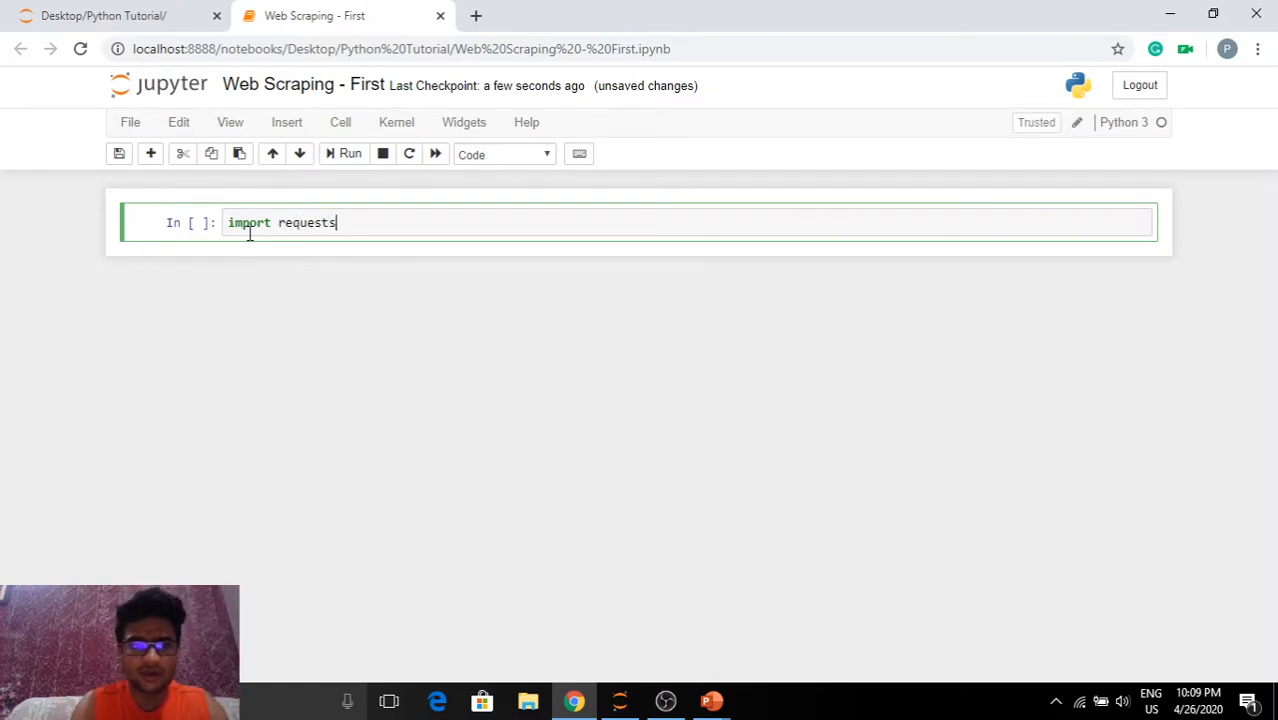
pyautogui.press('enter')
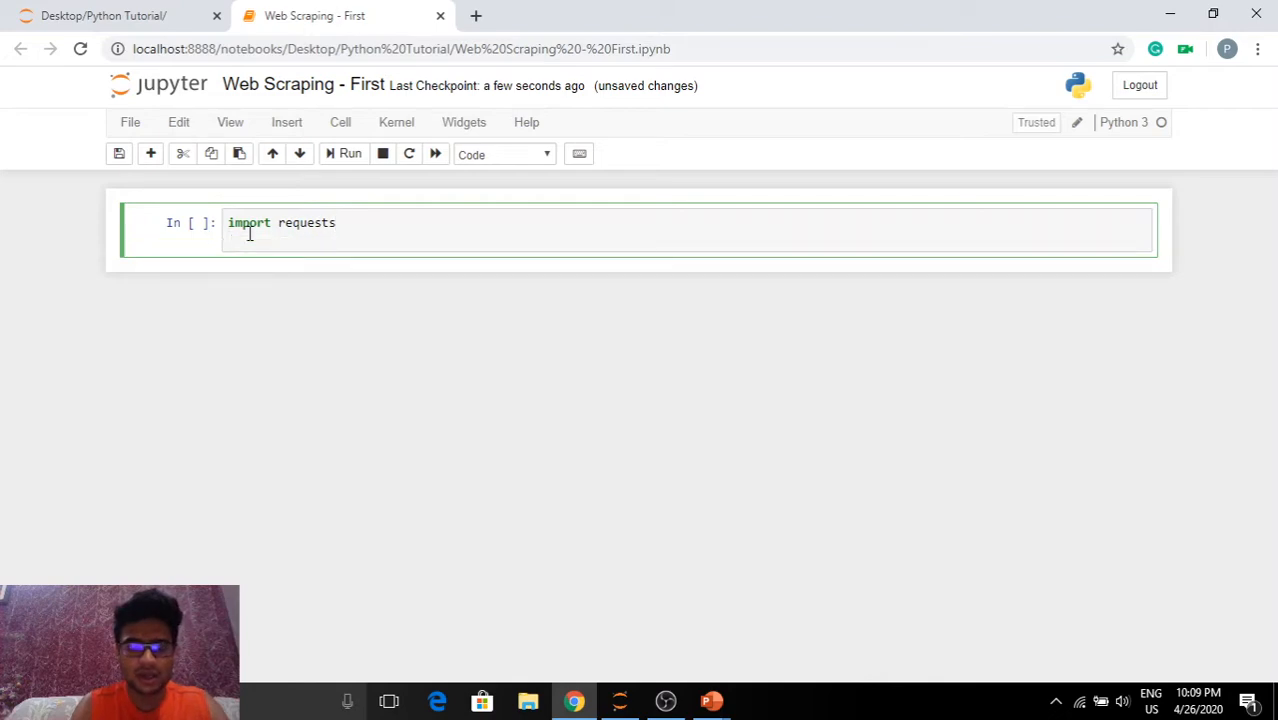
pyautogui.write('imp')
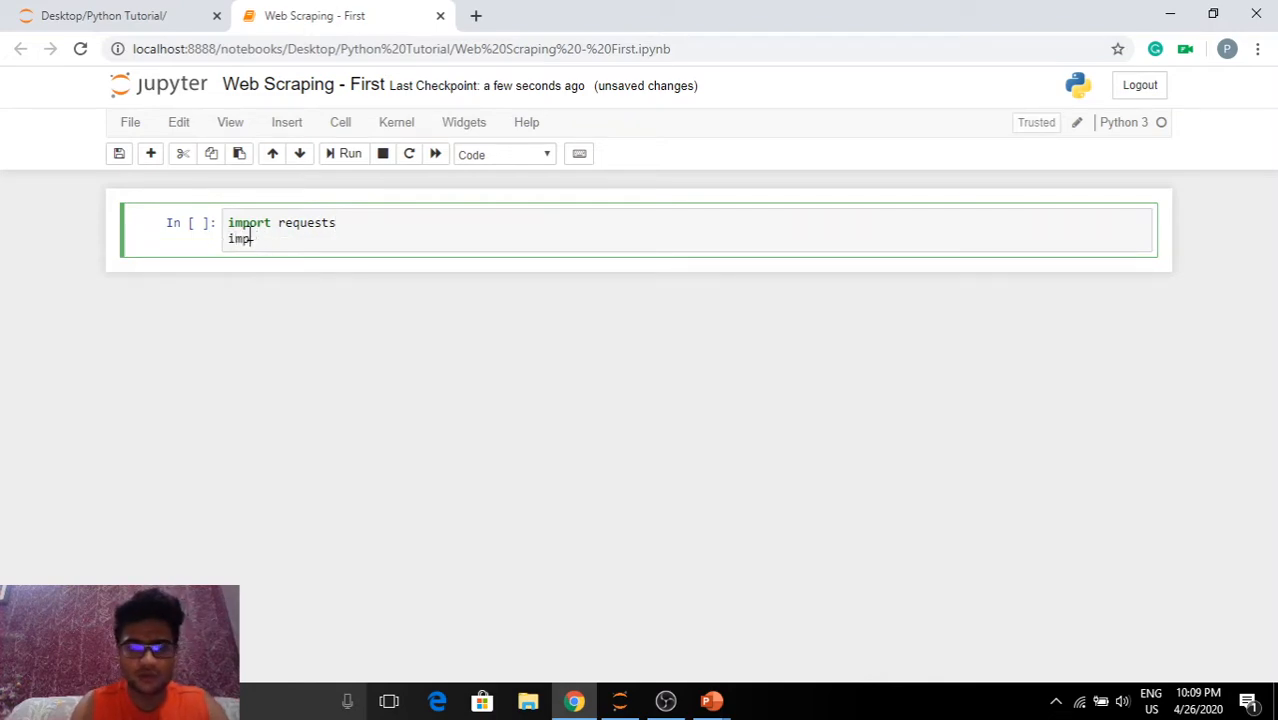
pyautogui.write('import bs4')
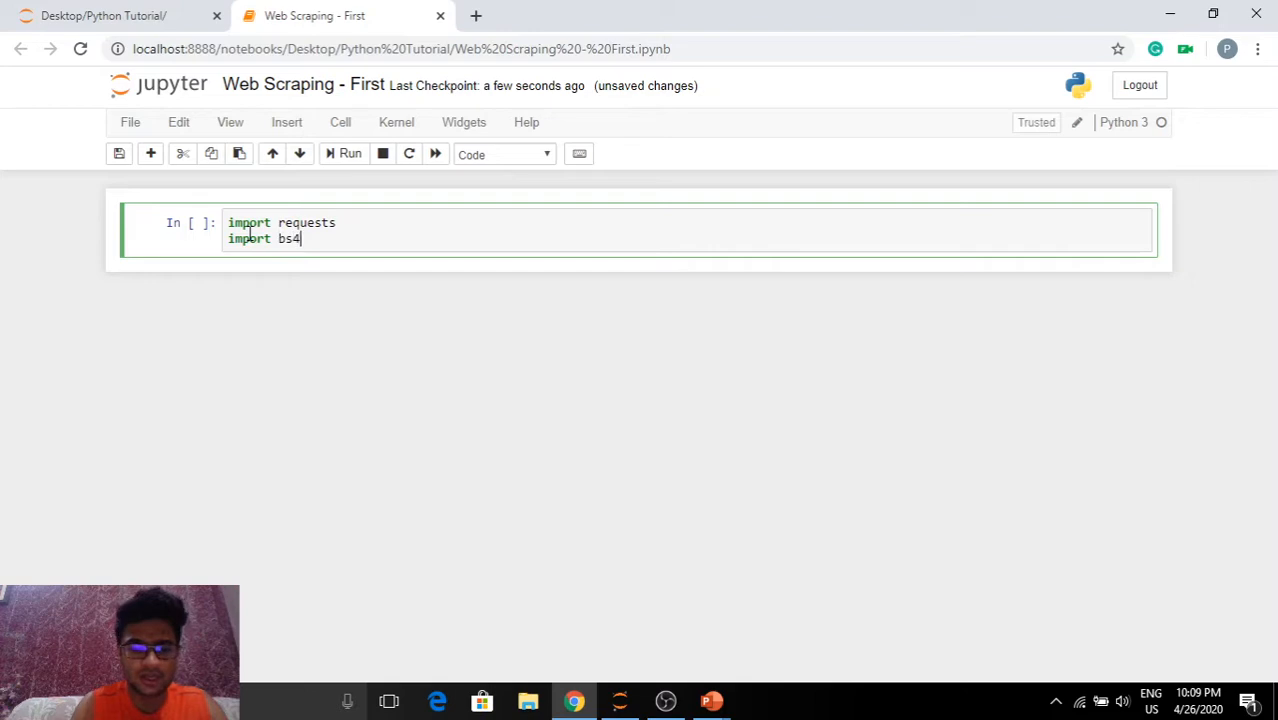
pyautogui.write('from')
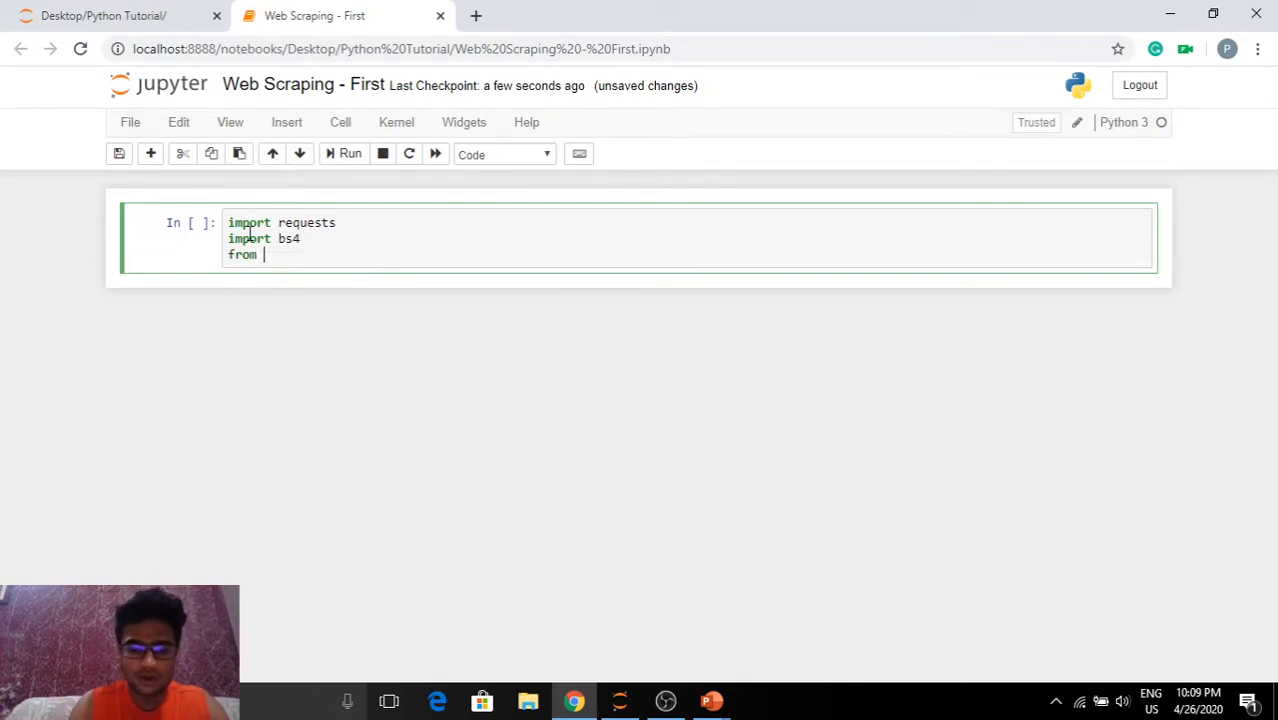
pyautogui.write('bs4 im')
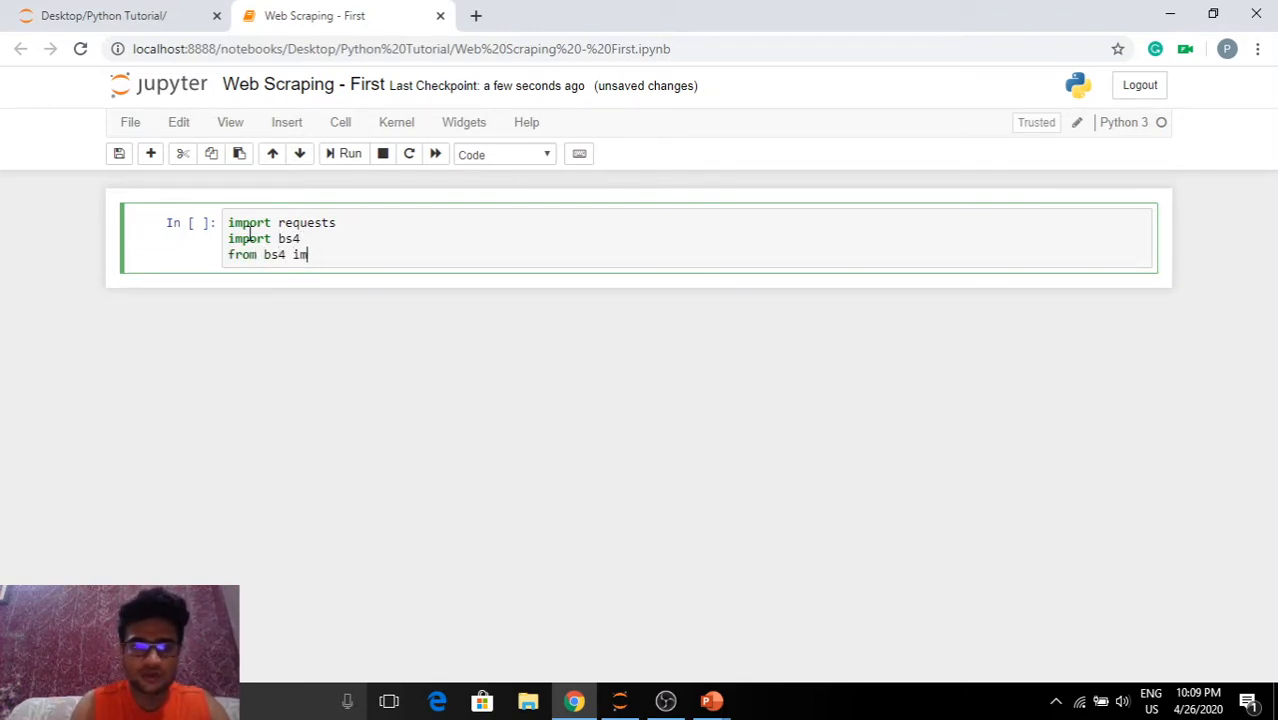
pyautogui.write('port')
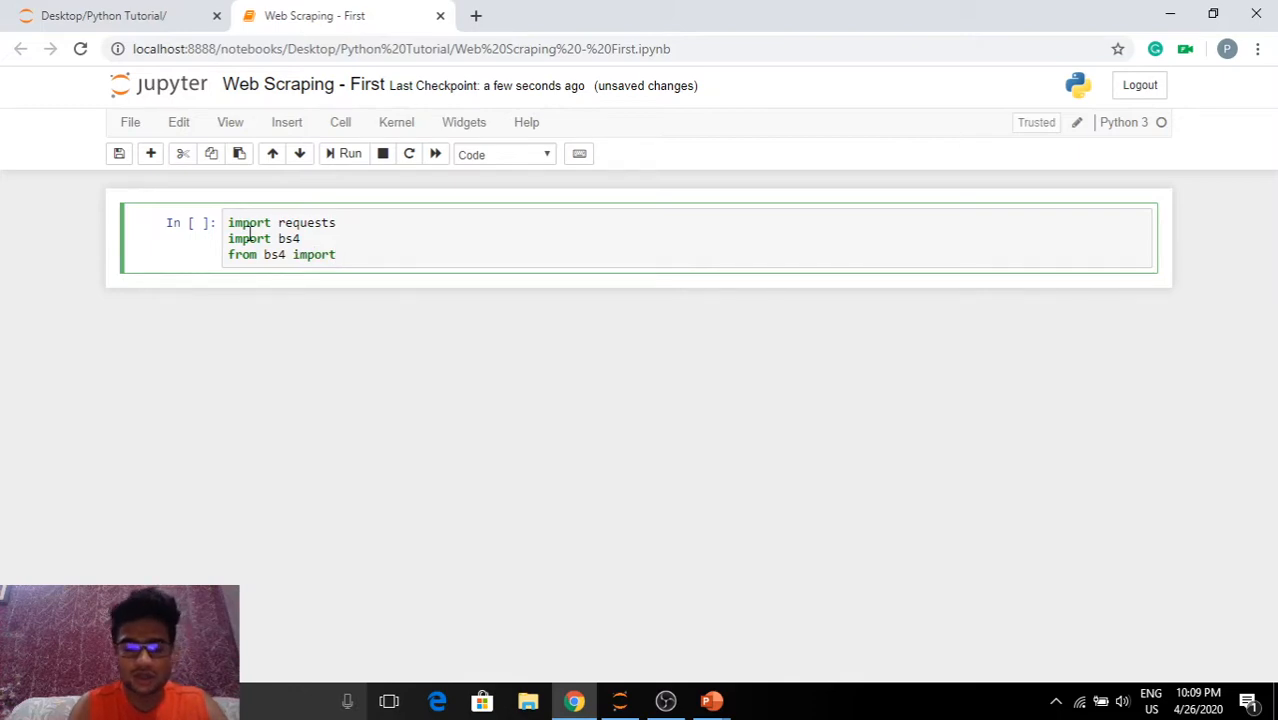
pyautogui.write('Beautiful')
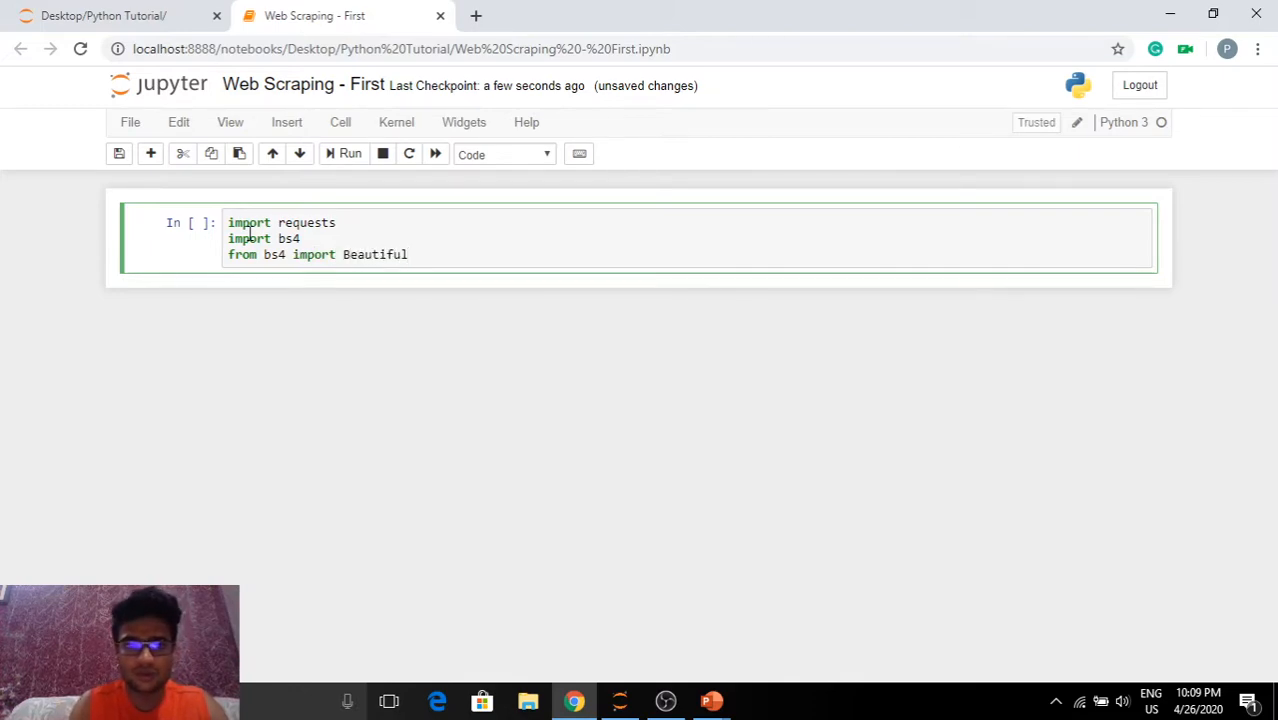
pyautogui.write('Soup')
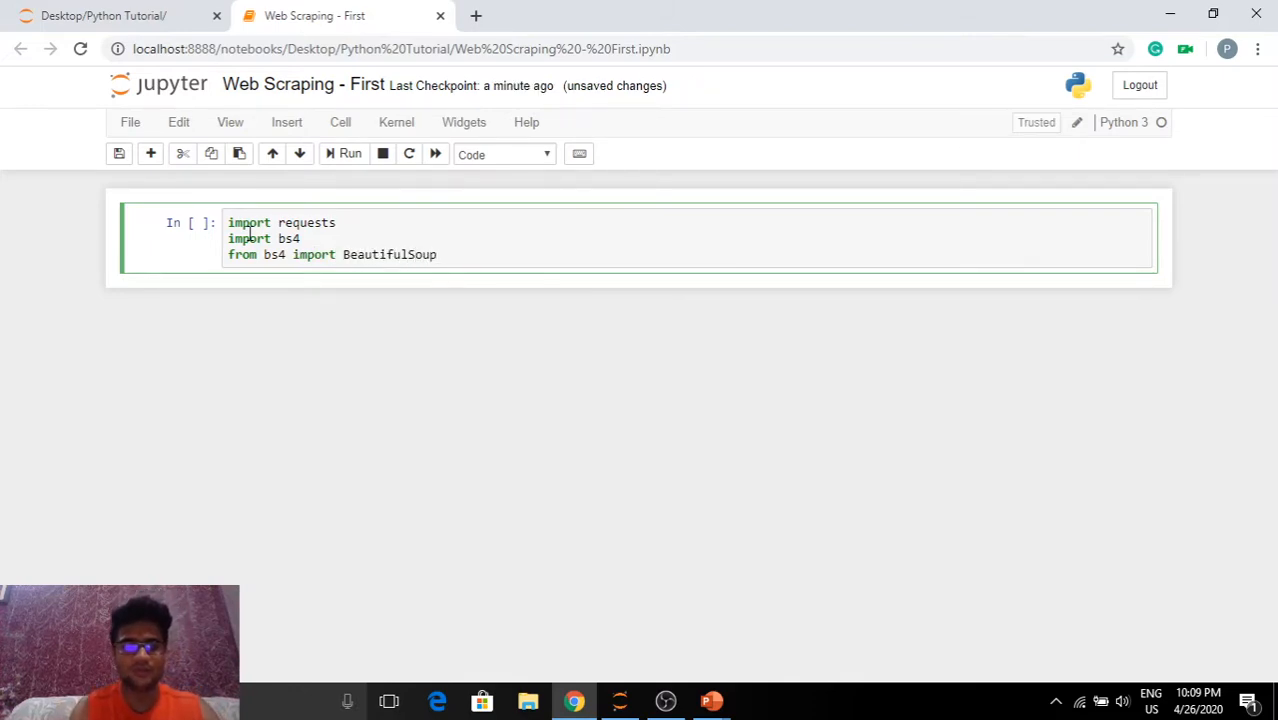
pyautogui.click(344, 152)
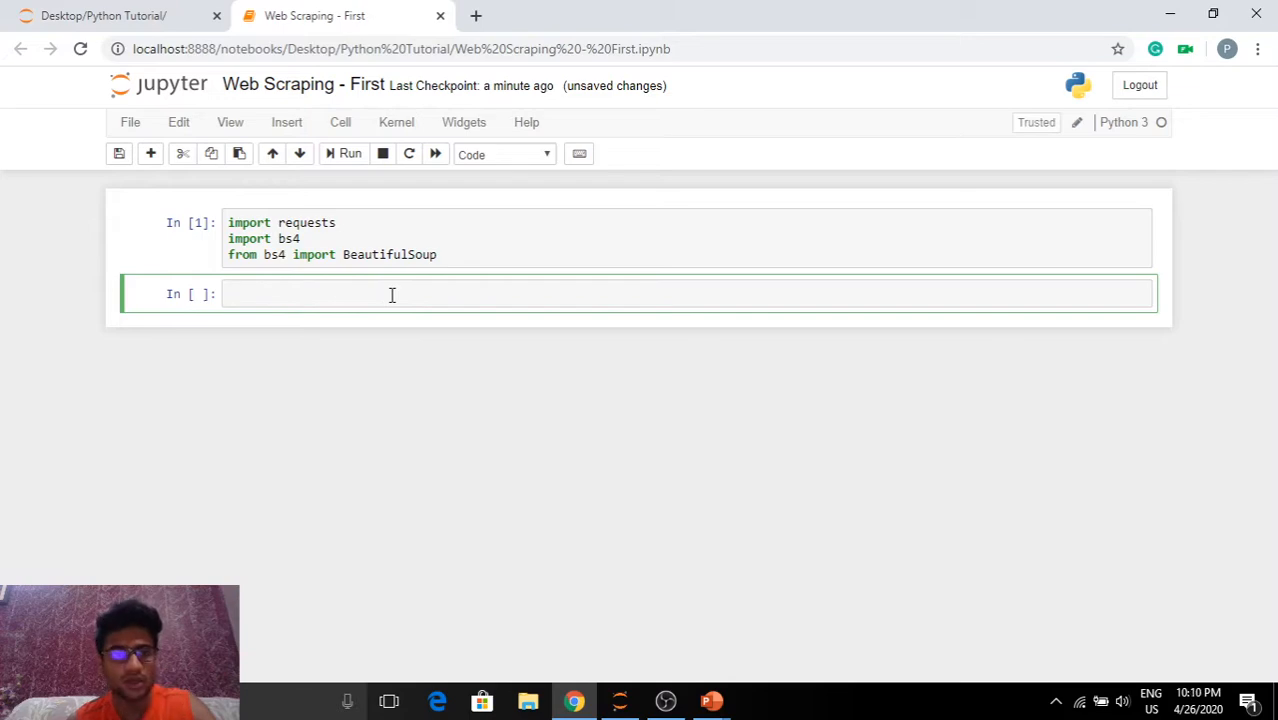
# In a new browser tab, search Google for 'economic times' and go to the Economic Times site.
pyautogui.click(476, 16)
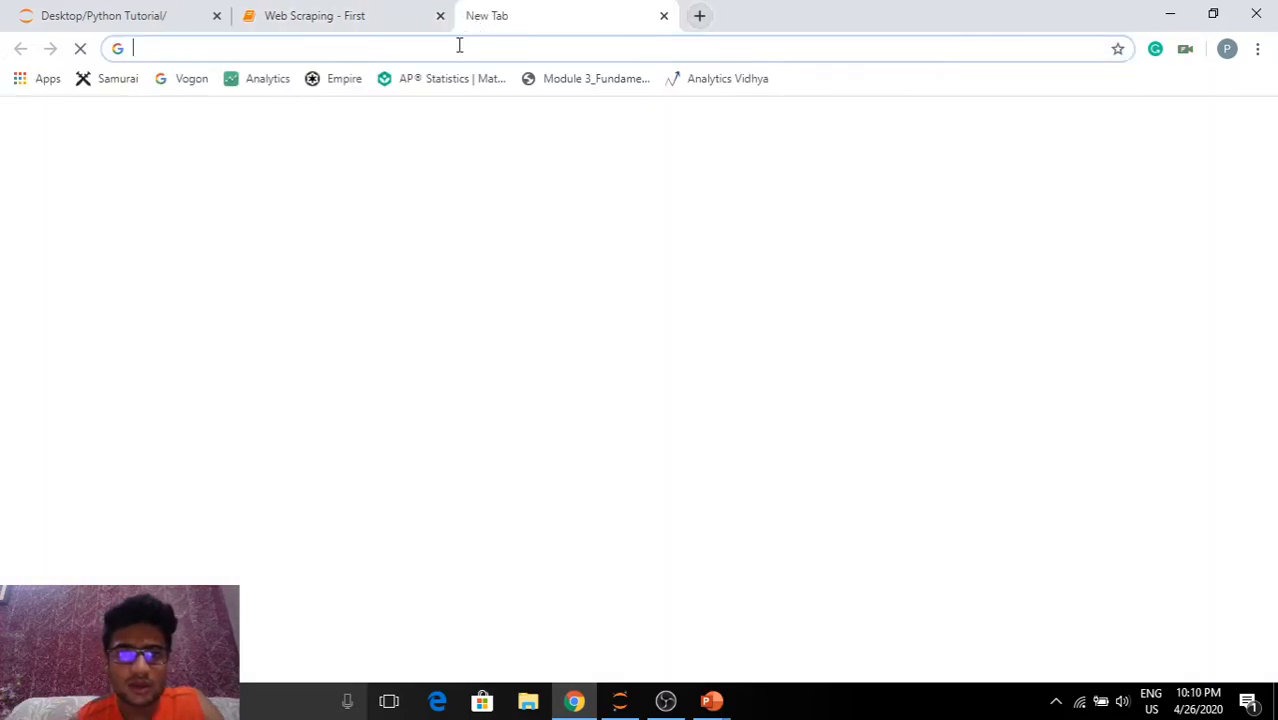
pyautogui.write('econmi')
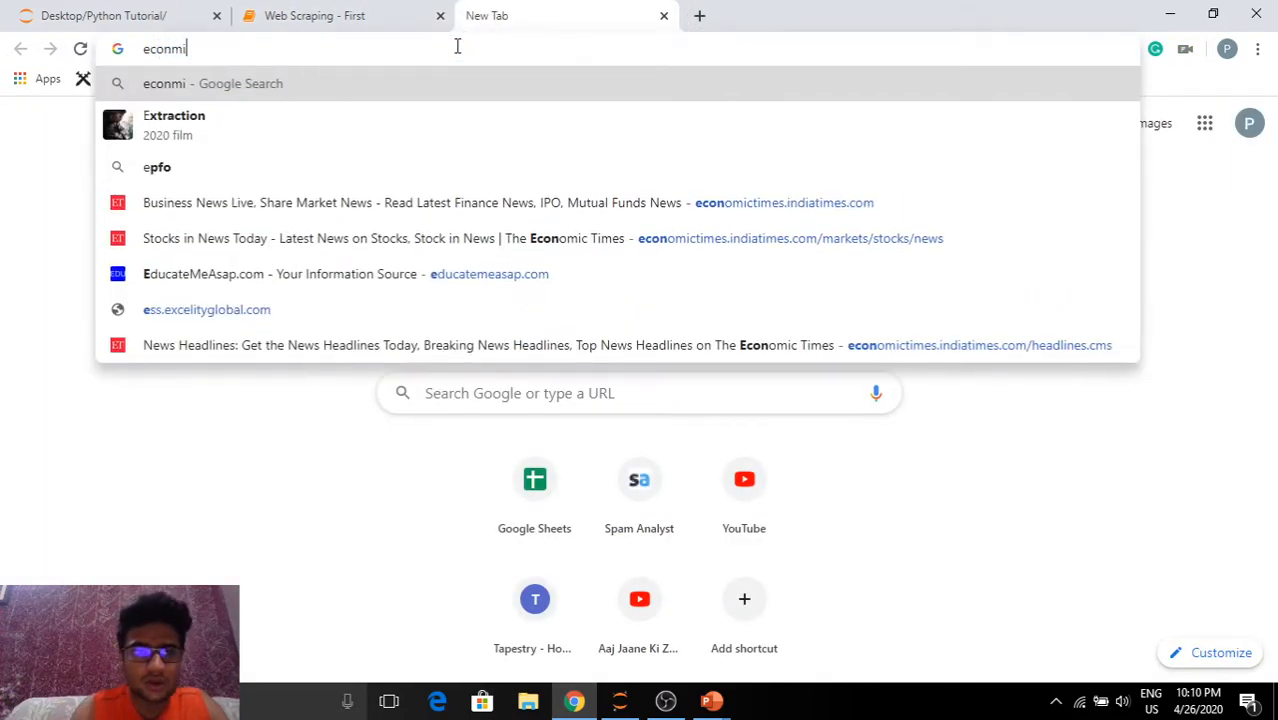
pyautogui.write('economic times')
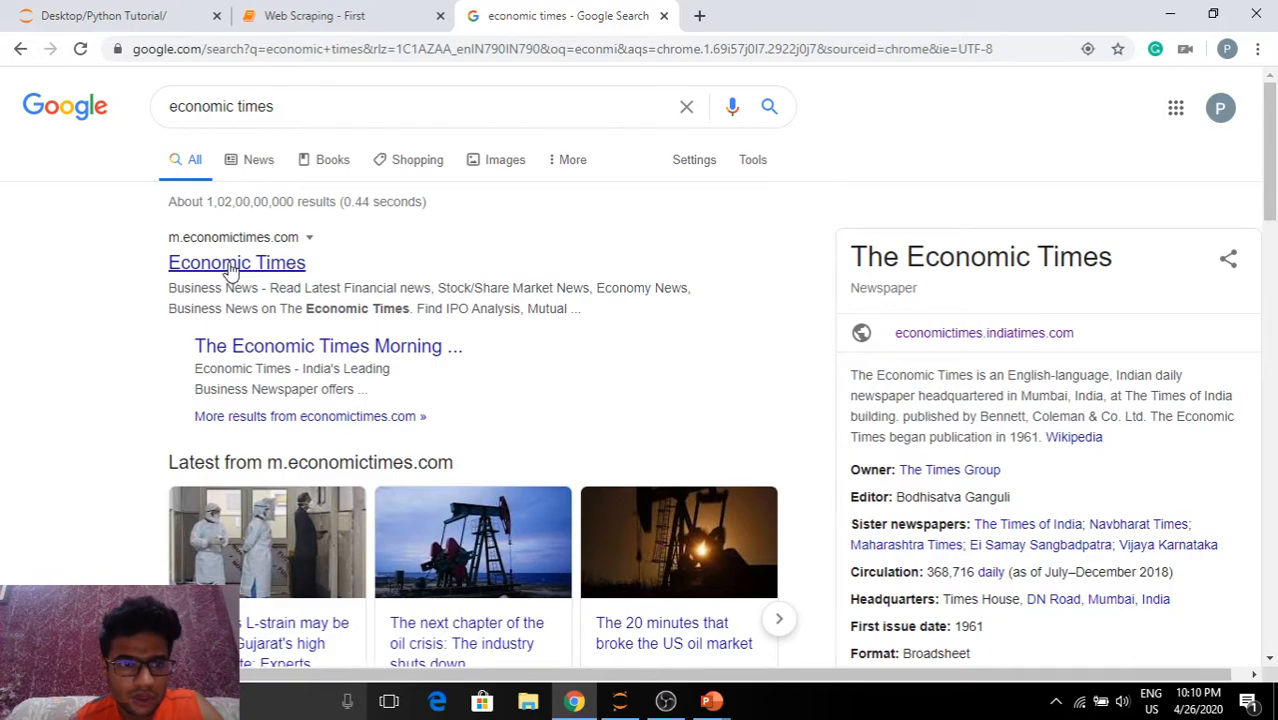
pyautogui.click(236, 262)
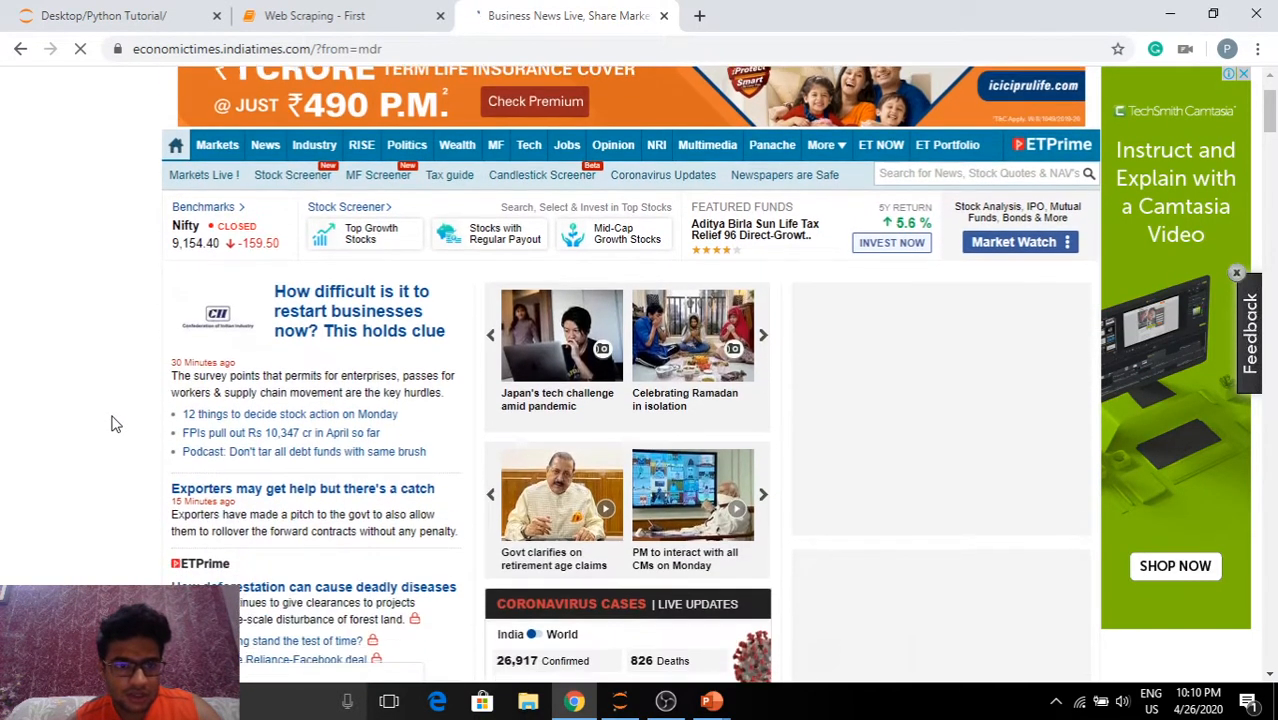
# Go to the Markets section of Economic Times and scroll through its market news and stock tables.
pyautogui.click(216, 134)
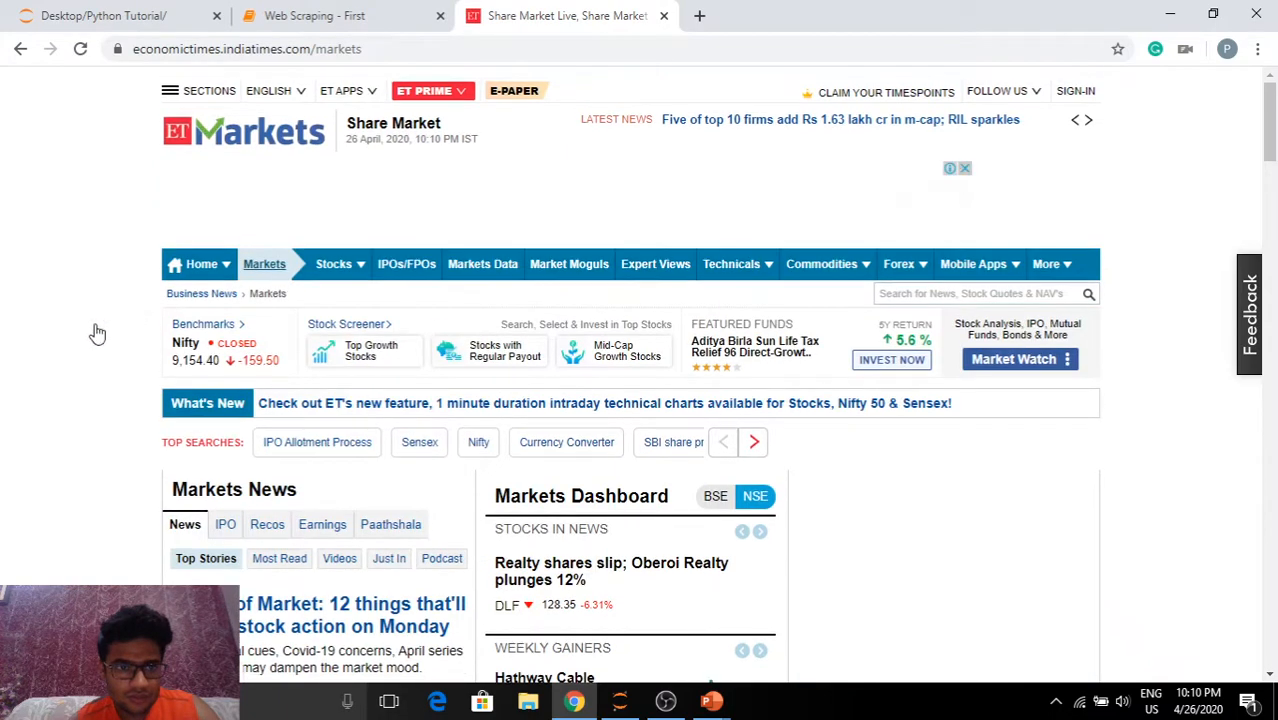
pyautogui.scroll(-3)
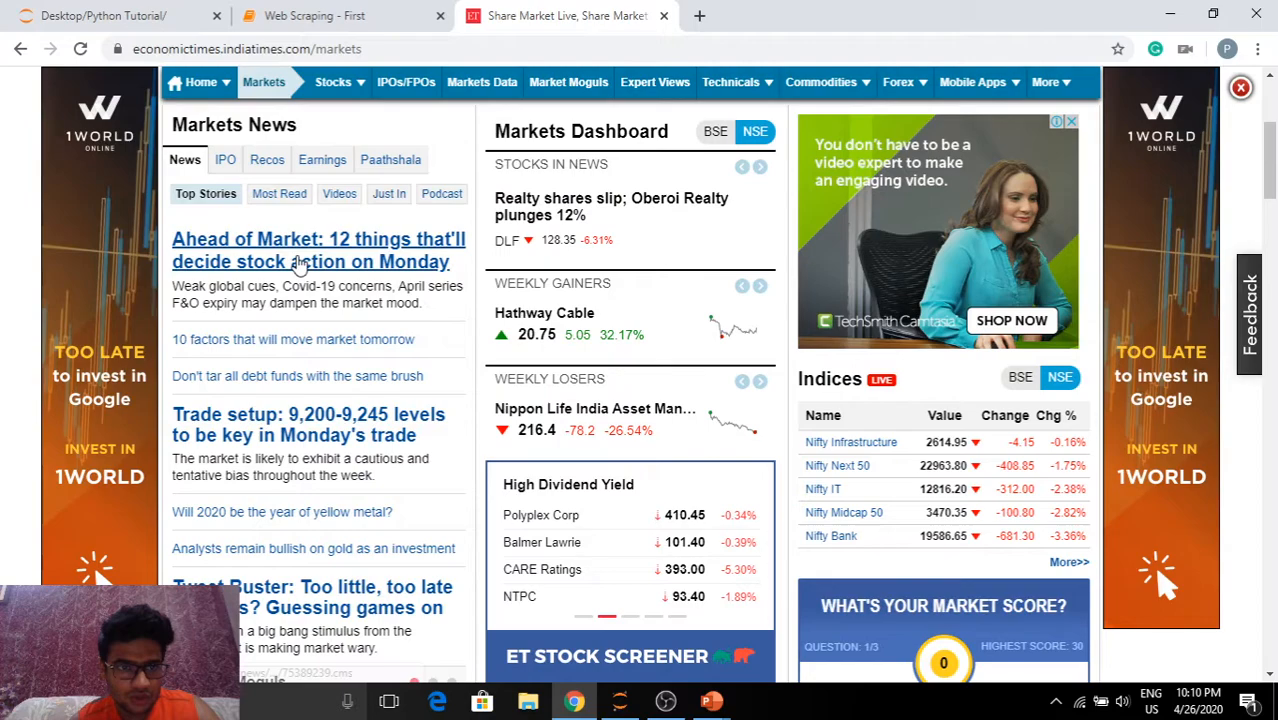
pyautogui.scroll(-3)
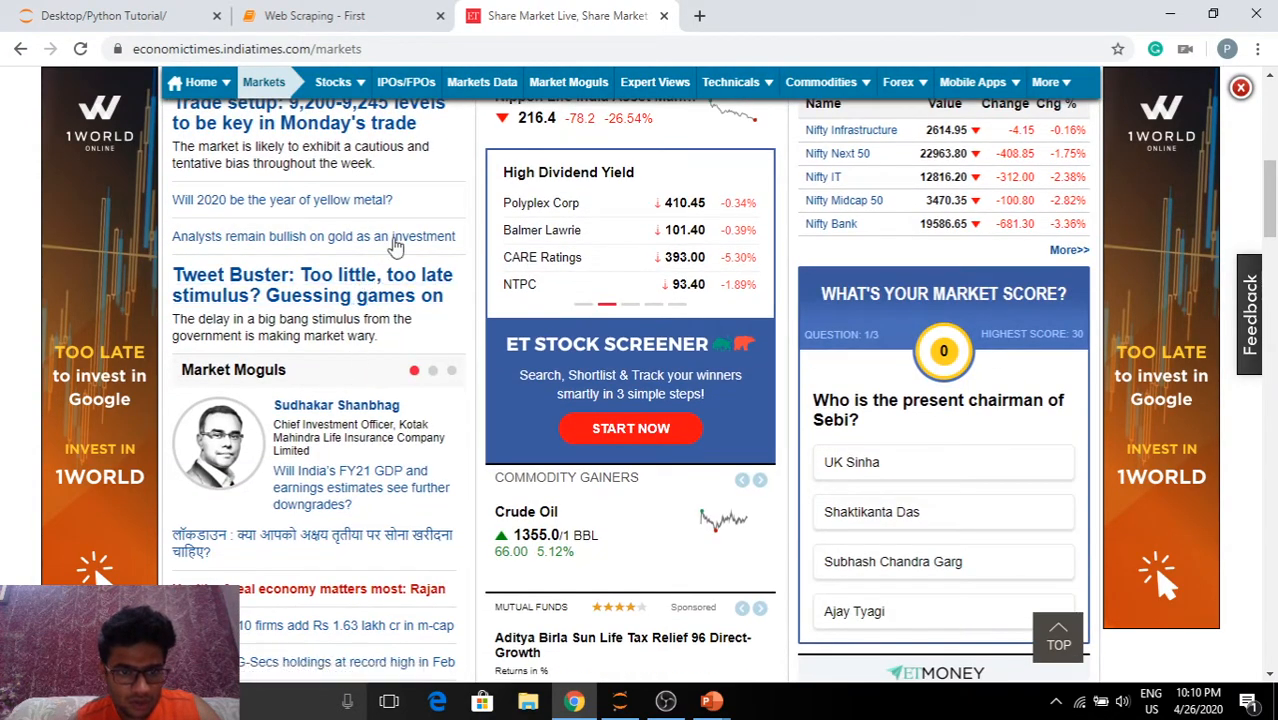
pyautogui.scroll(-3)
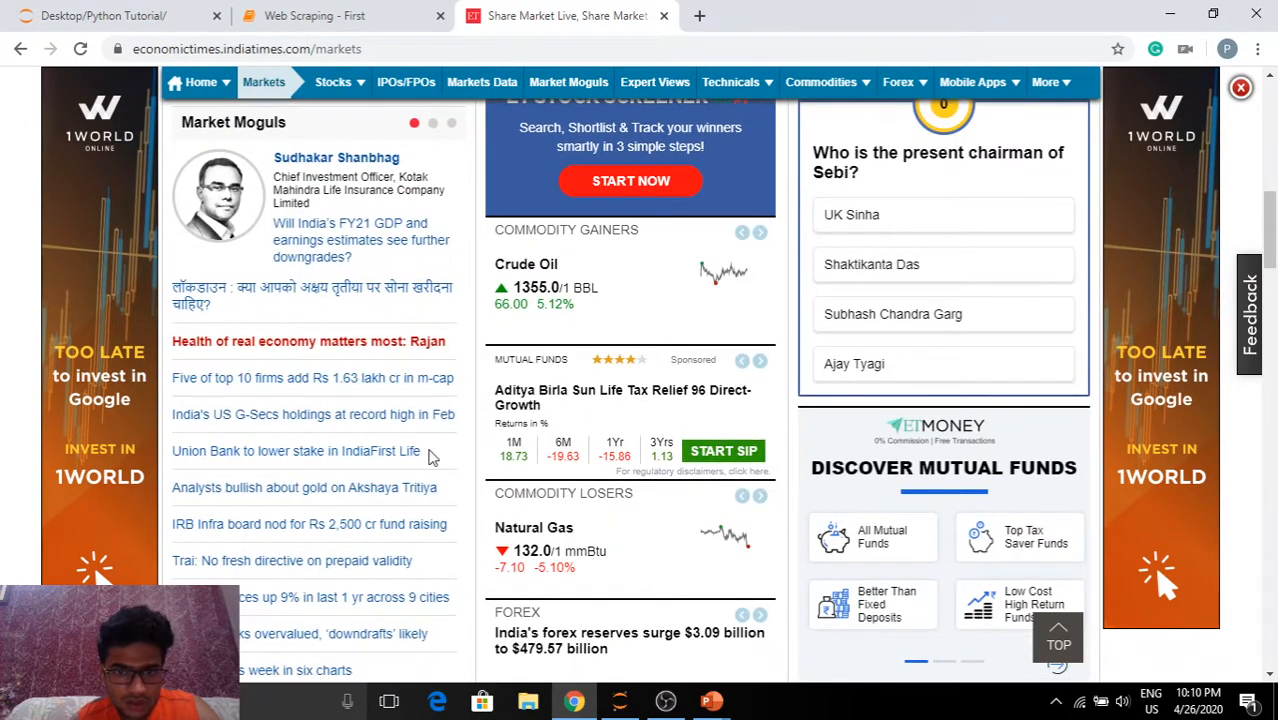
pyautogui.scroll(-3)
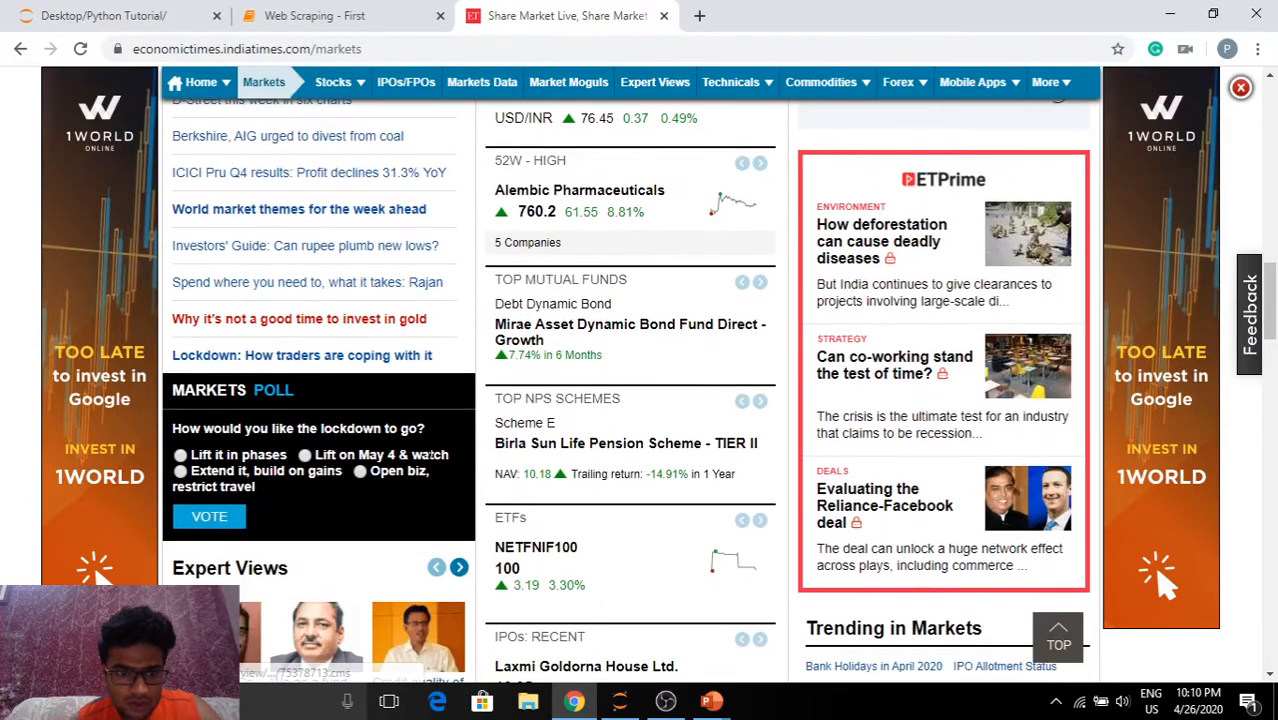
pyautogui.scroll(-3)
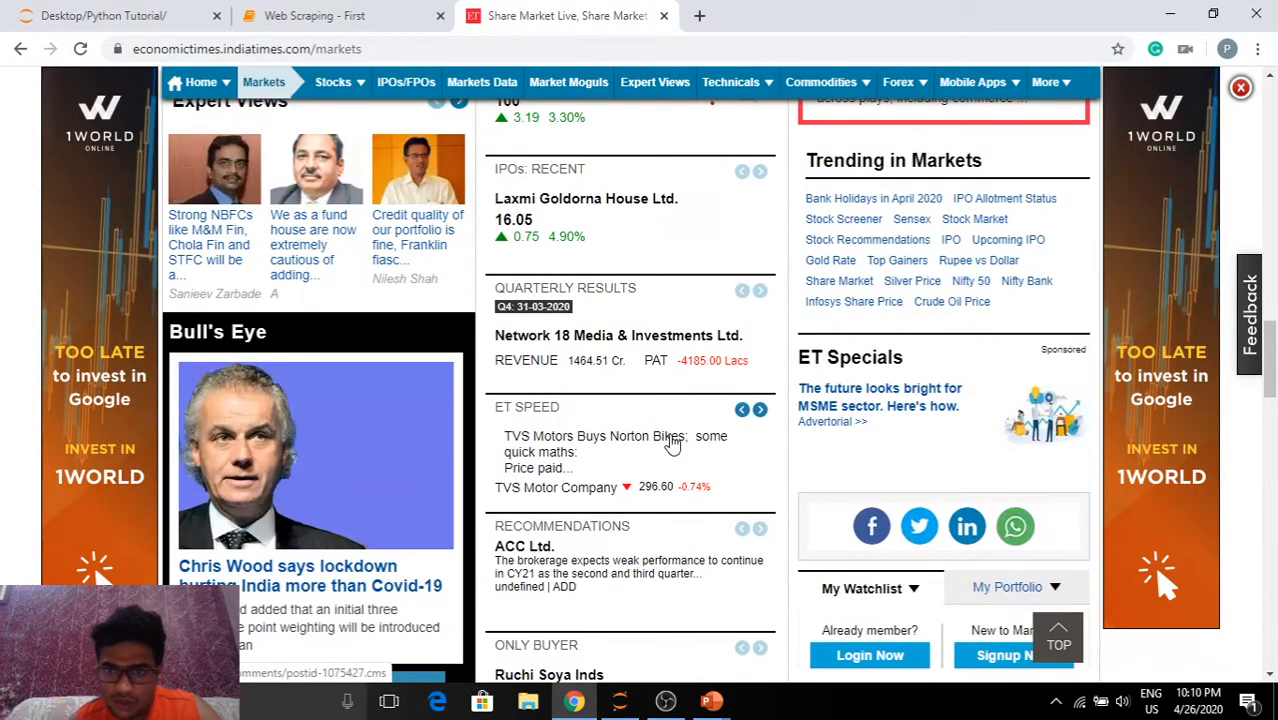
pyautogui.scroll(-3)
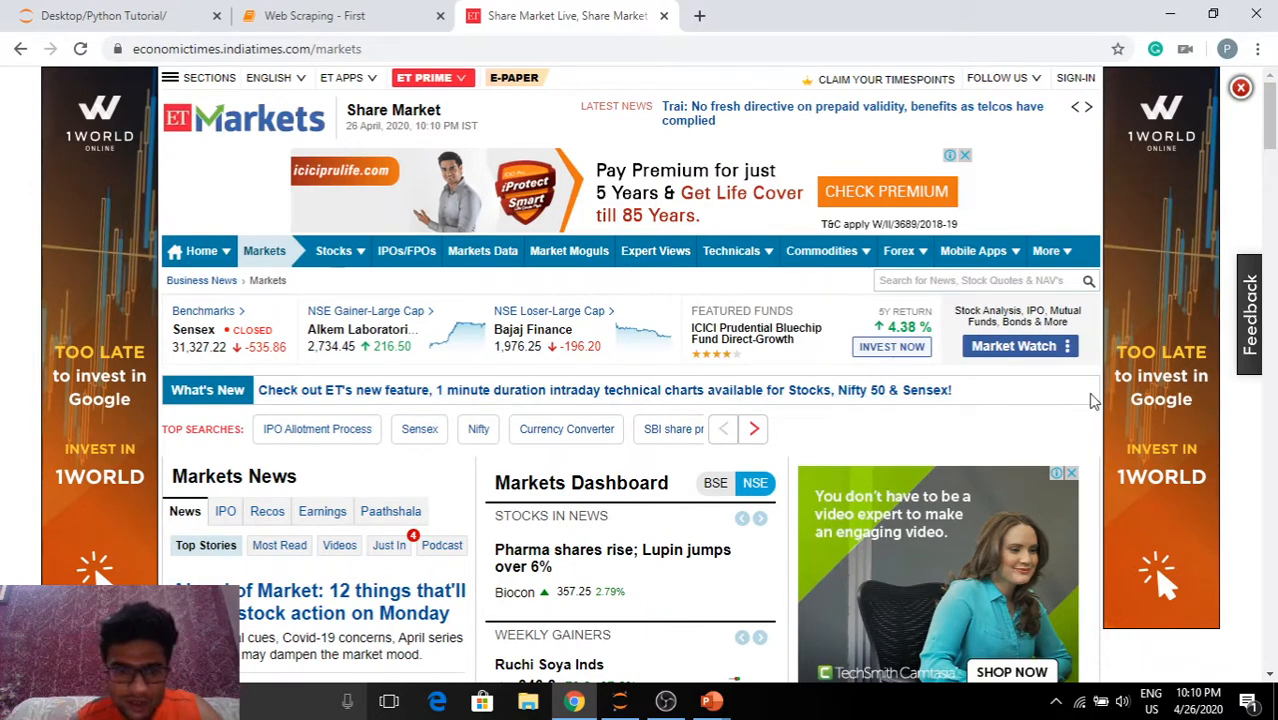
pyautogui.scroll(-3)
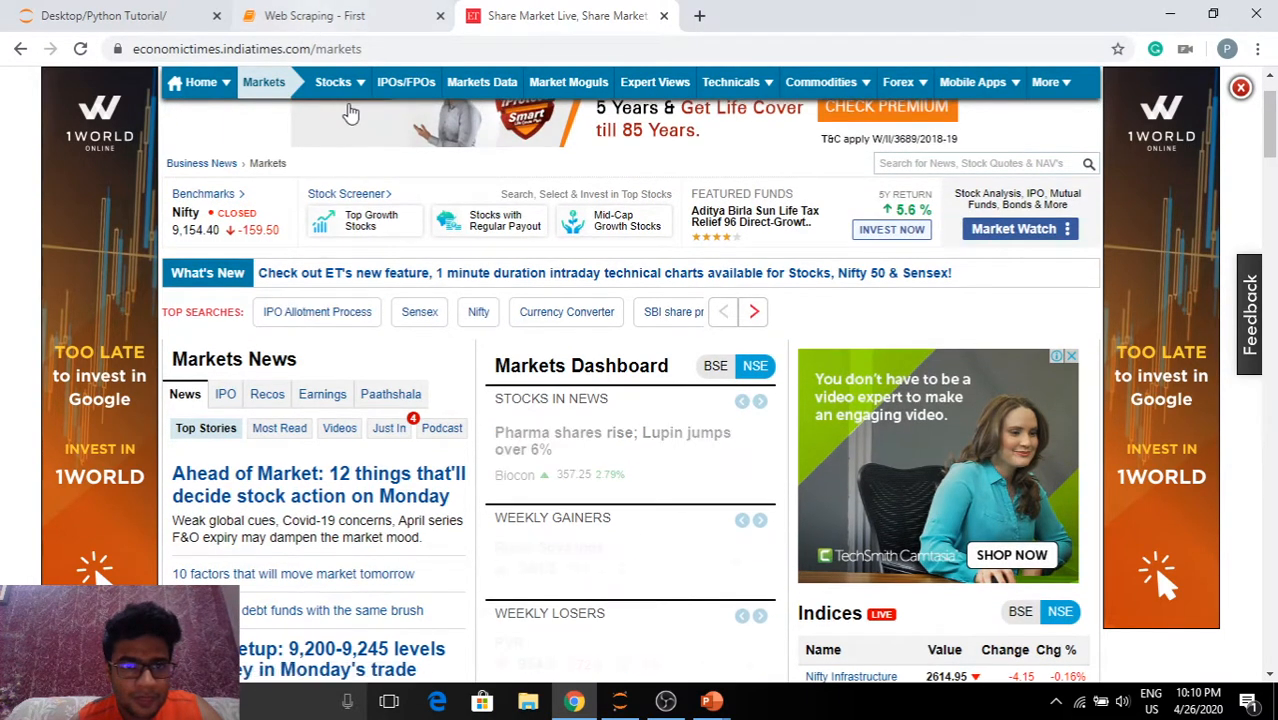
# From the Stocks menu go to the News page and scroll through the latest stock article headlines.
pyautogui.click(332, 82)
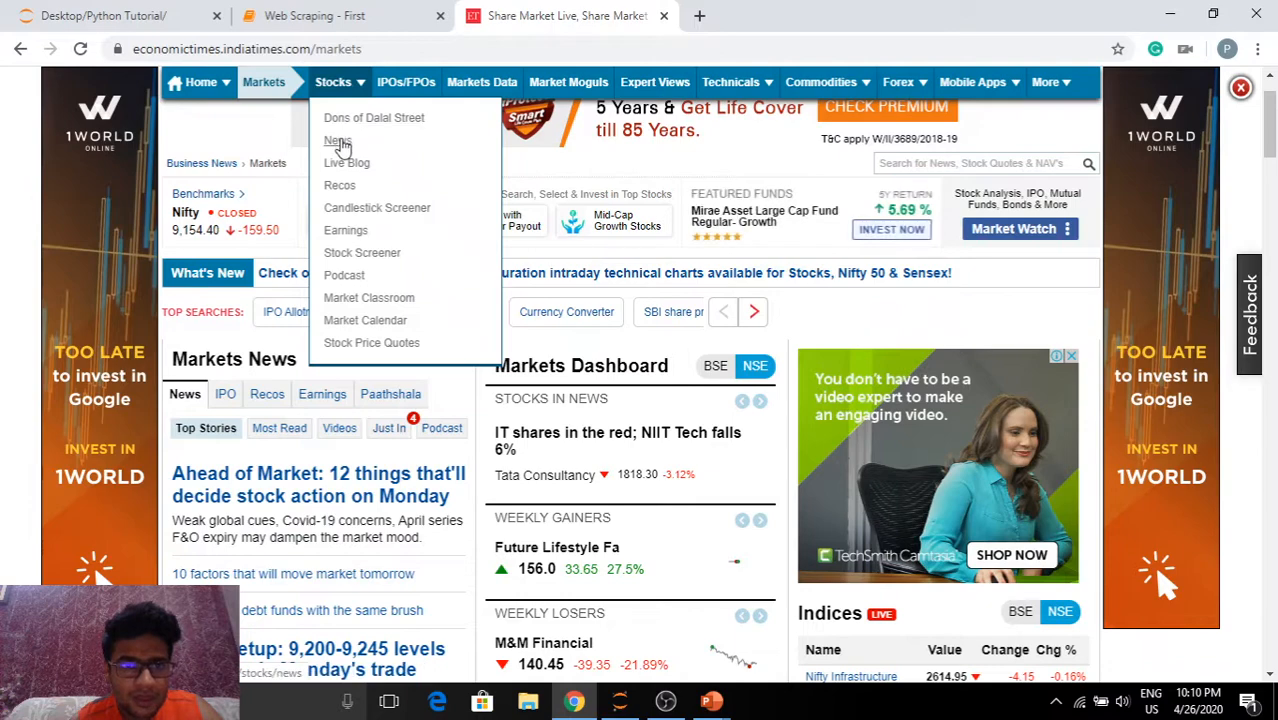
pyautogui.click(338, 140)
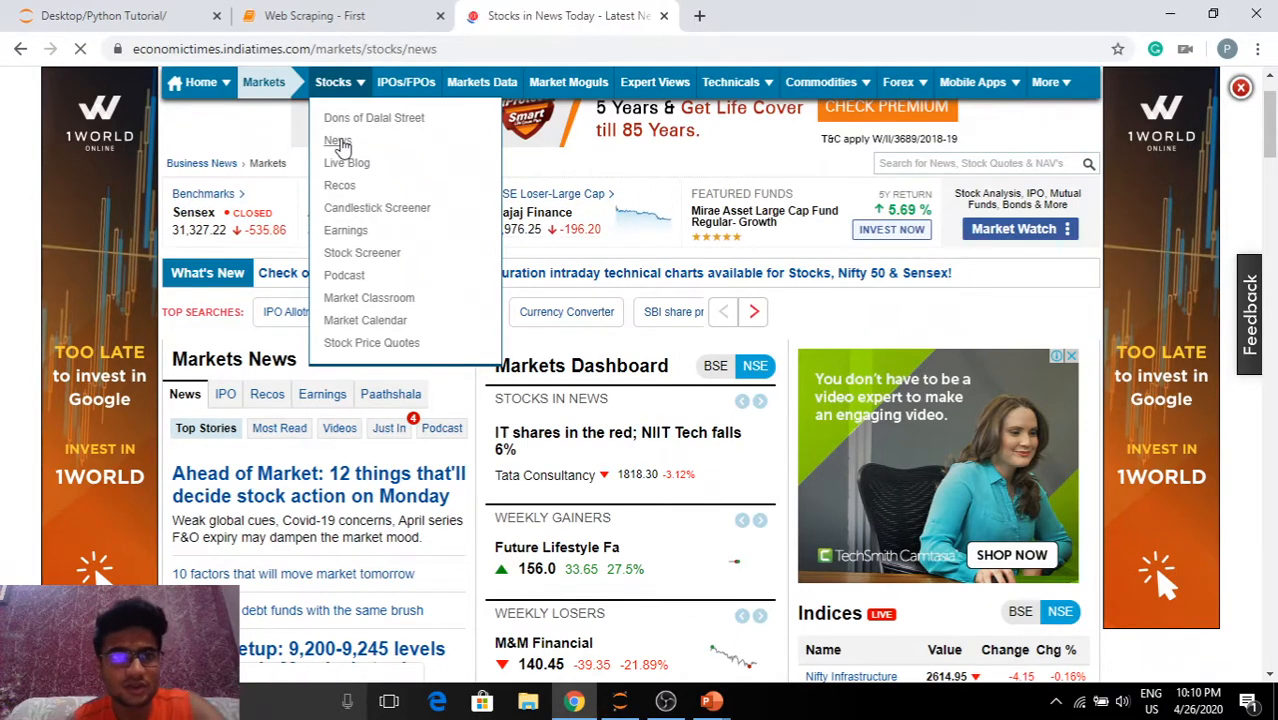
pyautogui.click(338, 140)
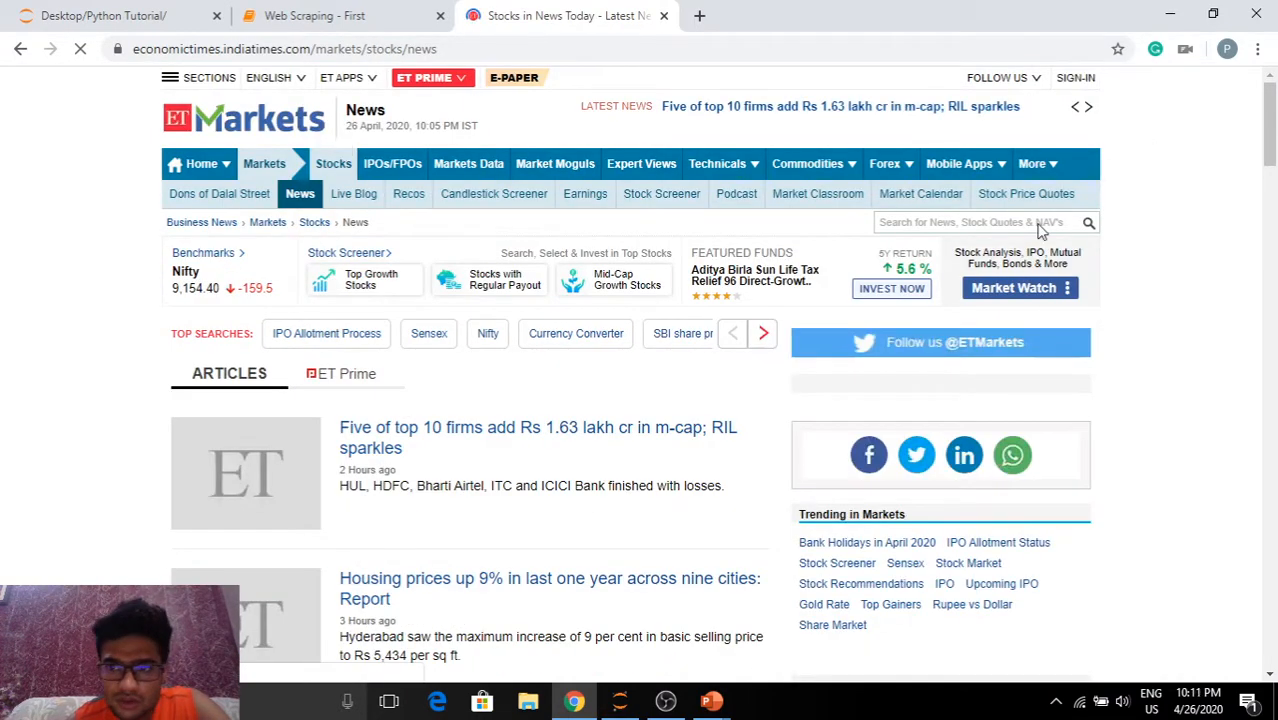
pyautogui.scroll(-3)
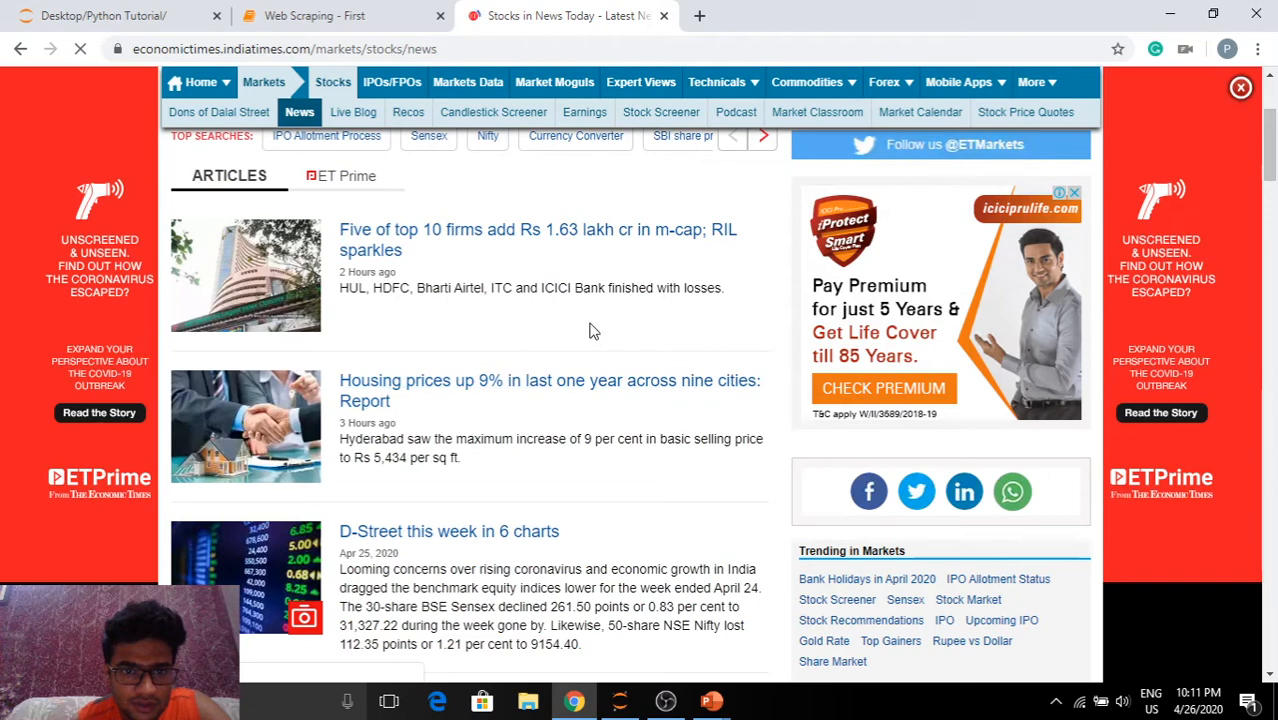
pyautogui.scroll(-3)
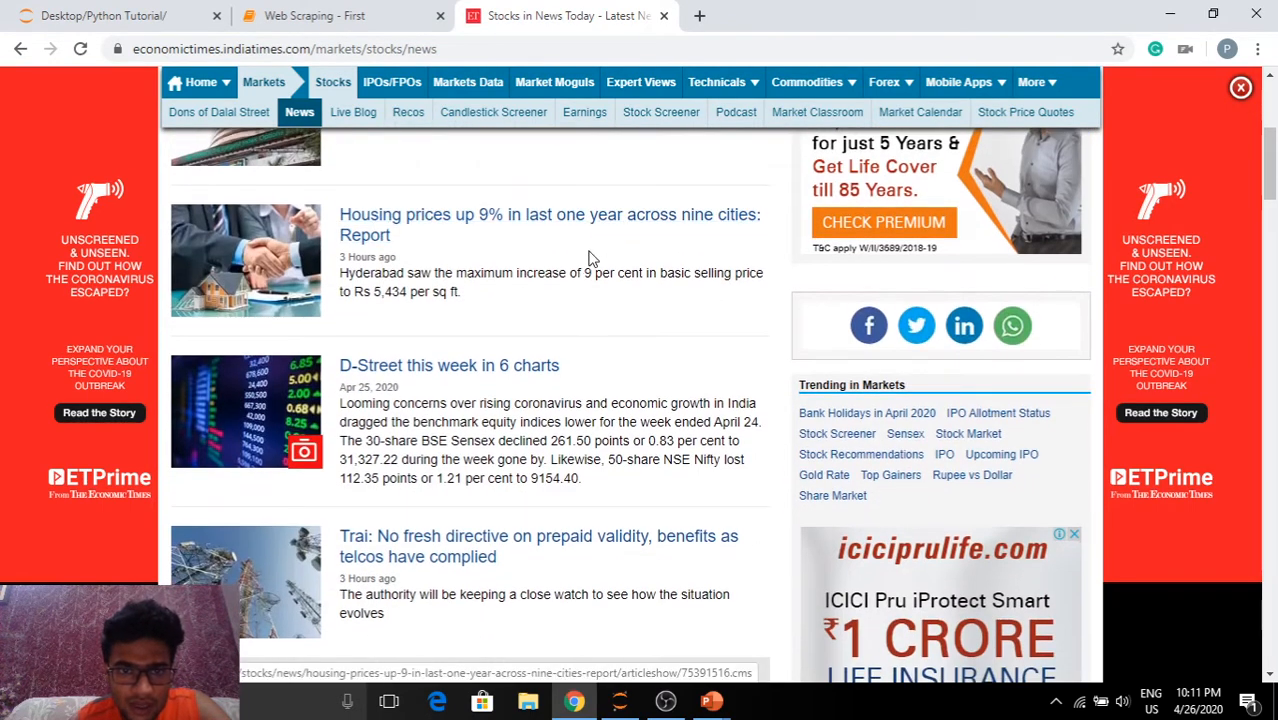
pyautogui.scroll(-3)
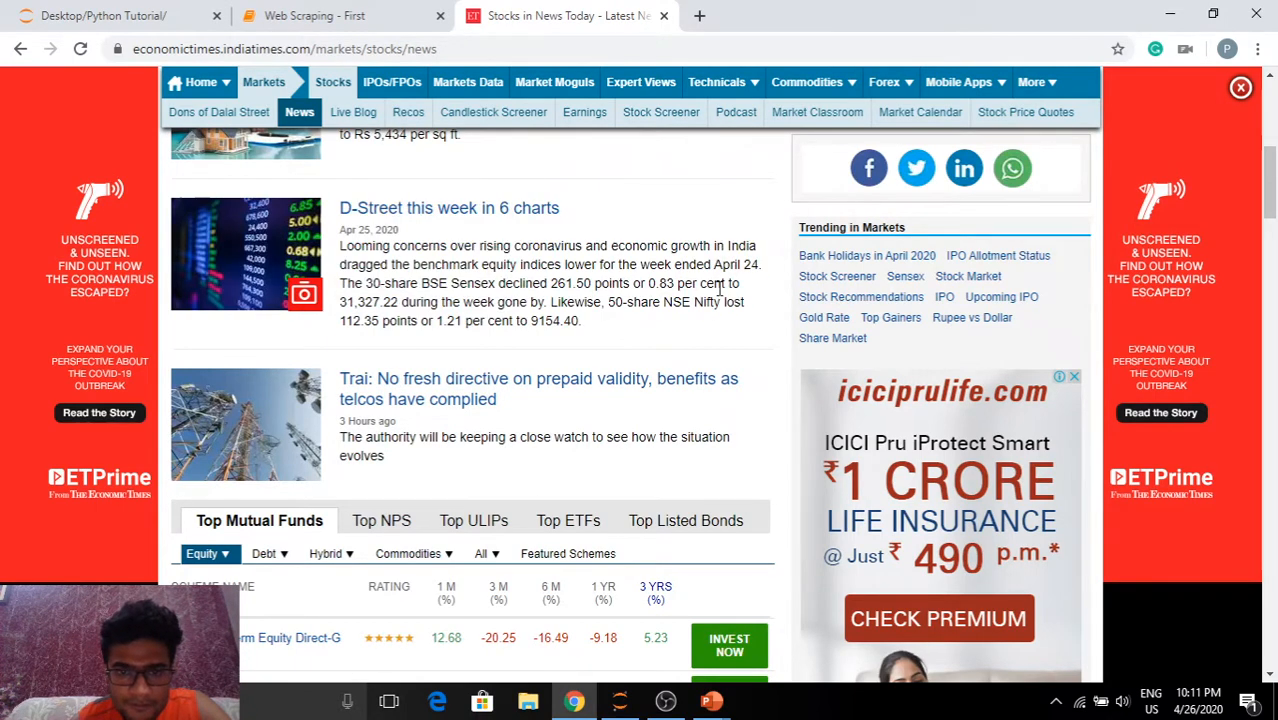
pyautogui.scroll(-3)
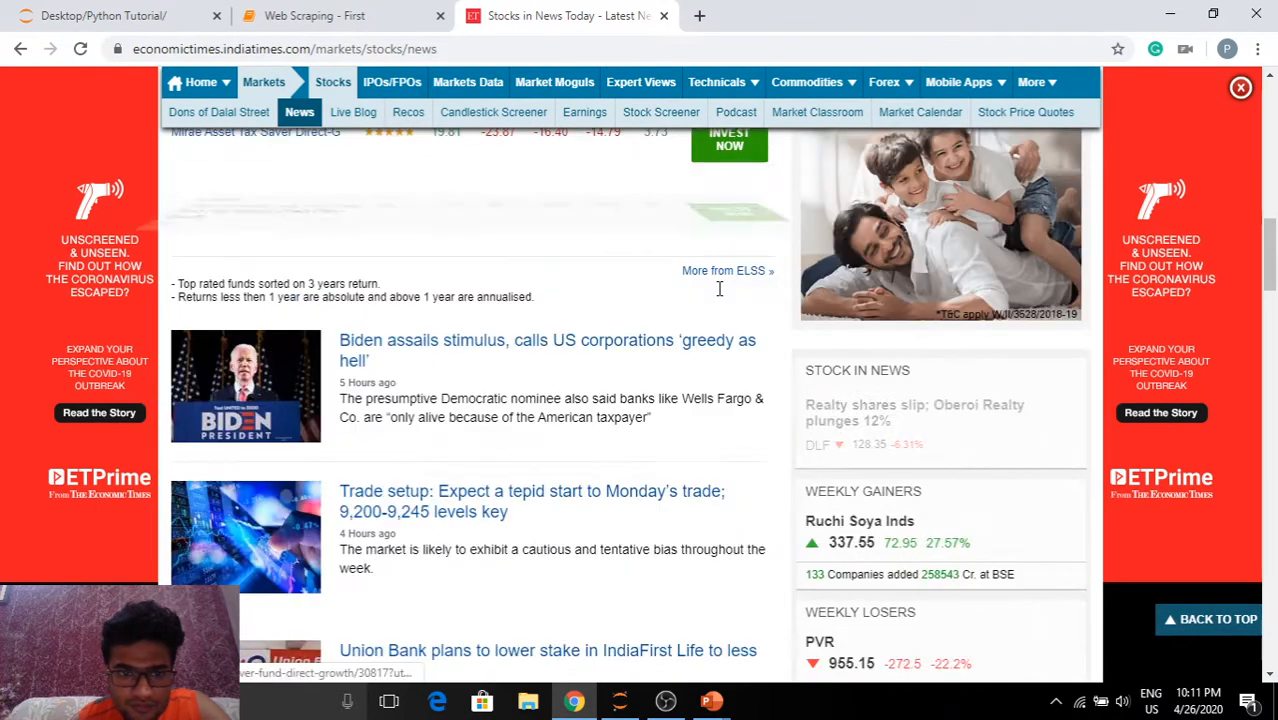
pyautogui.scroll(-3)
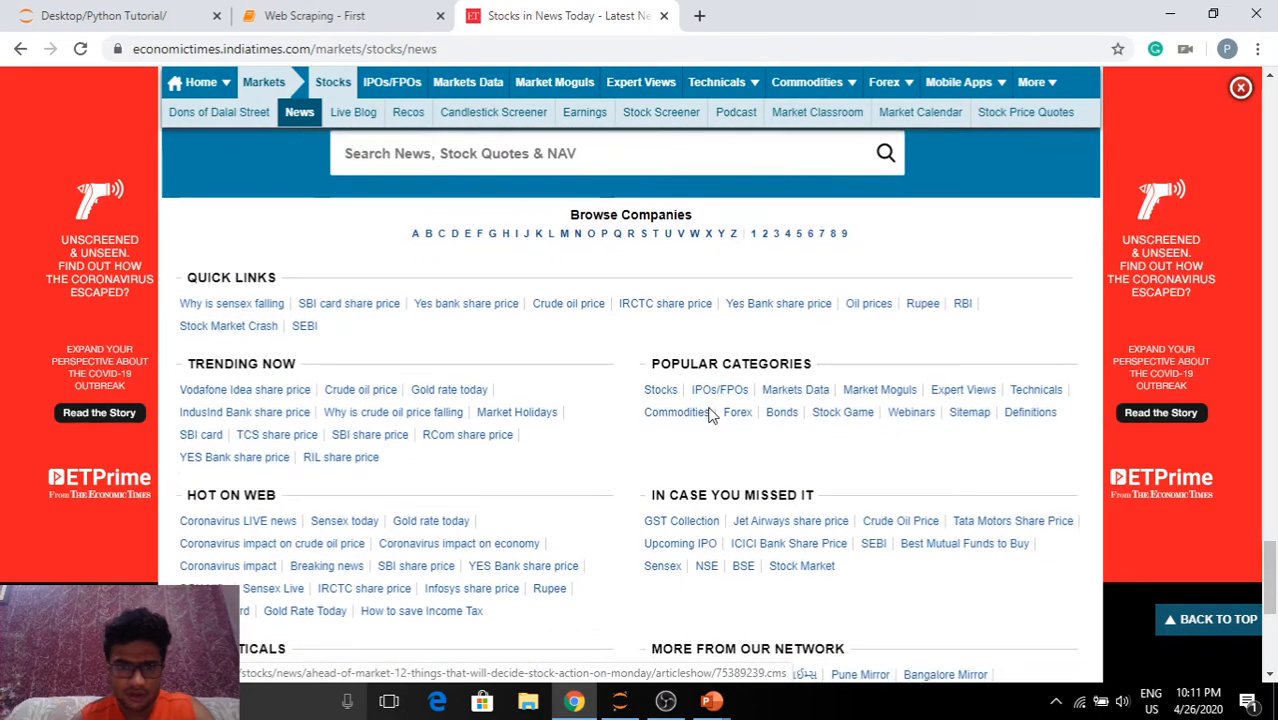
pyautogui.scroll(-3)
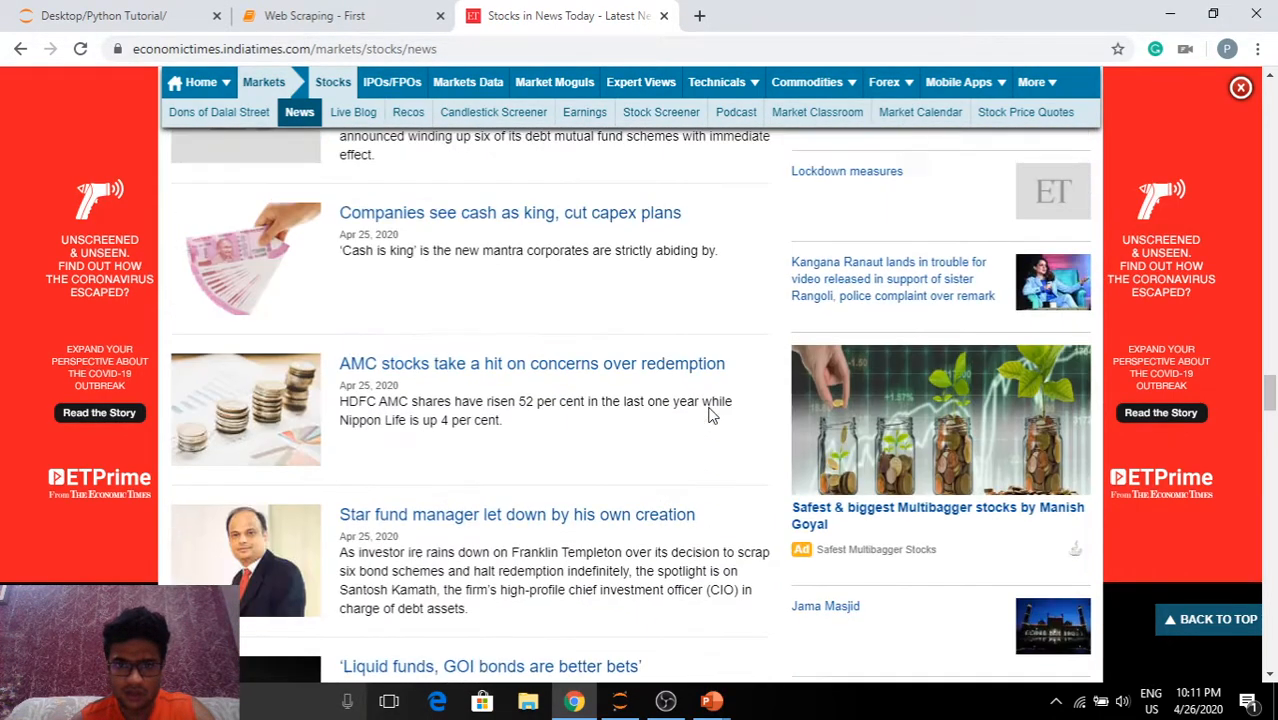
pyautogui.scroll(-3)
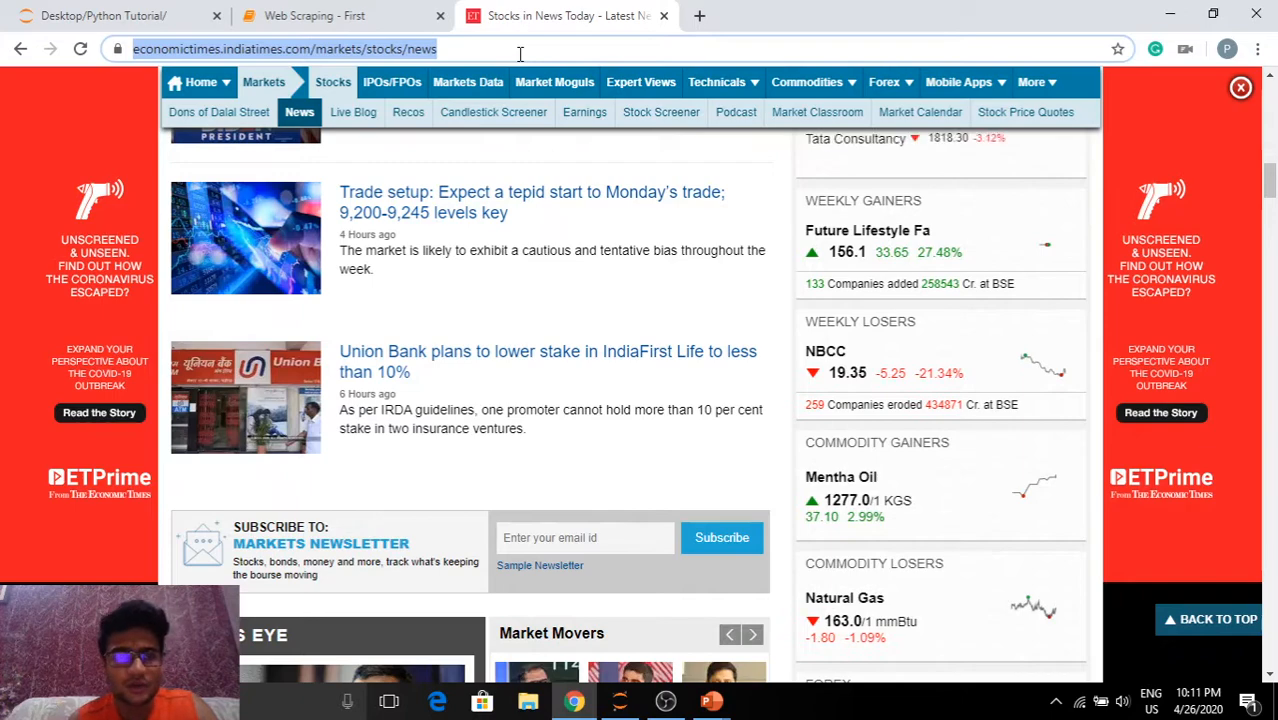
# In the notebook set url to '...markets/stocks/news' and start a headers dict with a 'User-Agent' entry.
pyautogui.click(314, 16)
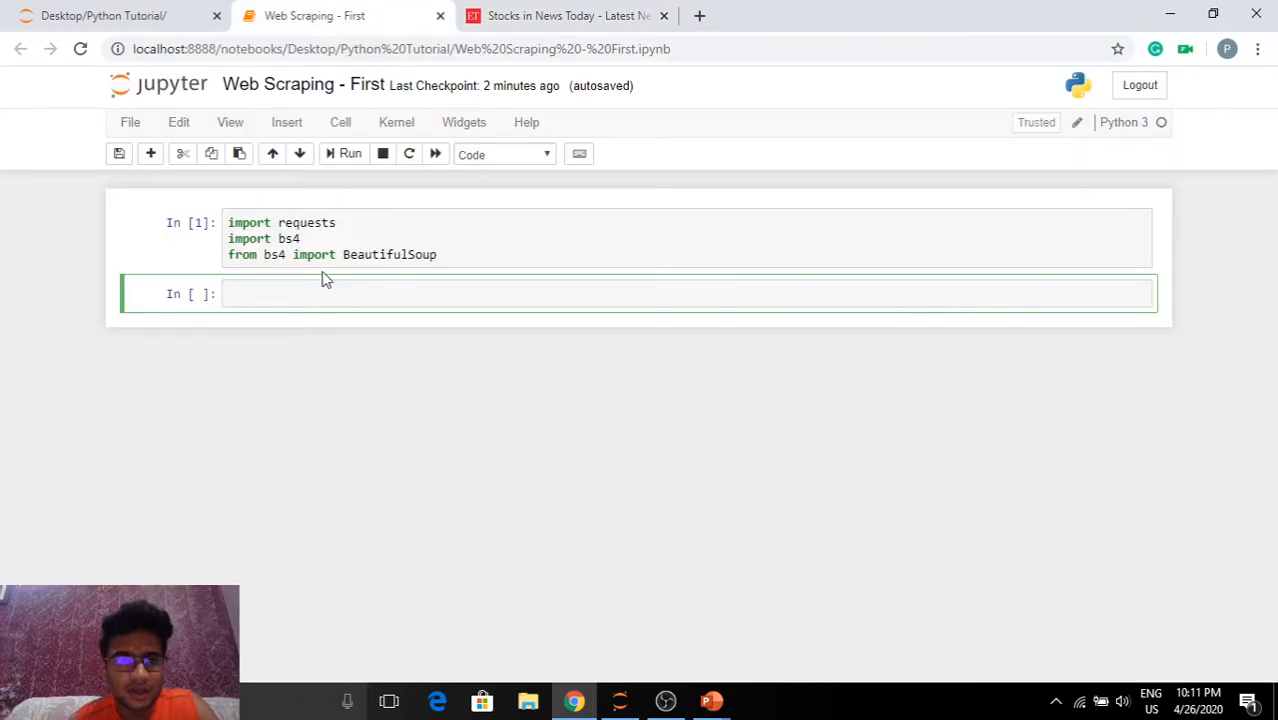
pyautogui.write('url =')
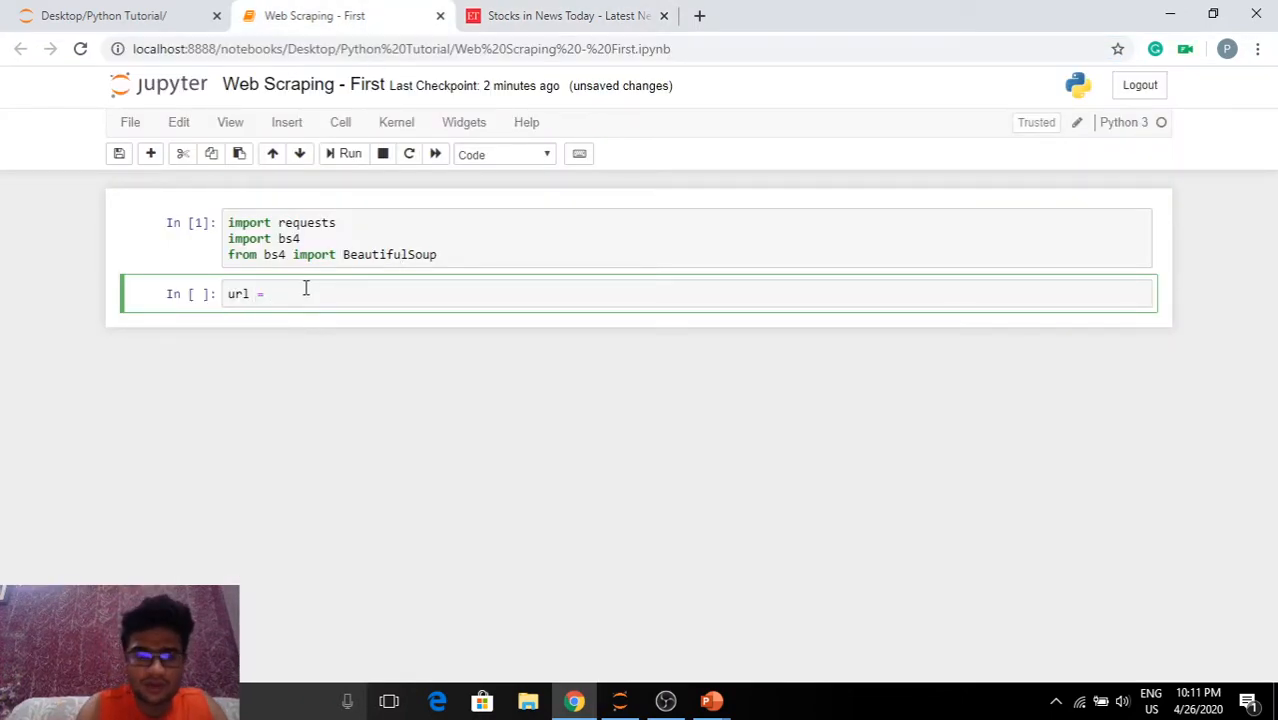
pyautogui.write("'https://economictimes.indiatimes.com/markets/stocks/news'")
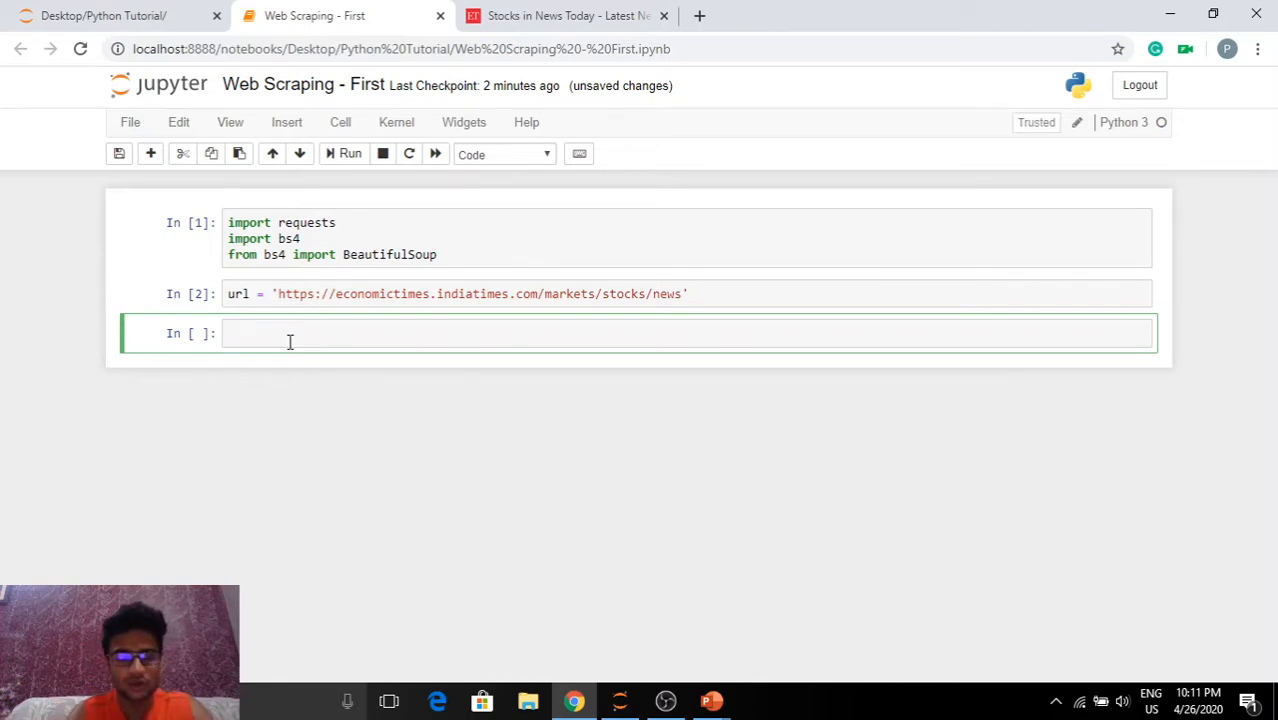
pyautogui.write('headers = {')
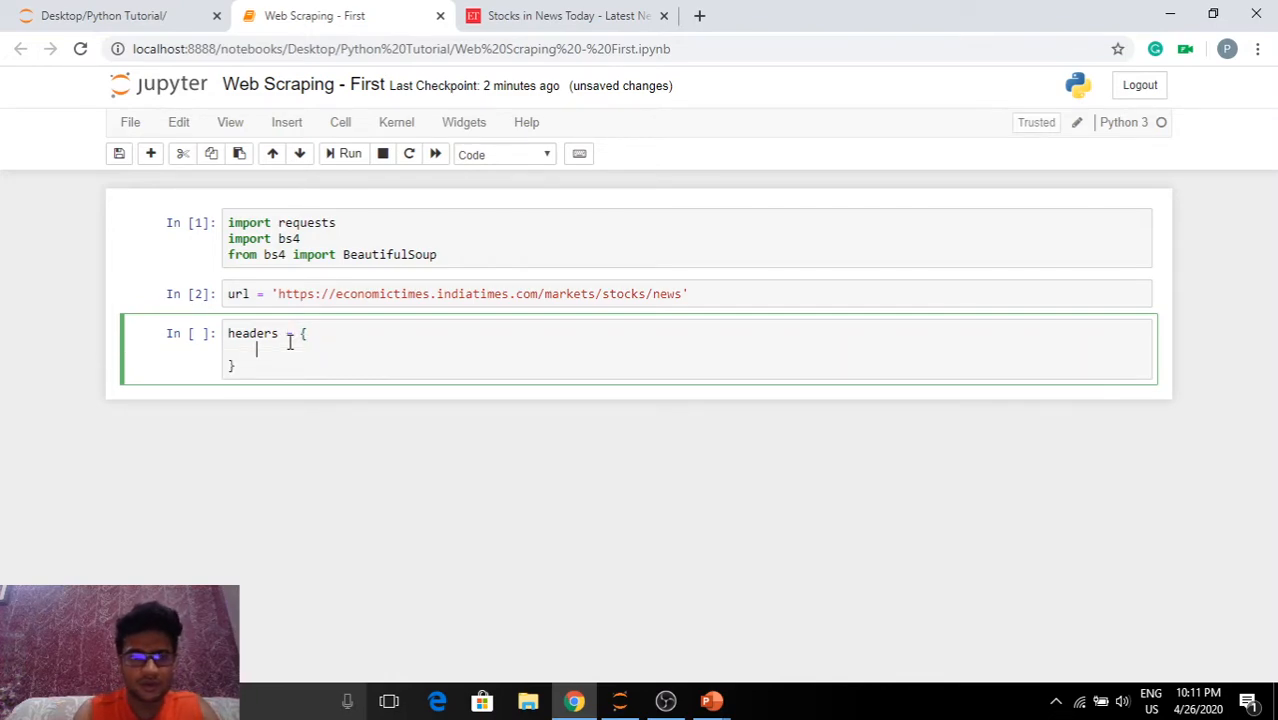
pyautogui.write("'User-Age")
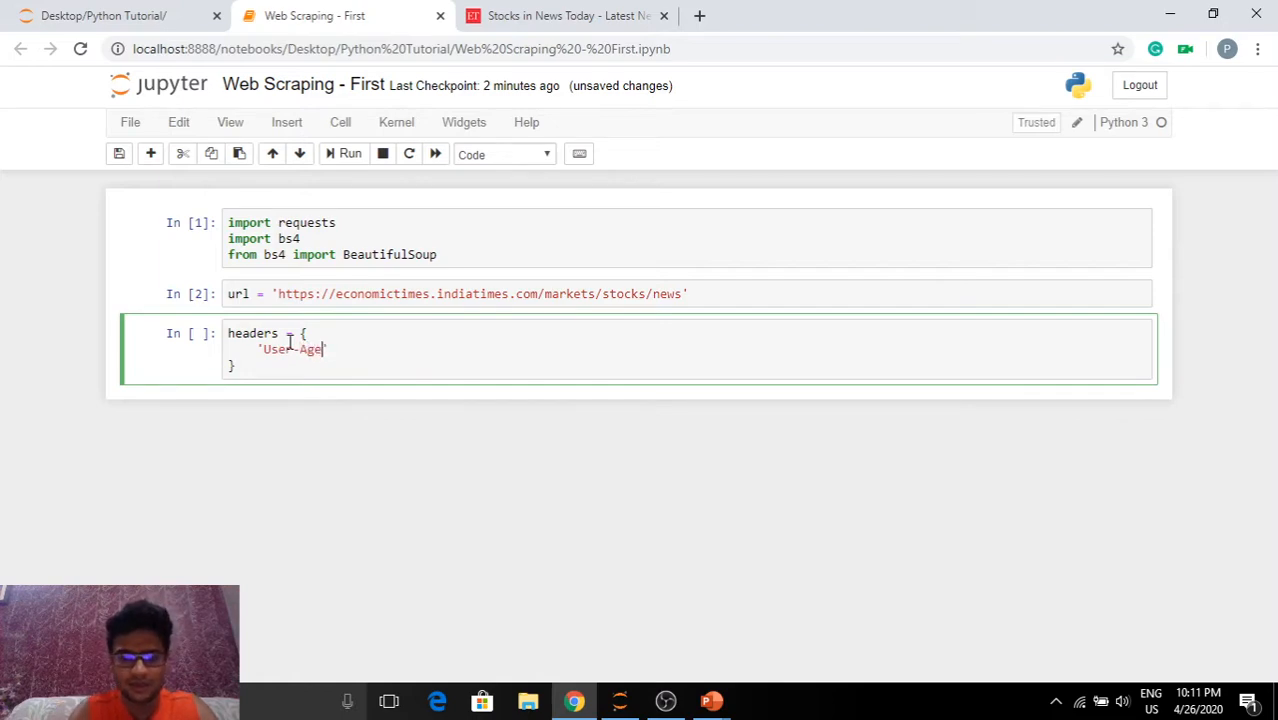
pyautogui.write('L:')
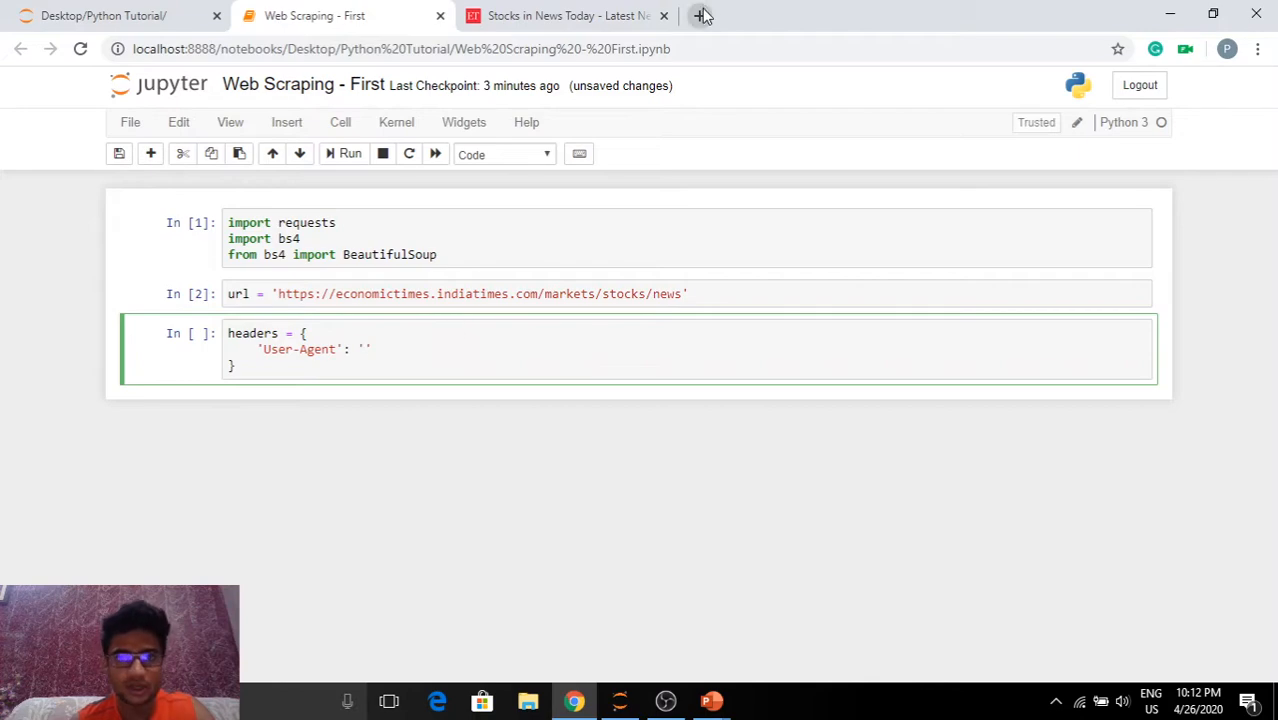
pyautogui.click(700, 16)
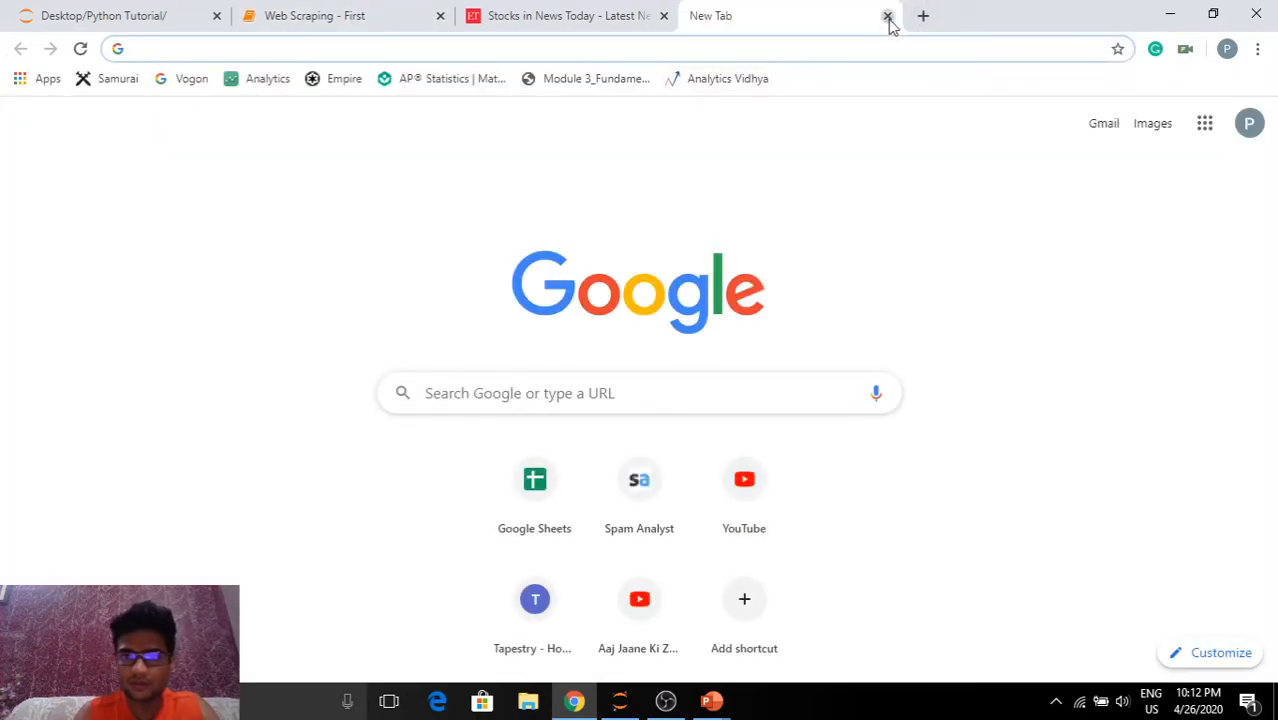
pyautogui.click(888, 16)
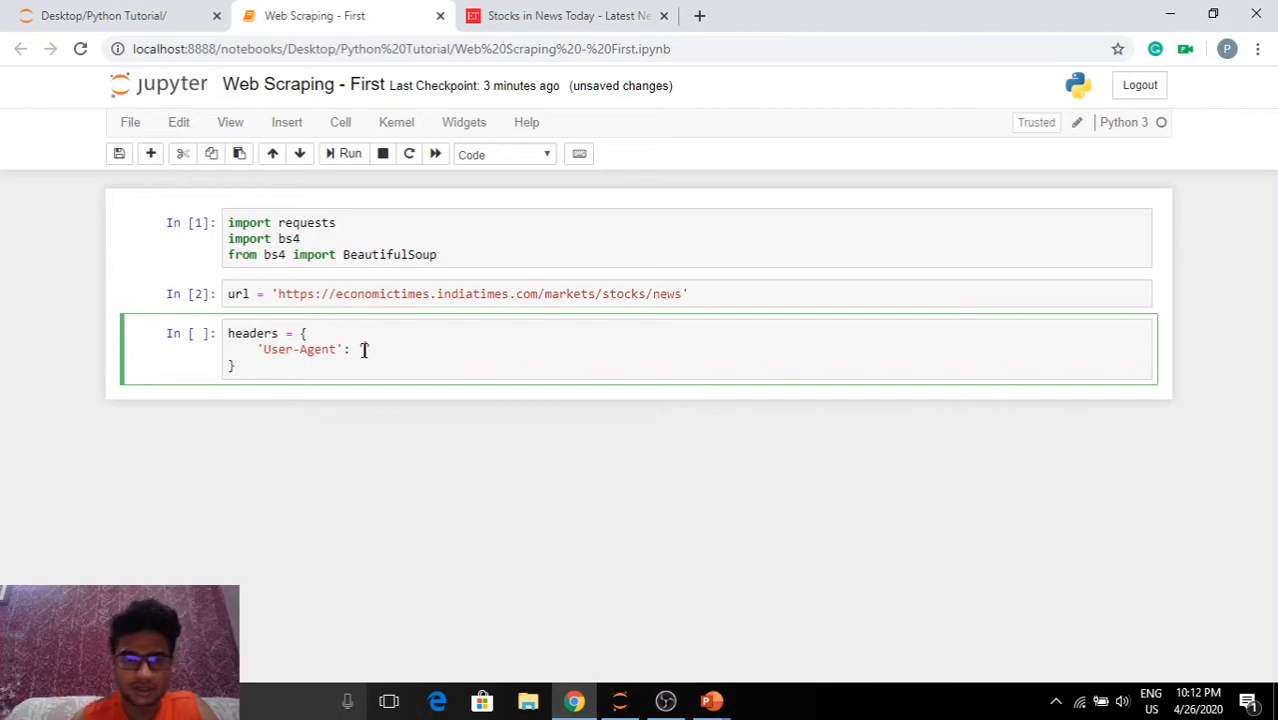
# Query navigator.userAgent in the DevTools console, paste the Mozilla/5.0 string into headers and run the cell.
pyautogui.press('f12')
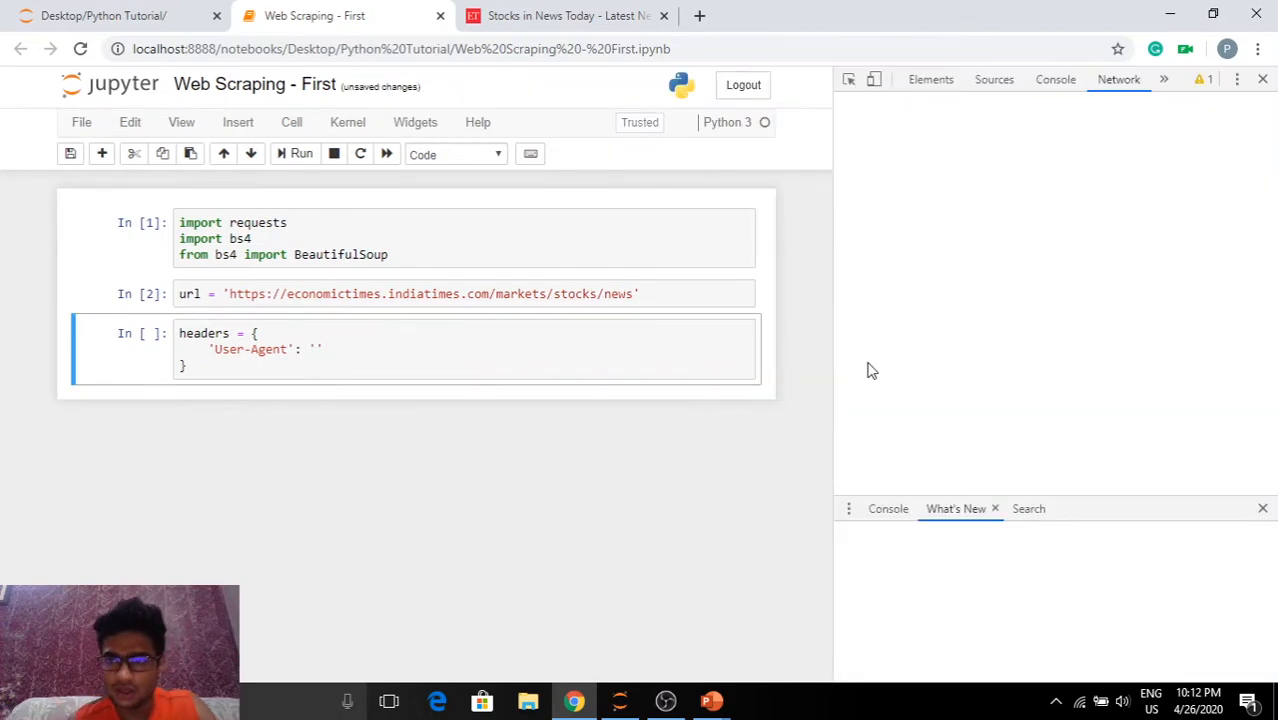
pyautogui.click(888, 508)
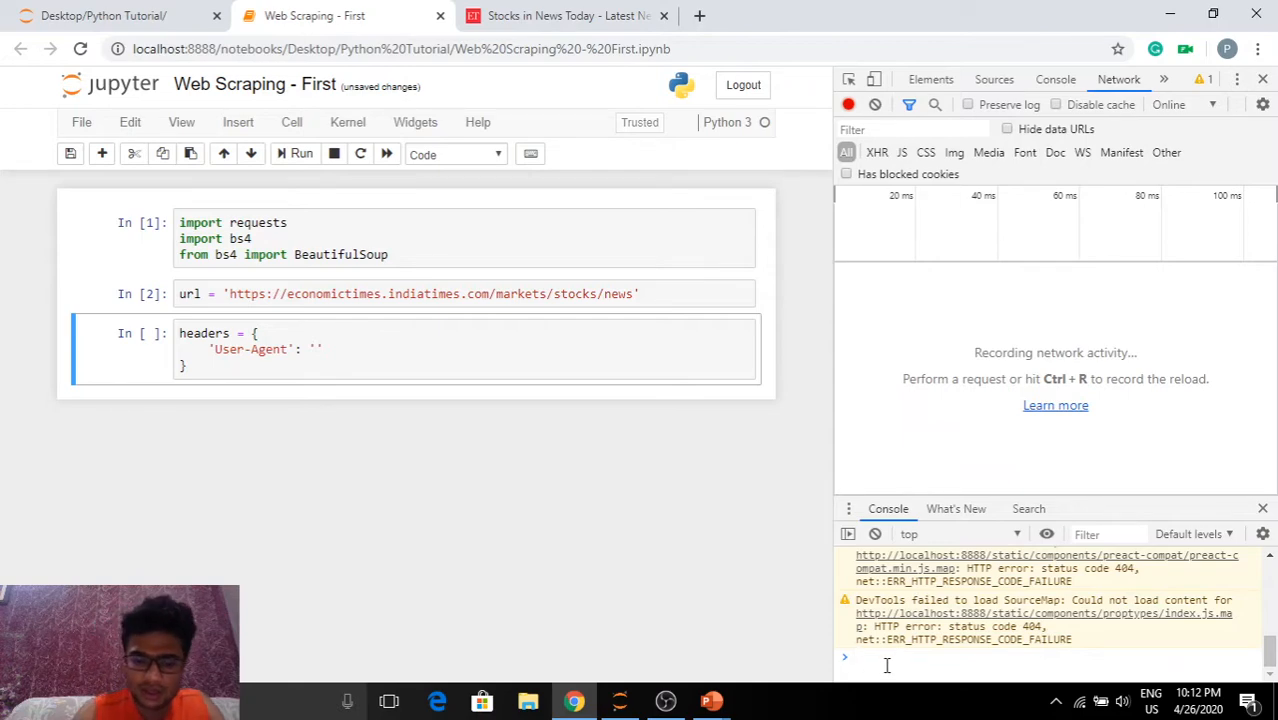
pyautogui.write('navigator')
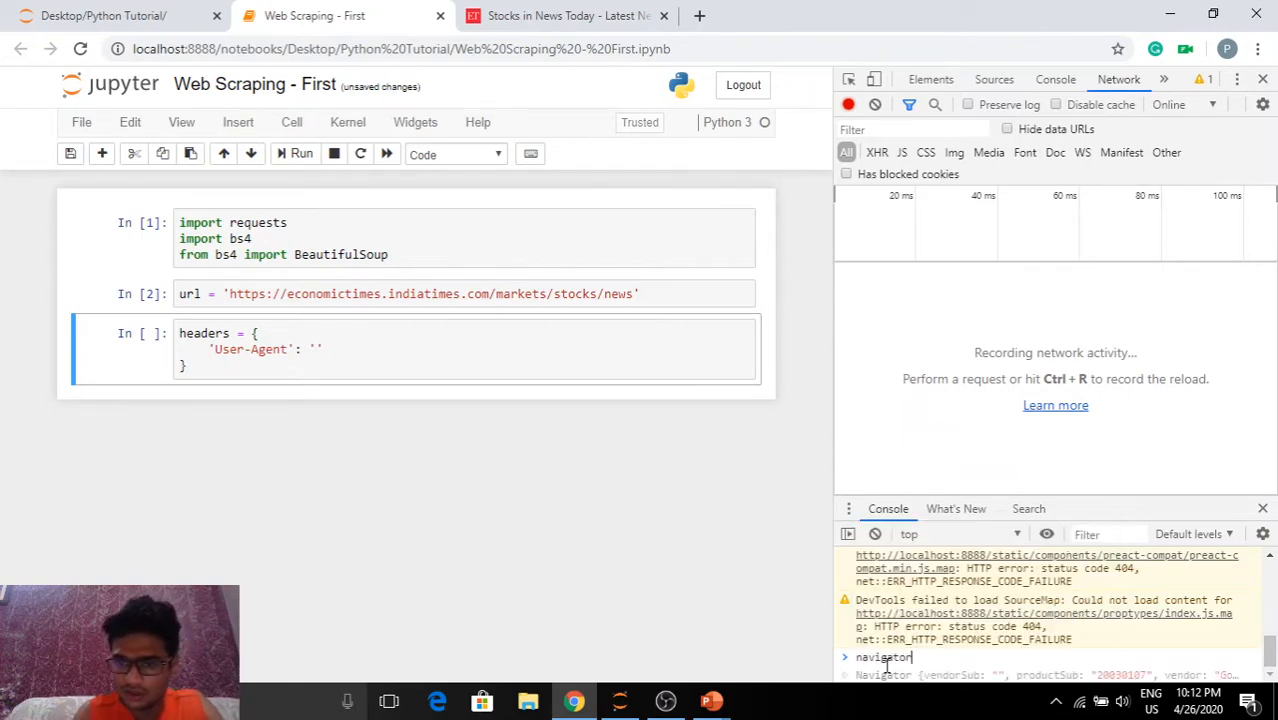
pyautogui.write('.')
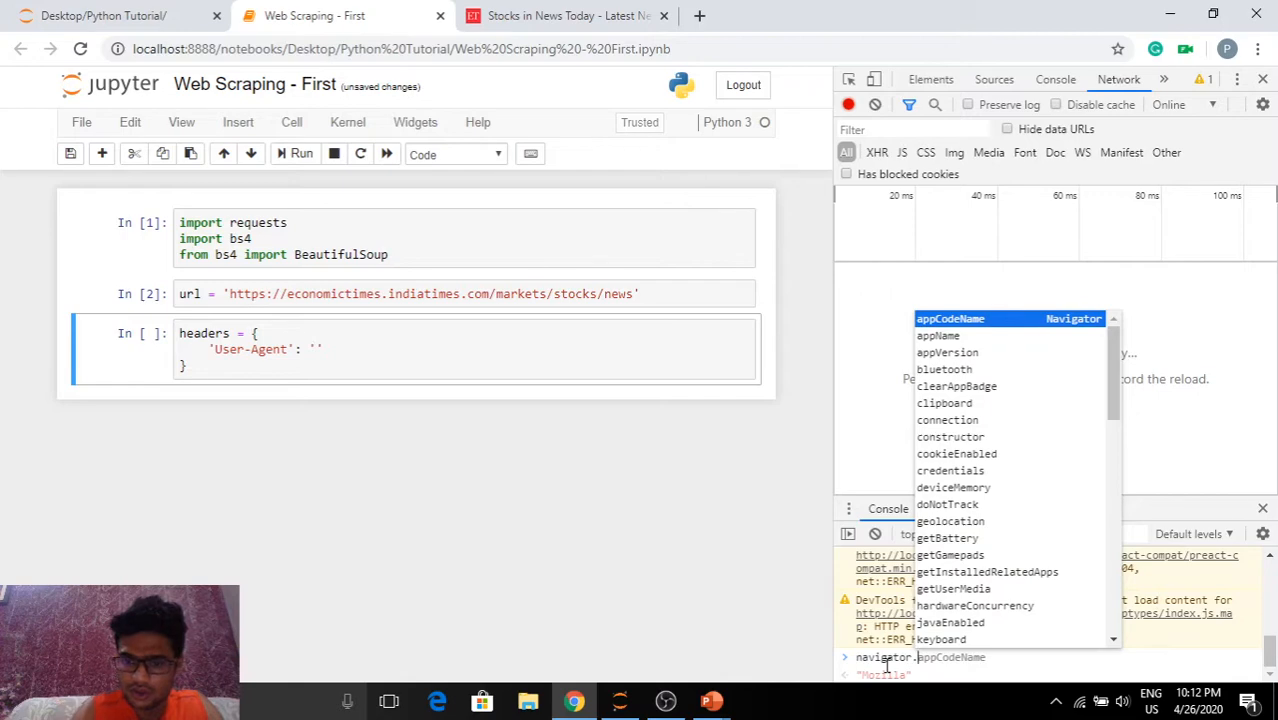
pyautogui.write('U')
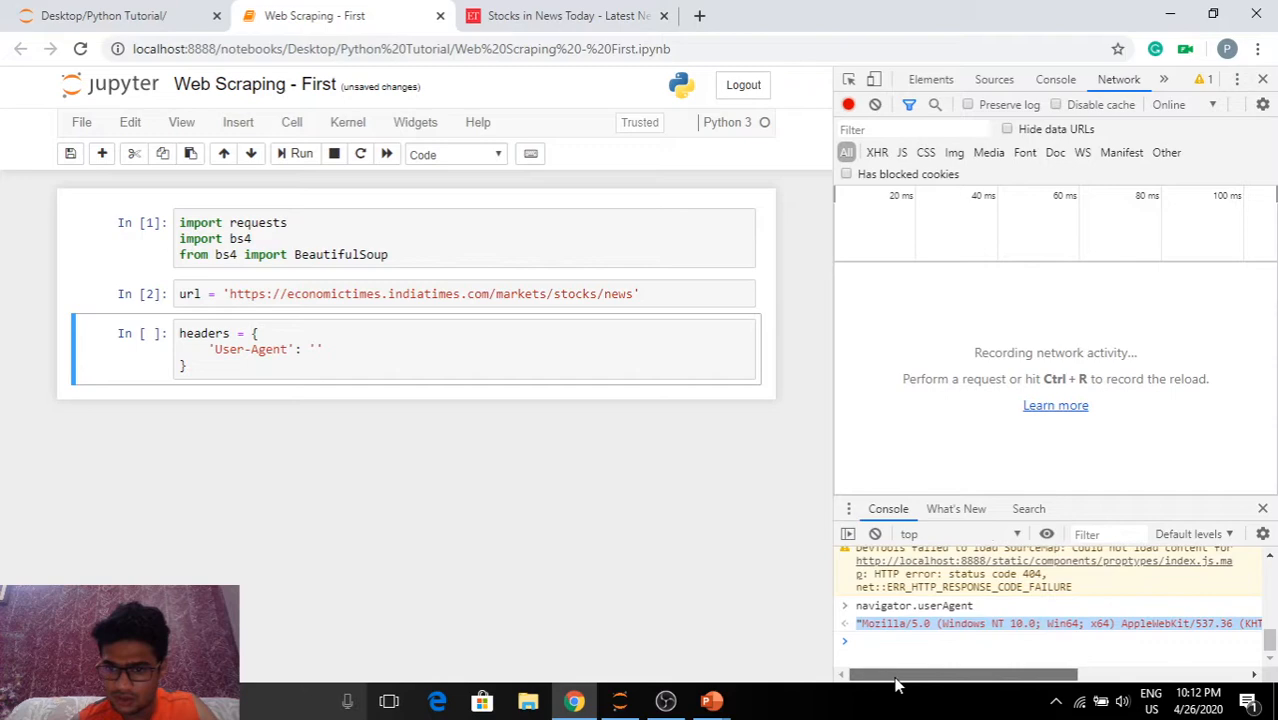
pyautogui.click(316, 348)
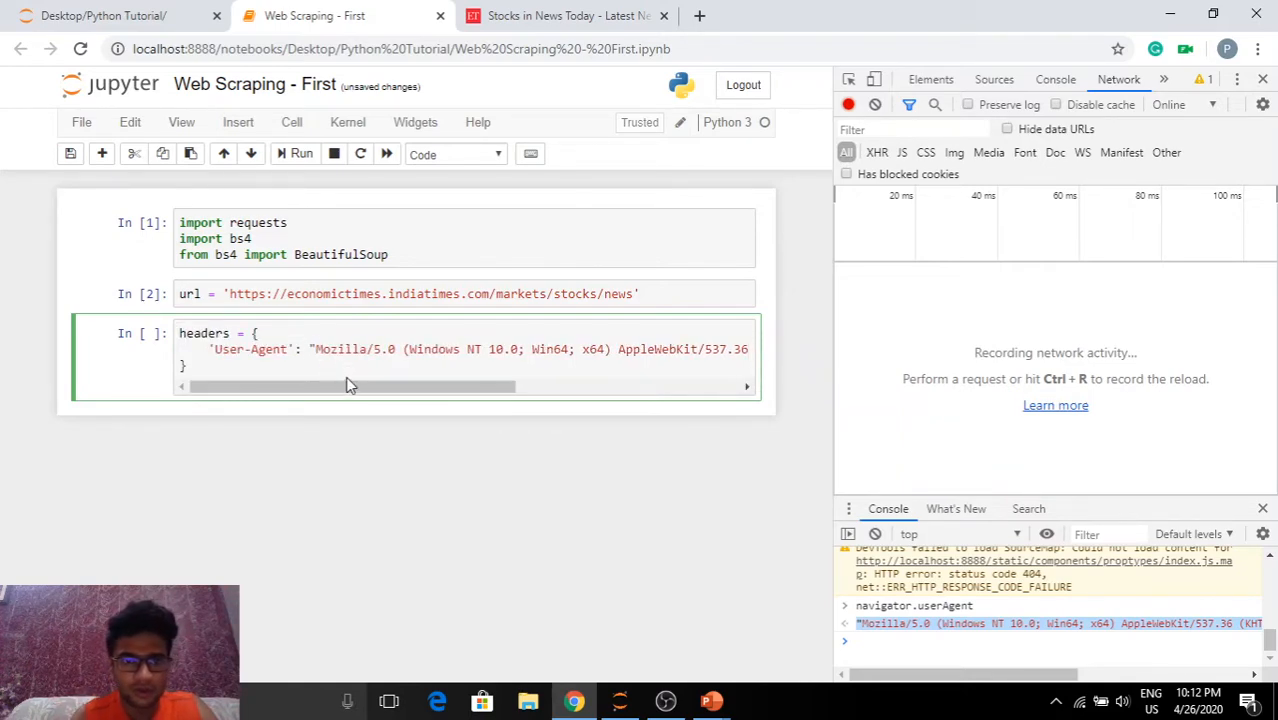
pyautogui.press('shift+enter')
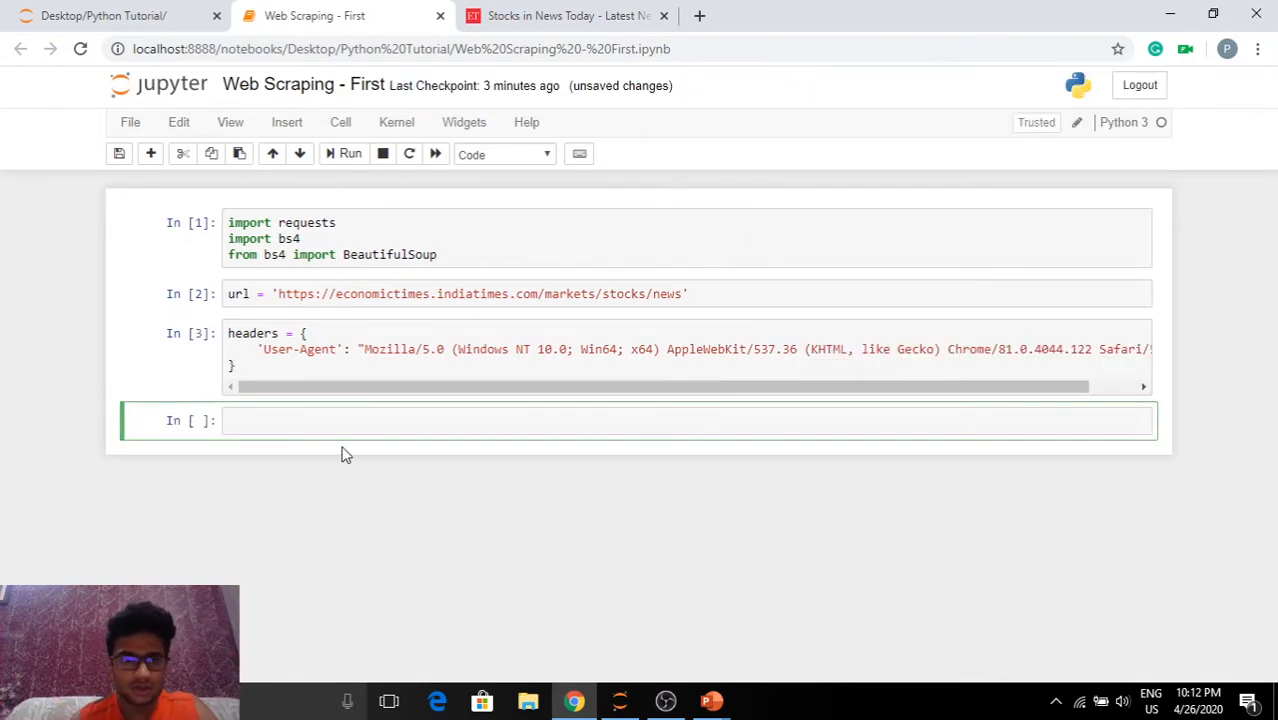
# Write and run r = requests.get(url, {'headers': headers}) to fetch the stocks news page.
pyautogui.click(340, 420)
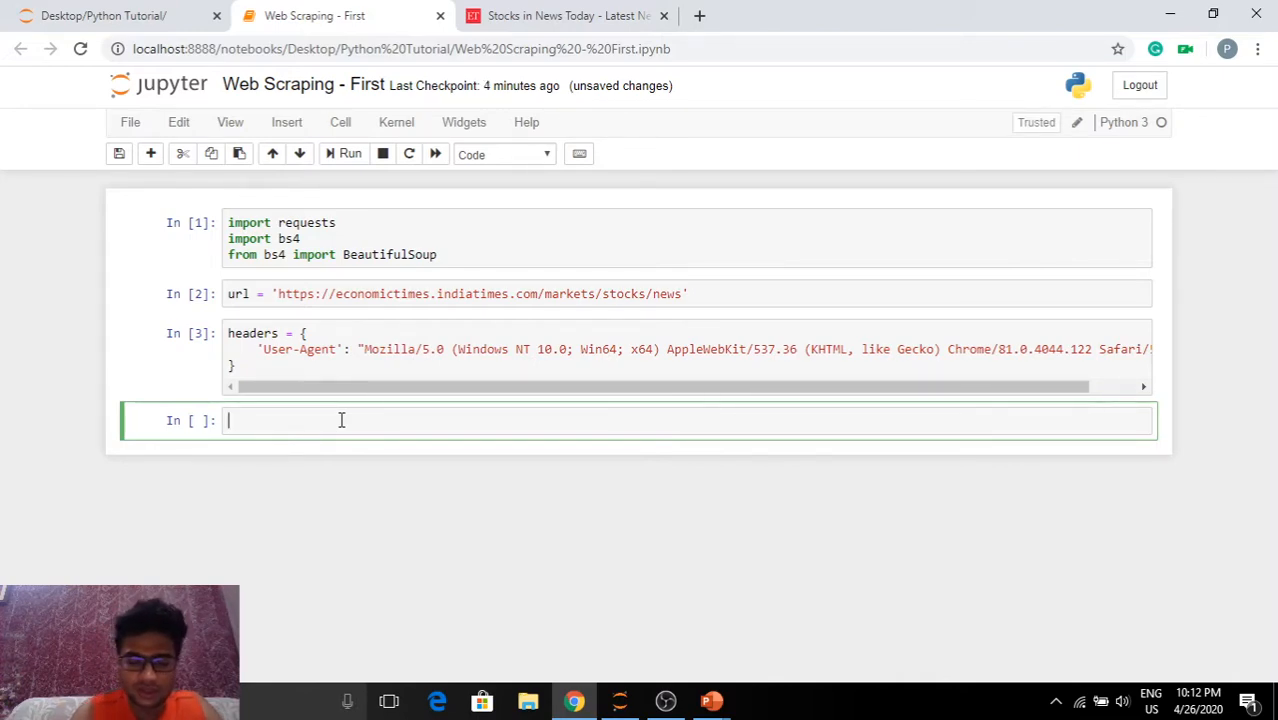
pyautogui.write('r = req')
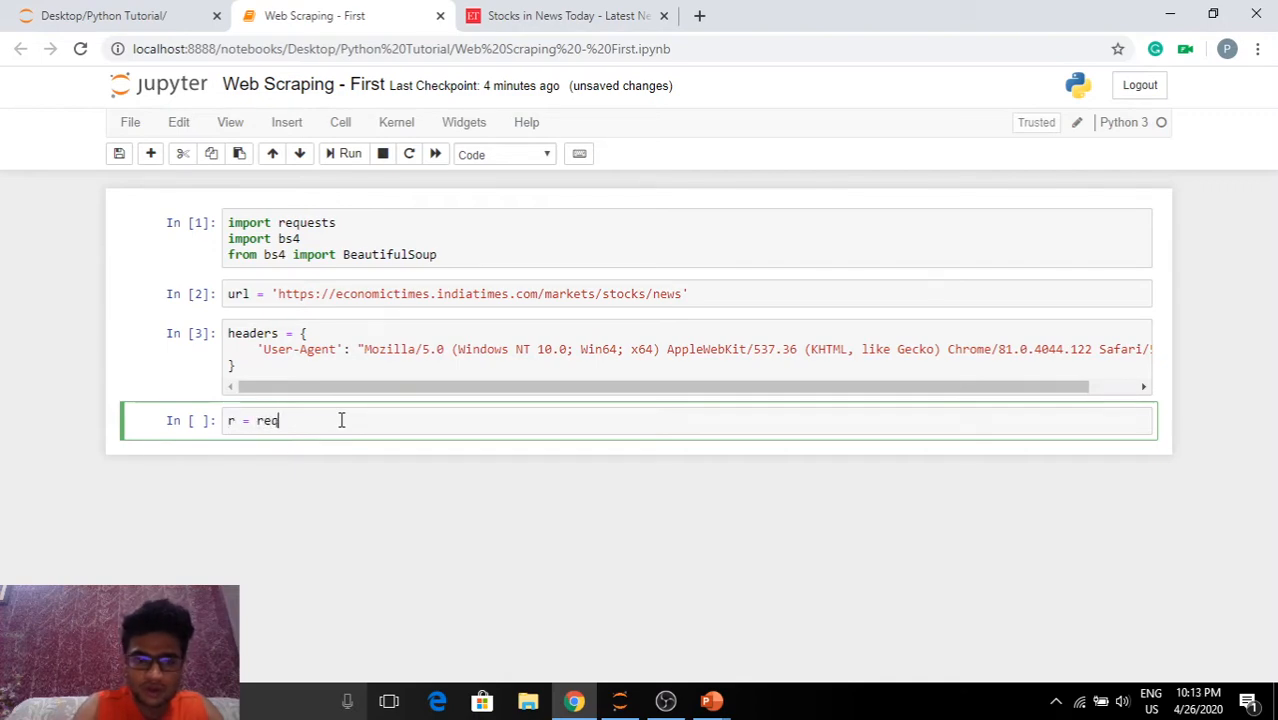
pyautogui.write('uest')
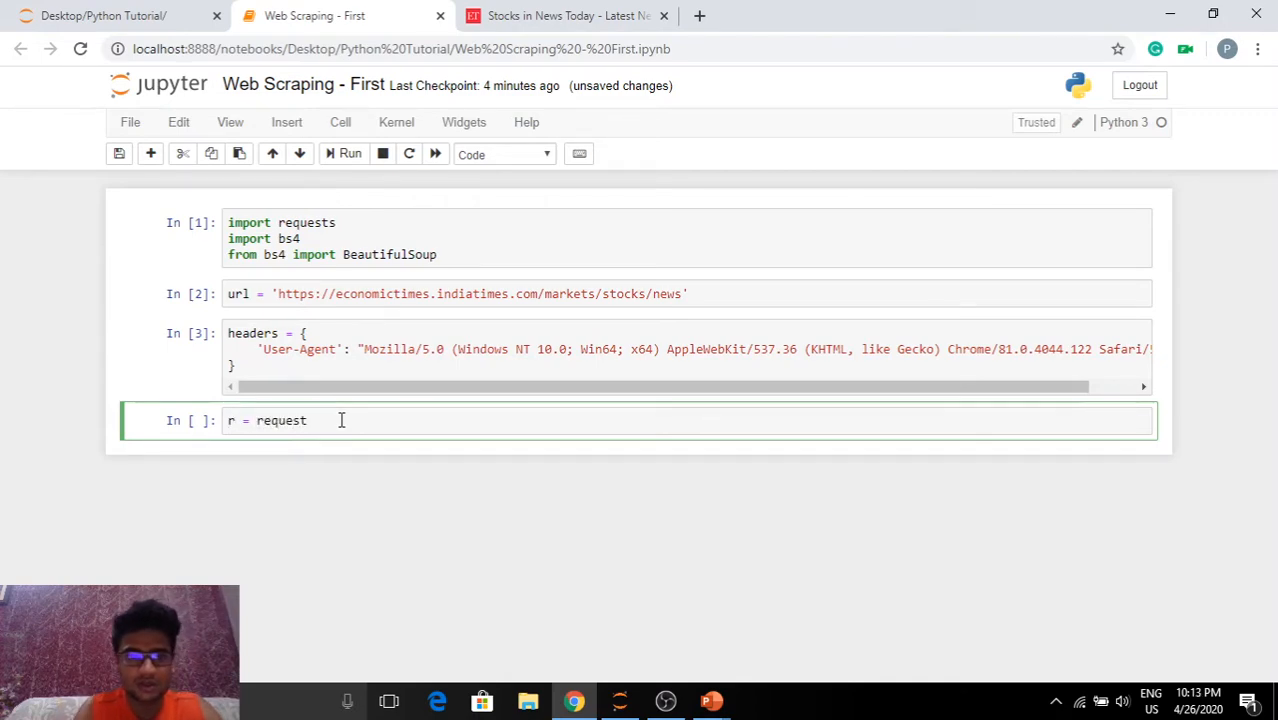
pyautogui.write('s.')
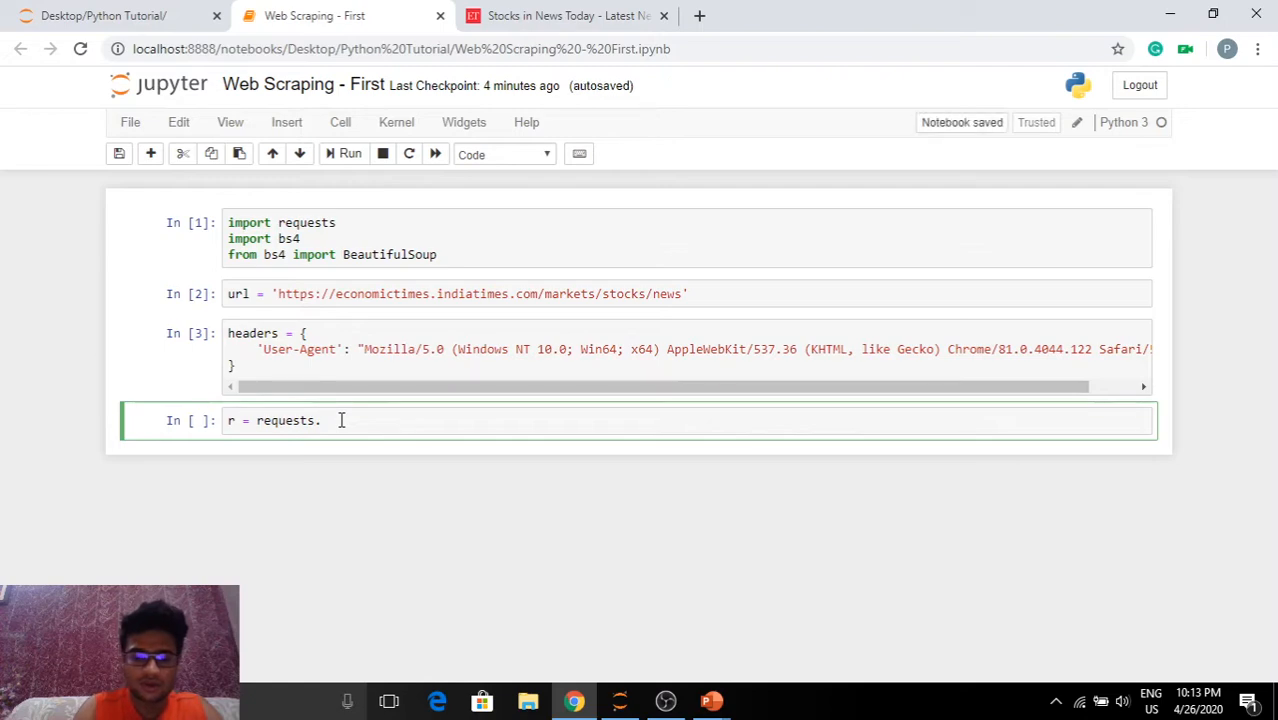
pyautogui.write('get()')
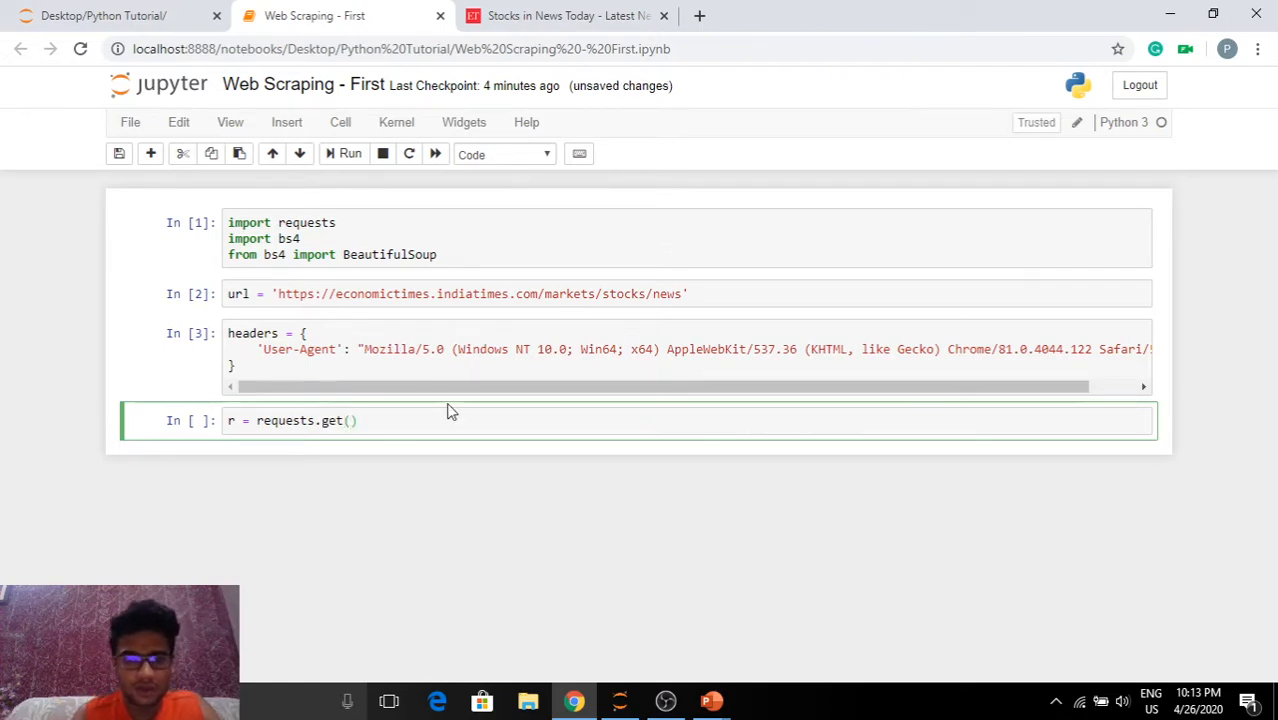
pyautogui.write('url,')
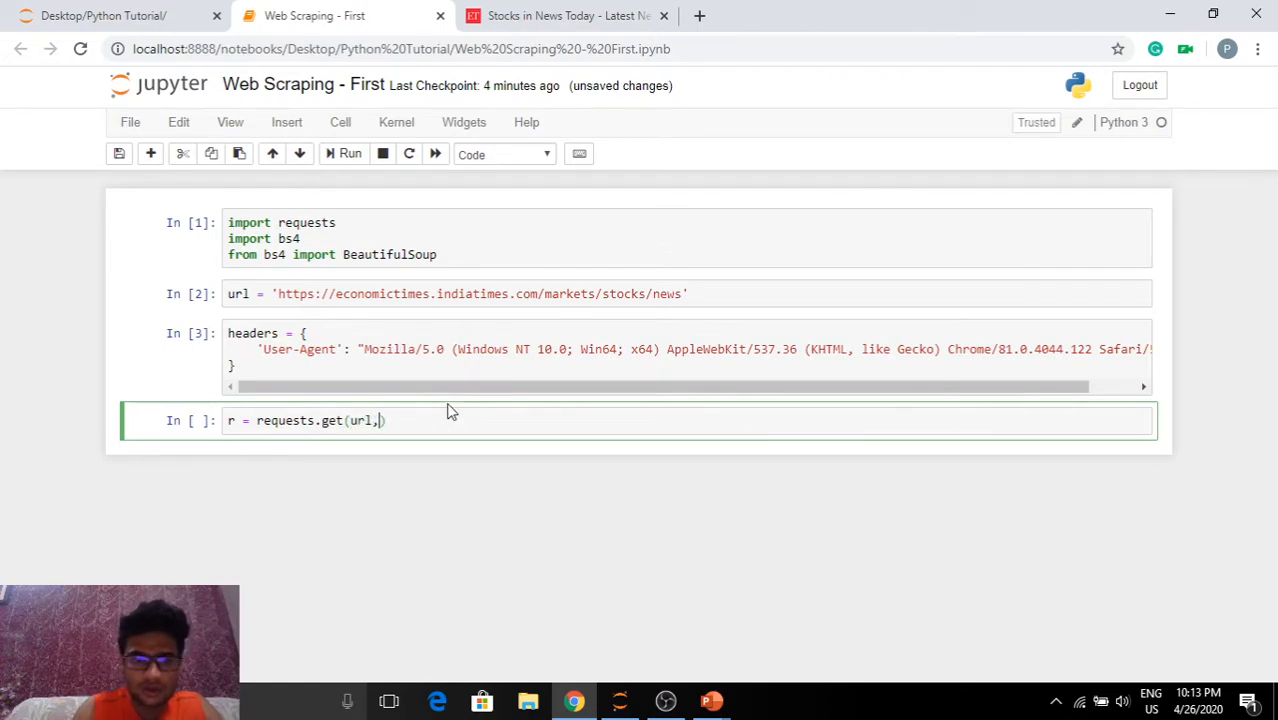
pyautogui.write('{}')
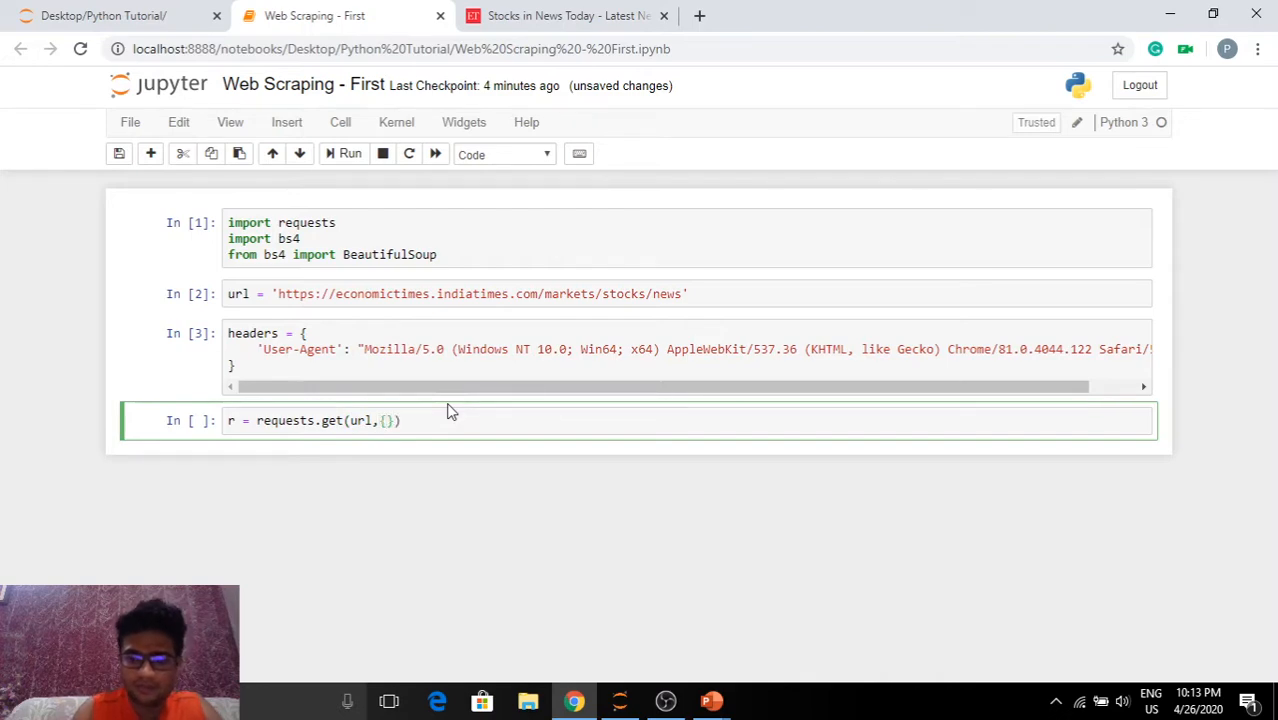
pyautogui.write("'headers':header")
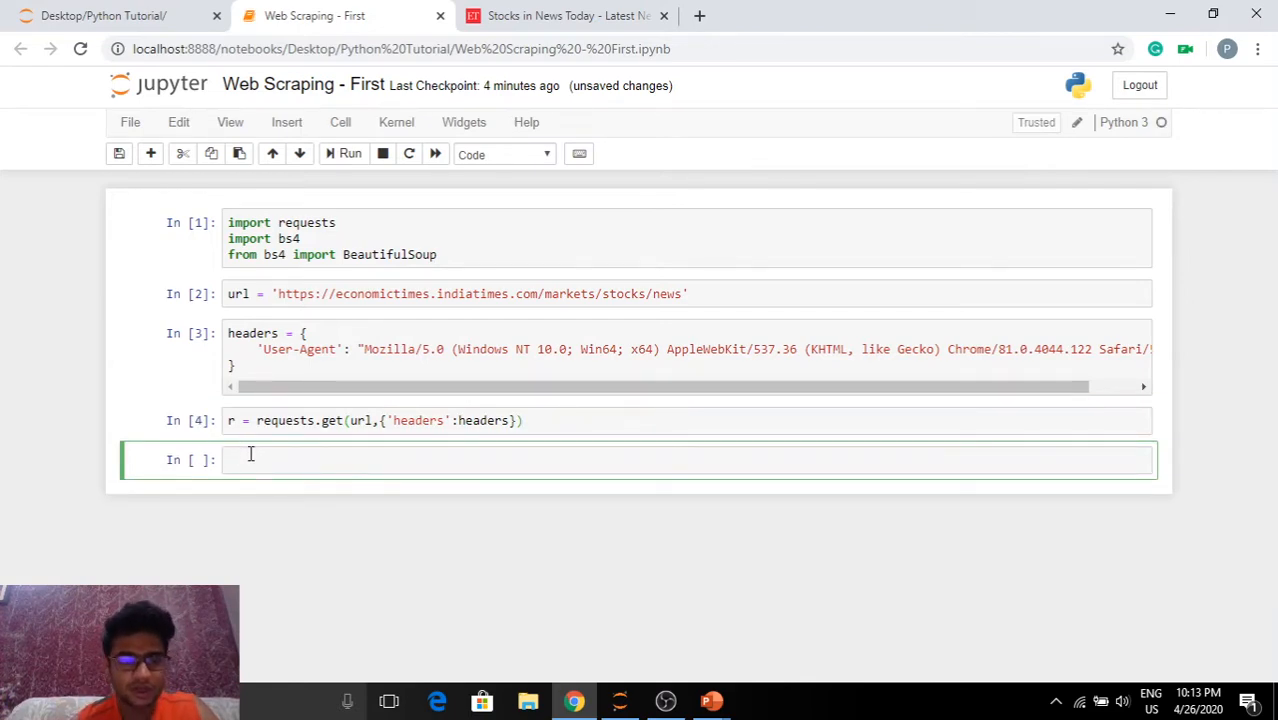
# Write and run soup = bs4.BeautifulSoup(r.text, 'html.parser') to parse the fetched page.
pyautogui.write('sou')
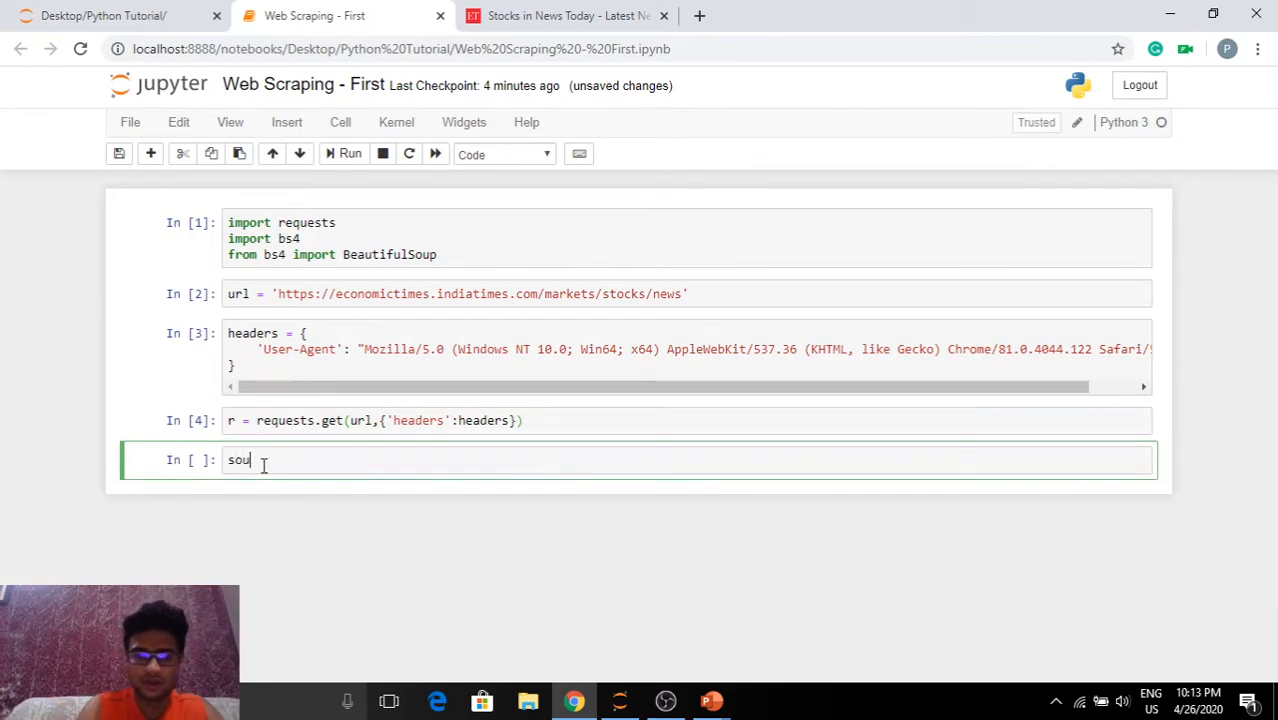
pyautogui.write('p')
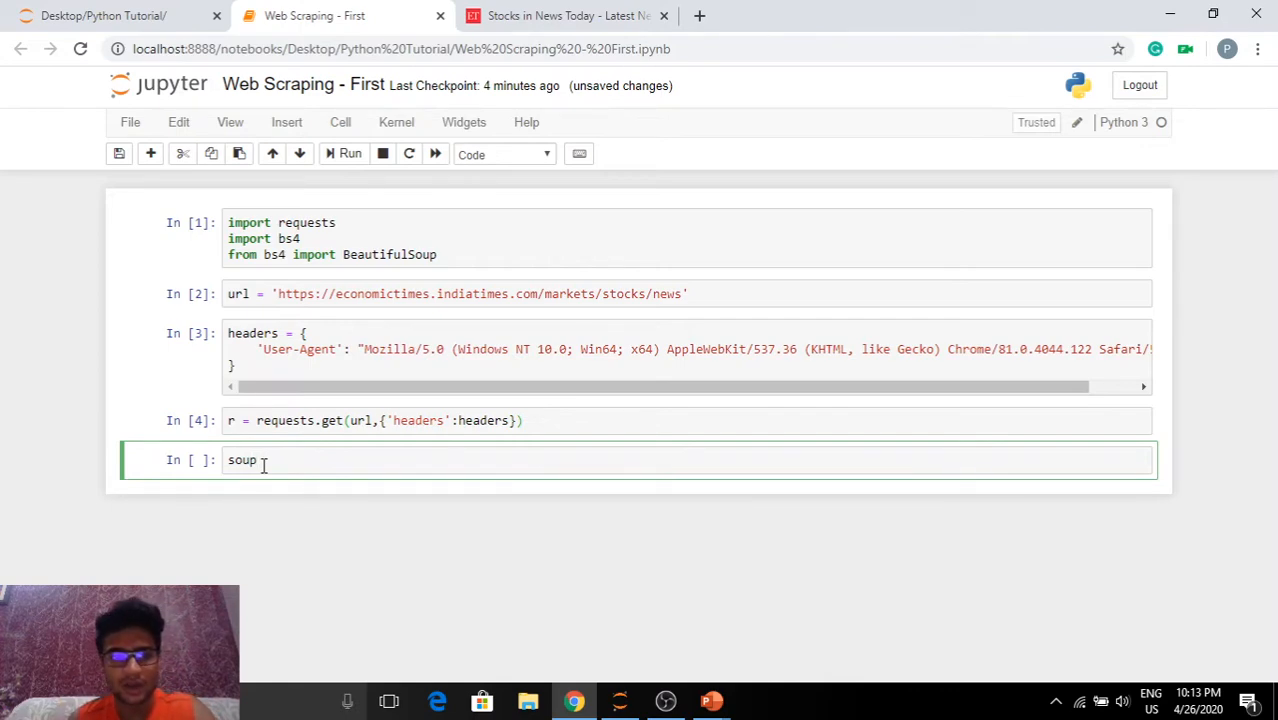
pyautogui.write('" "')
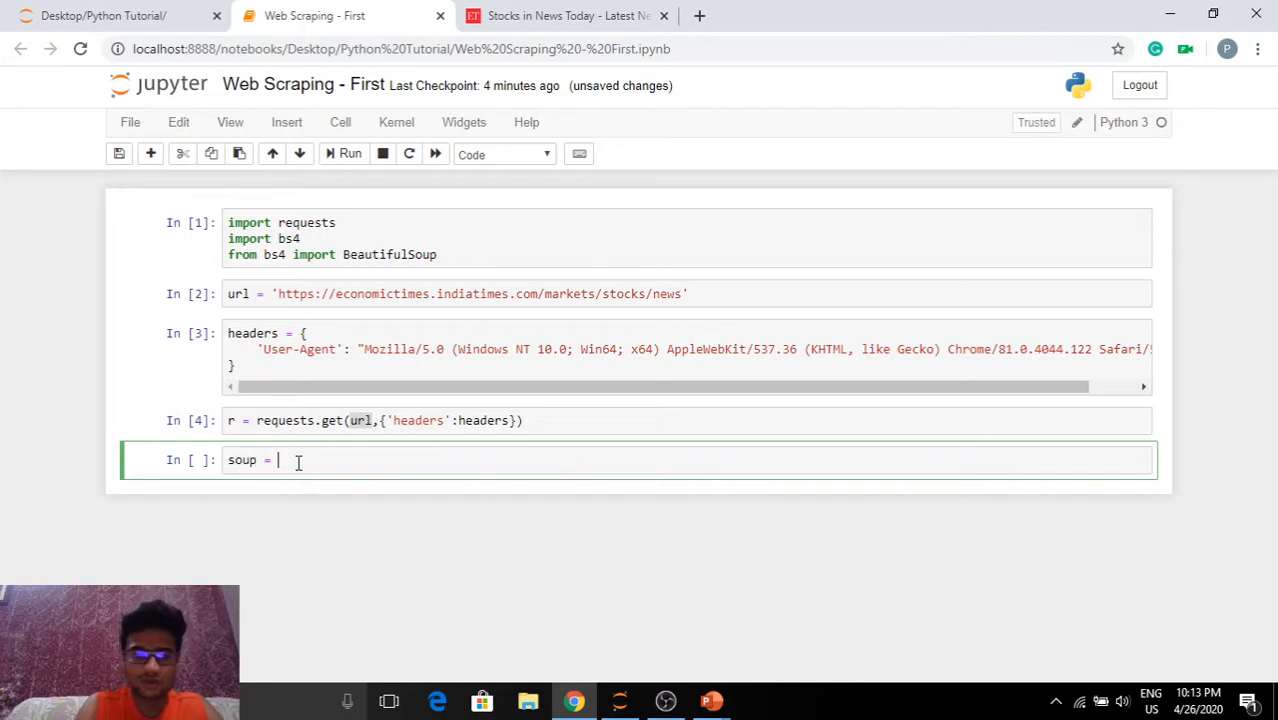
pyautogui.write('bs')
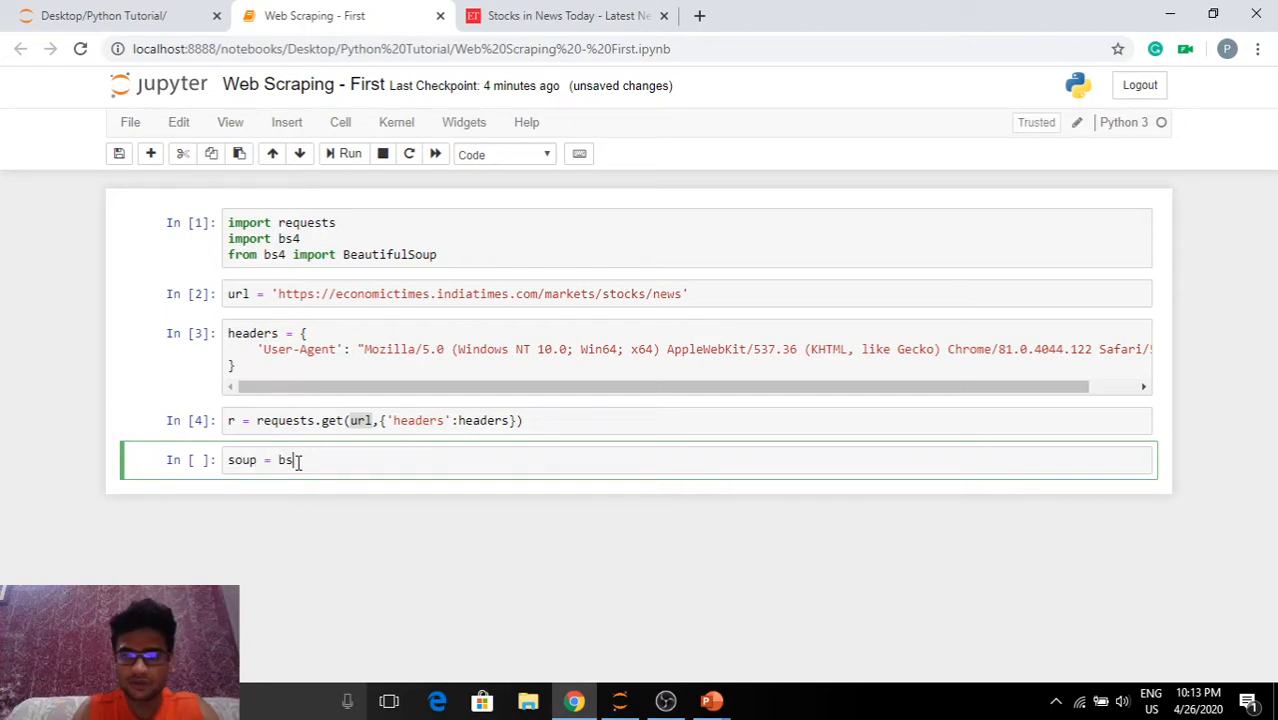
pyautogui.write('4.Bea')
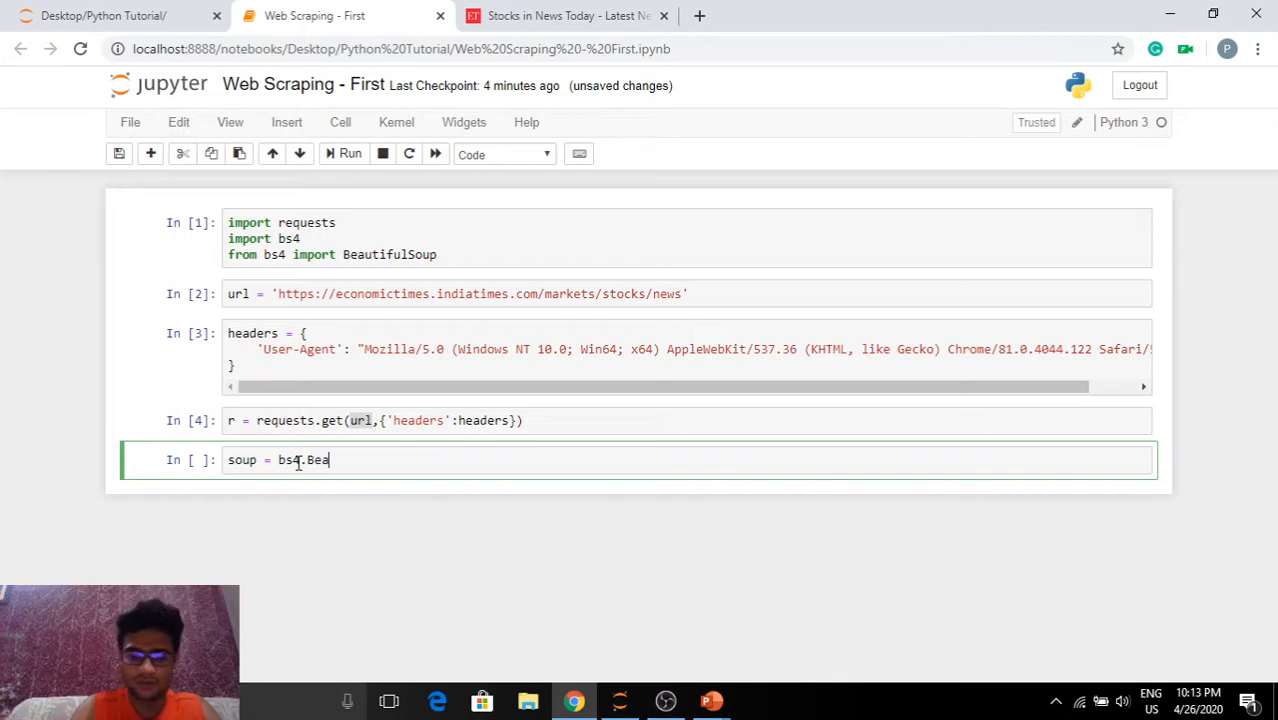
pyautogui.write('utifu')
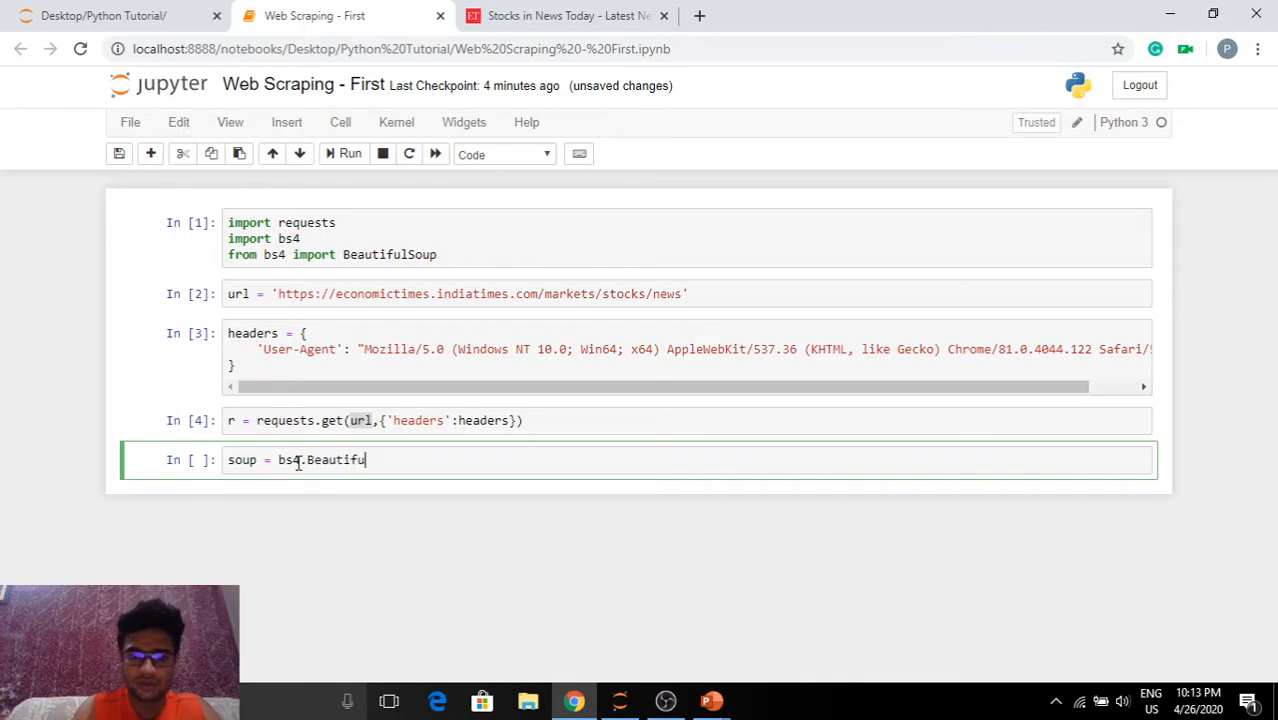
pyautogui.write('lSoup')
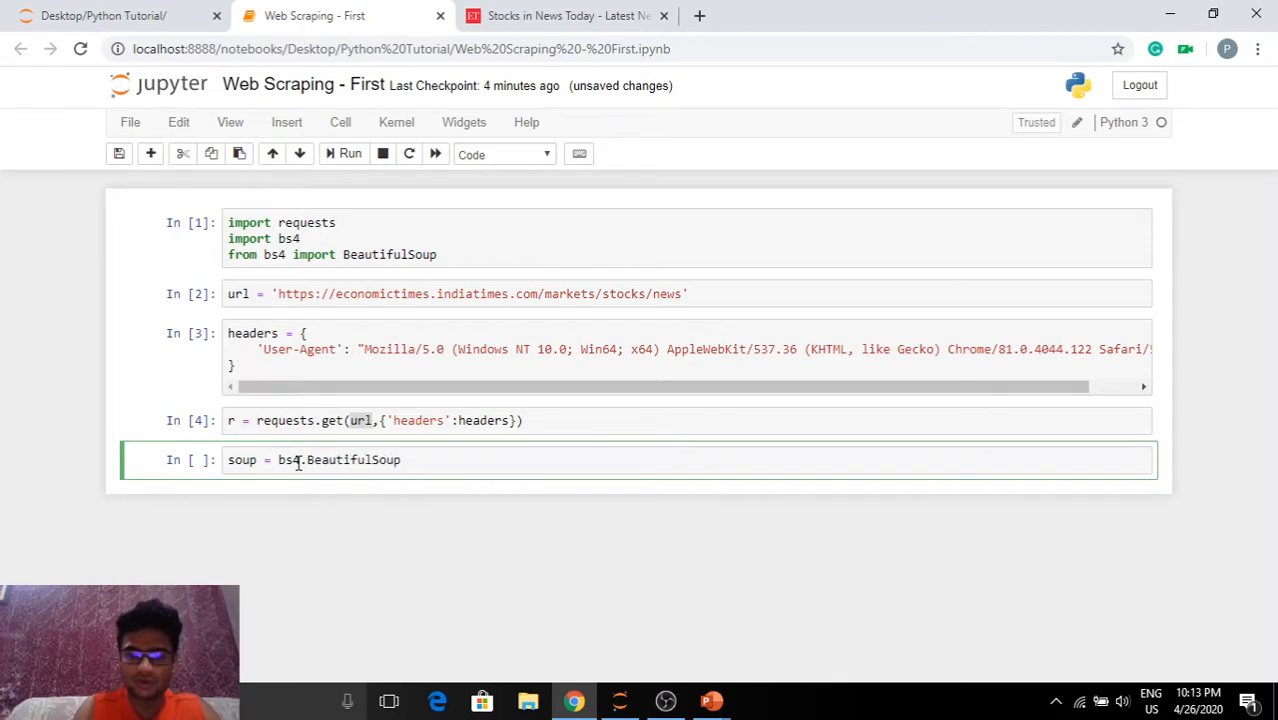
pyautogui.write('()')
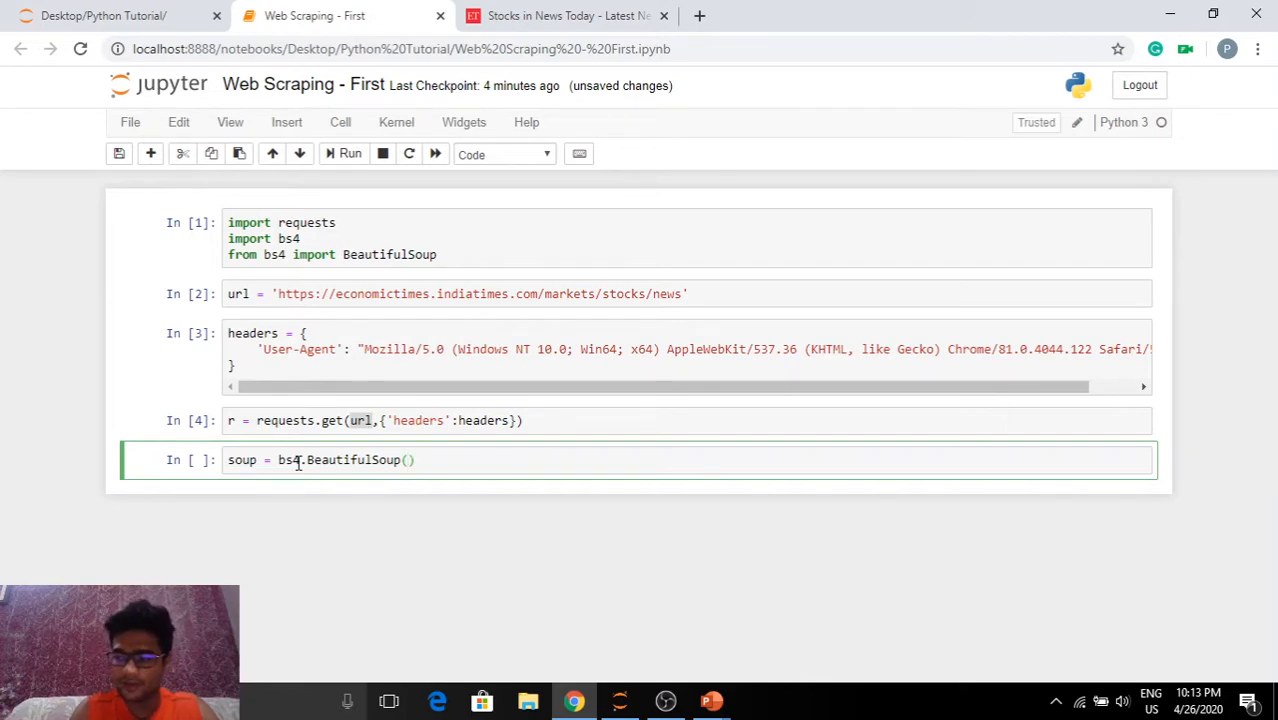
pyautogui.write('r.text')
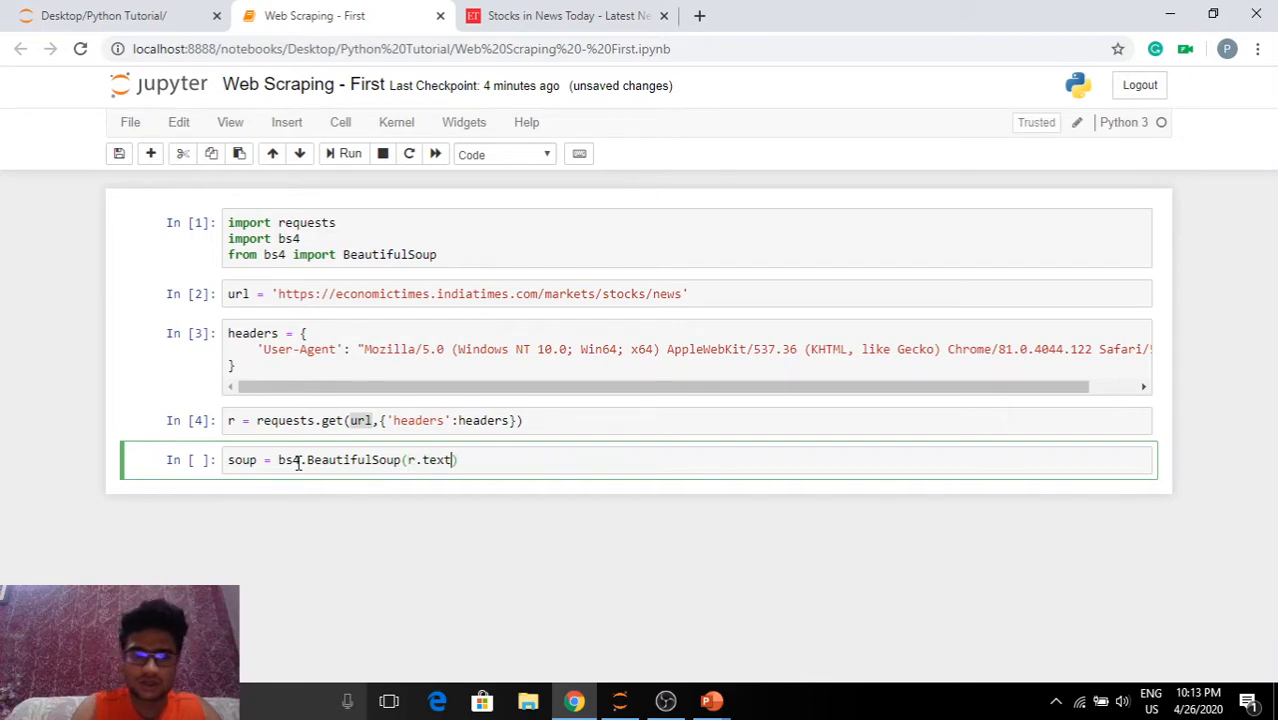
pyautogui.write(',')
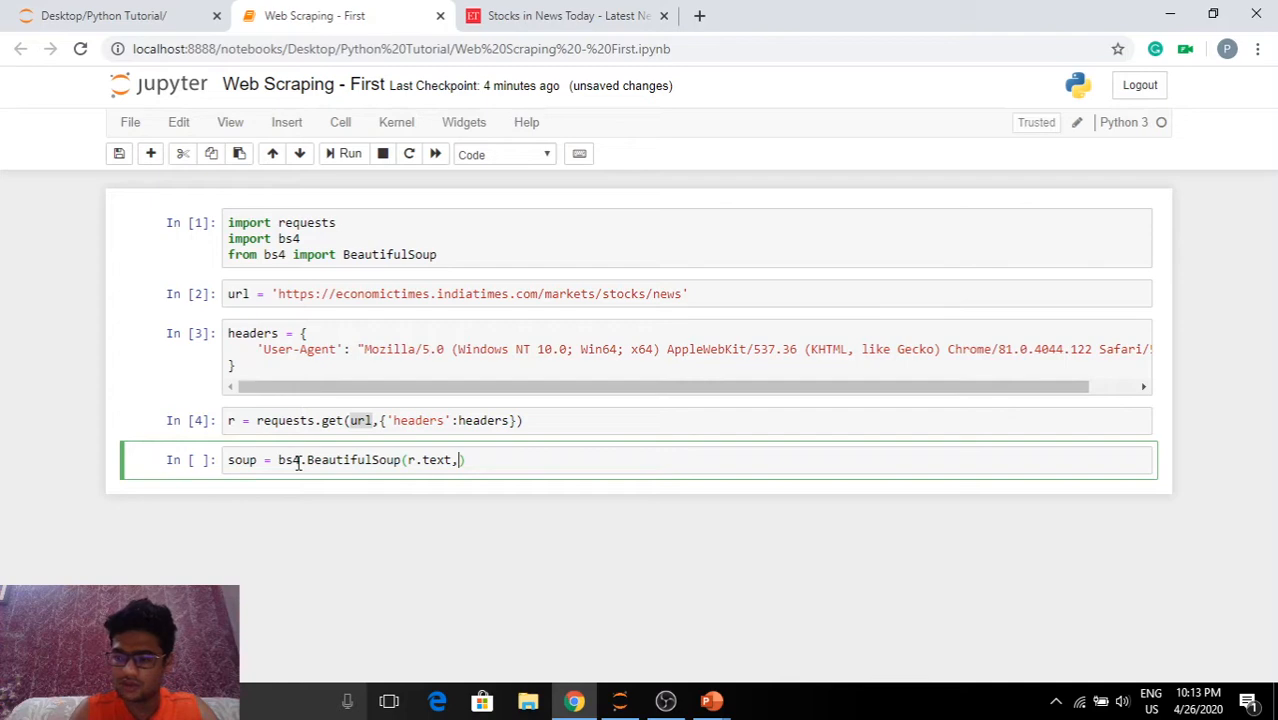
pyautogui.write('{')
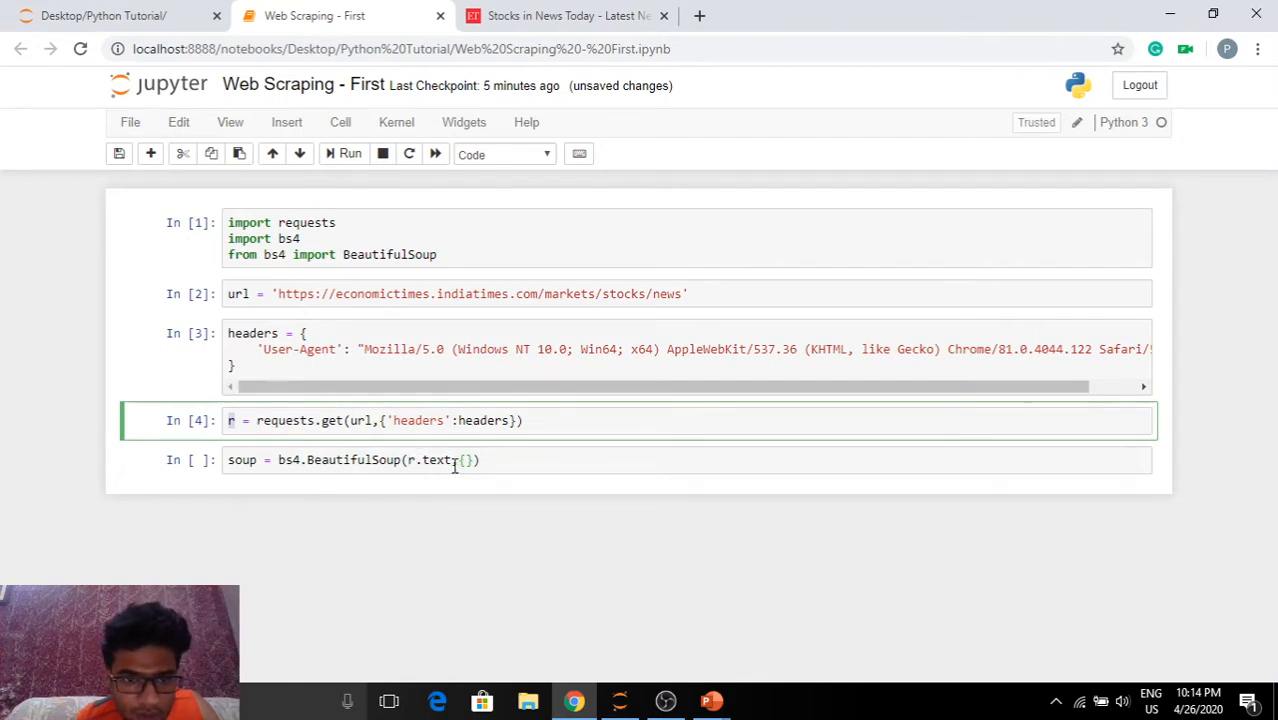
pyautogui.write(',')
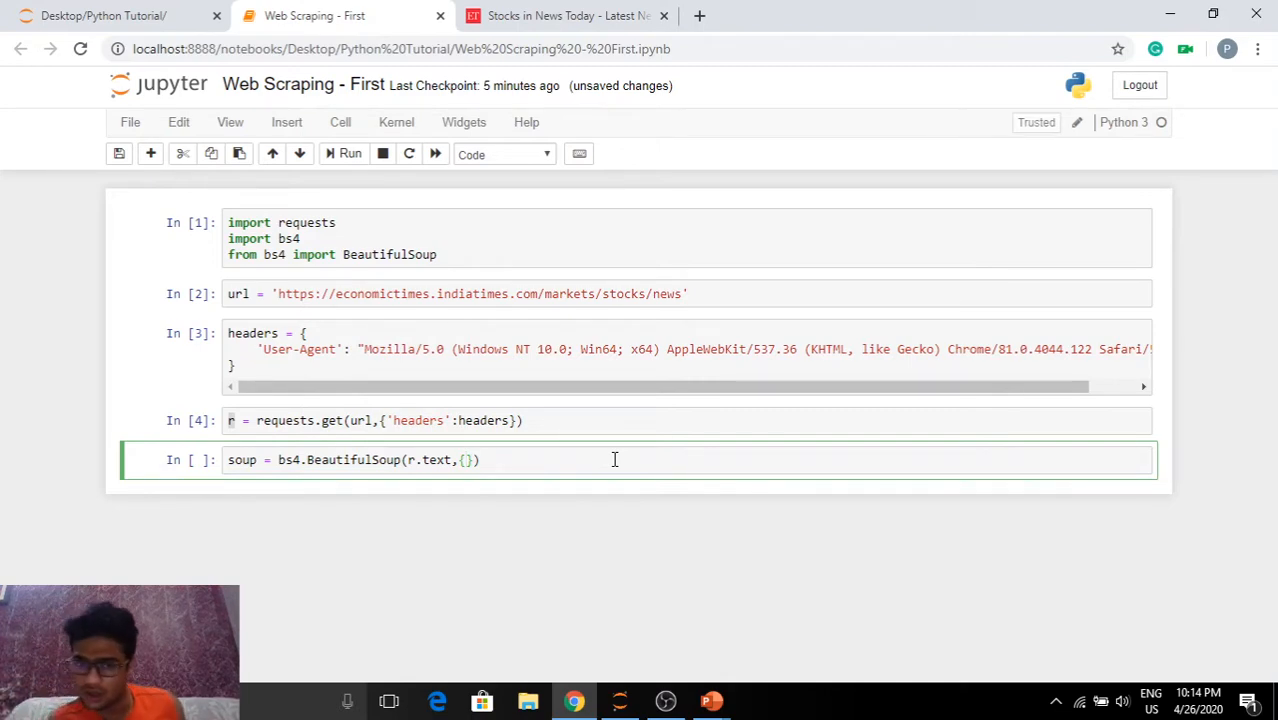
pyautogui.press('Backspace')
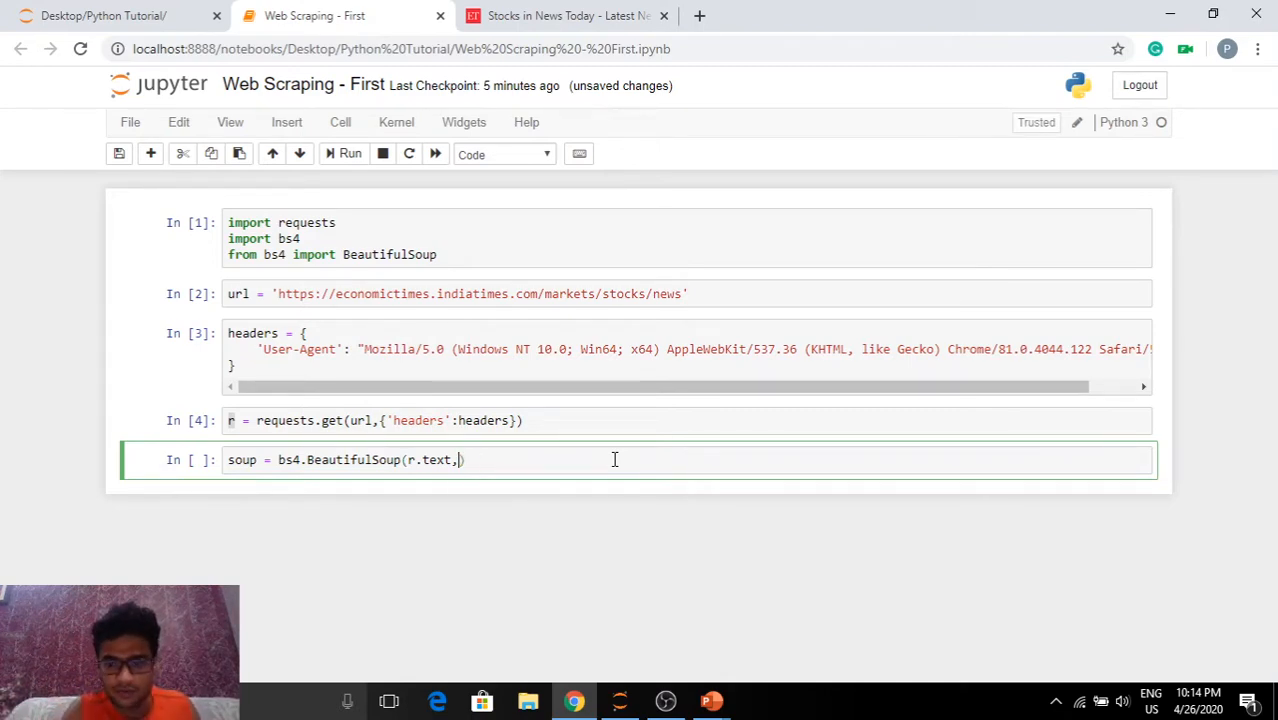
pyautogui.write("'h")
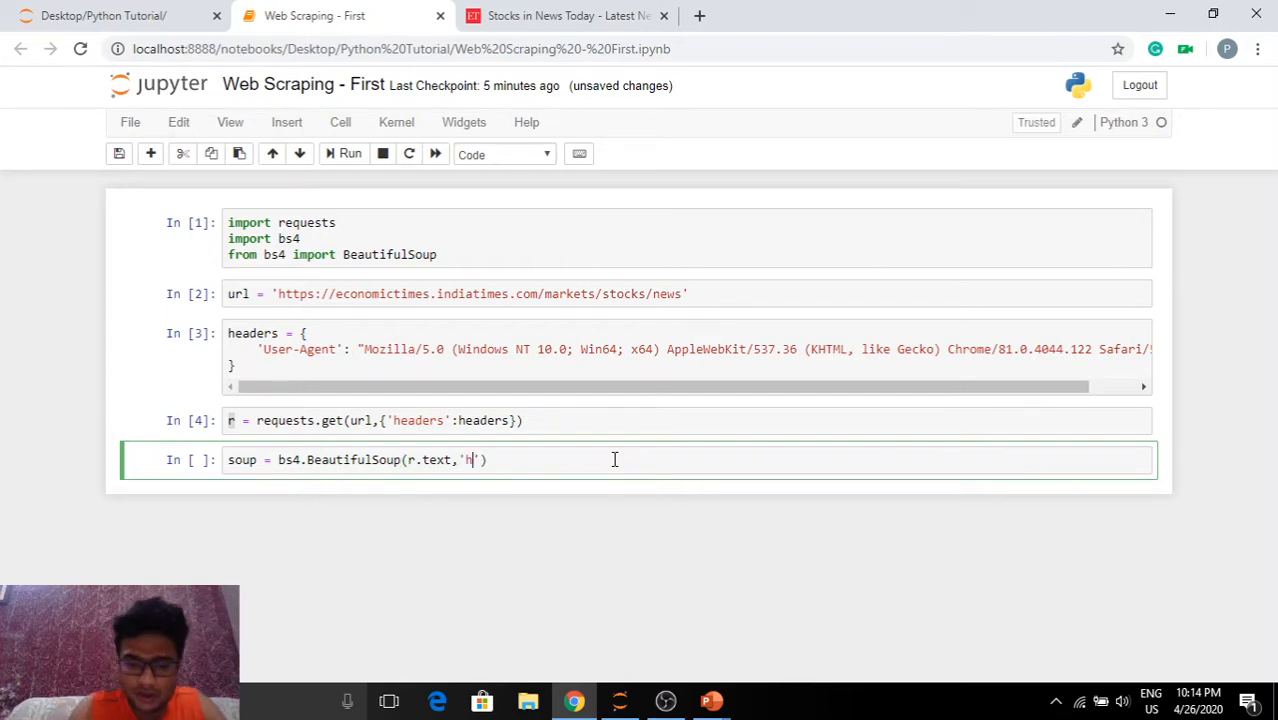
pyautogui.write('tml.parser')
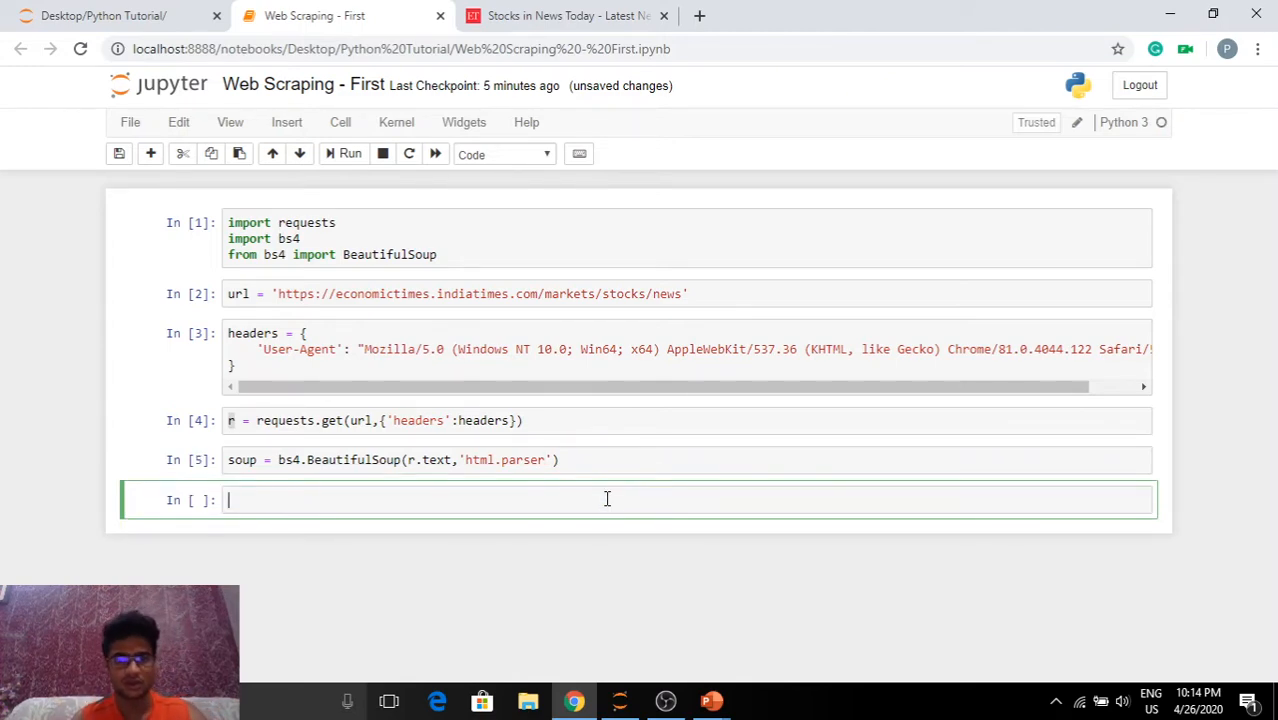
# Run soup.find_all() in cell 6 and start reading its full page-markup output.
pyautogui.write('so')
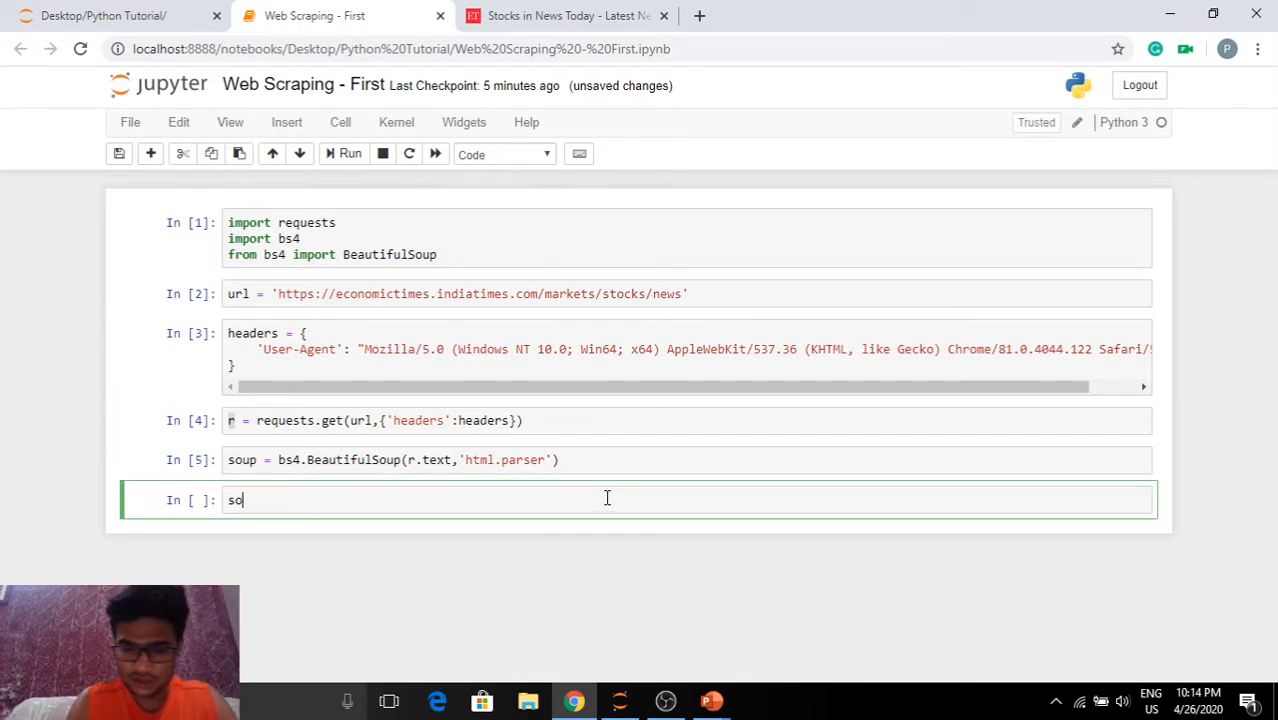
pyautogui.write('up.find_')
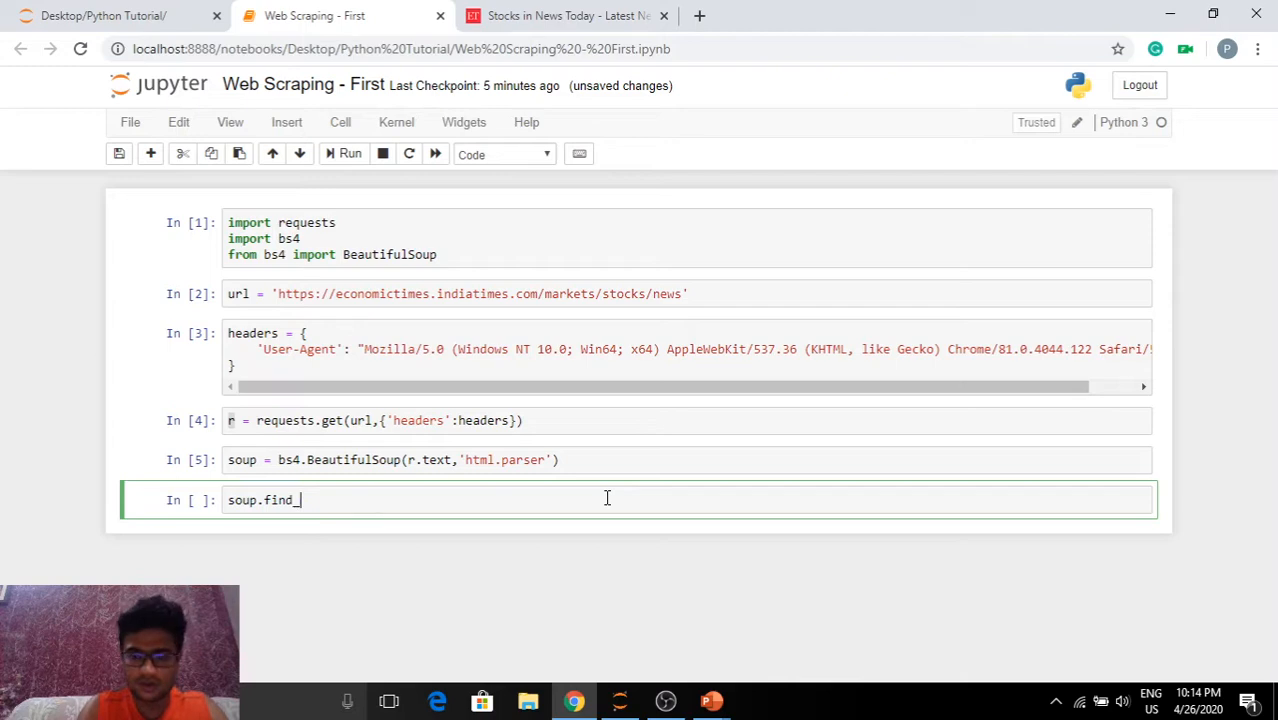
pyautogui.write('all()')
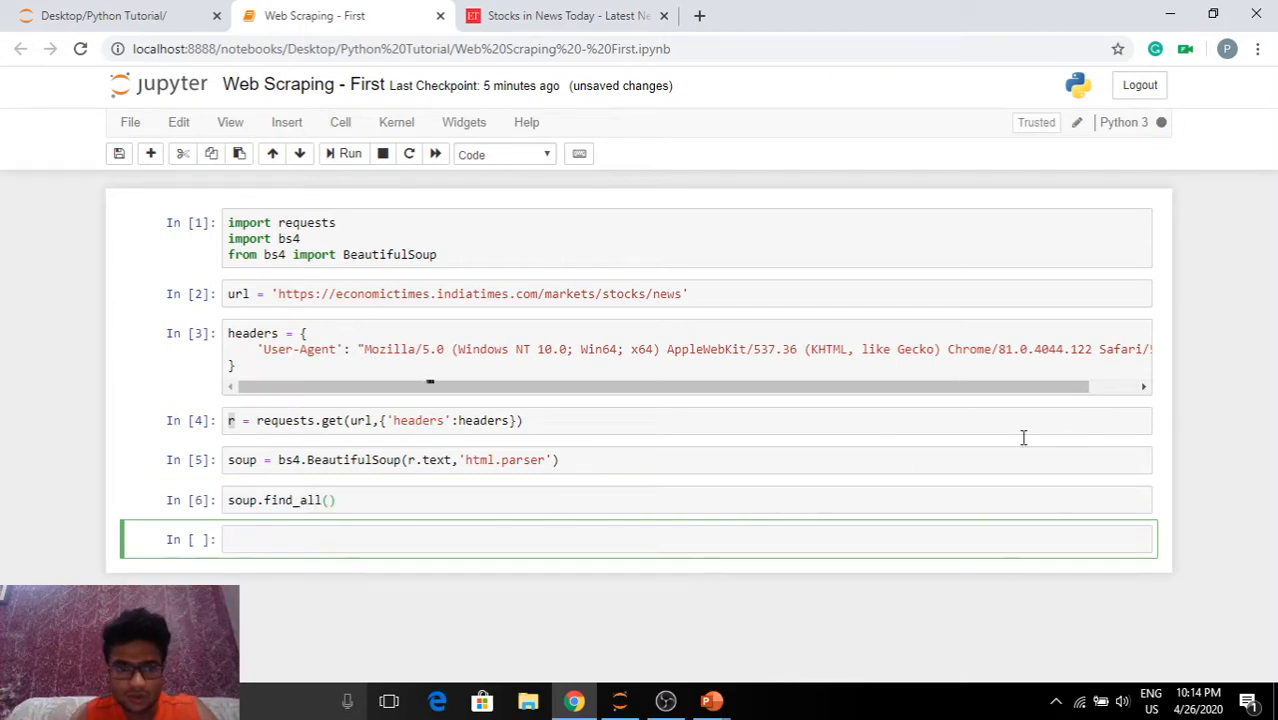
pyautogui.click(348, 152)
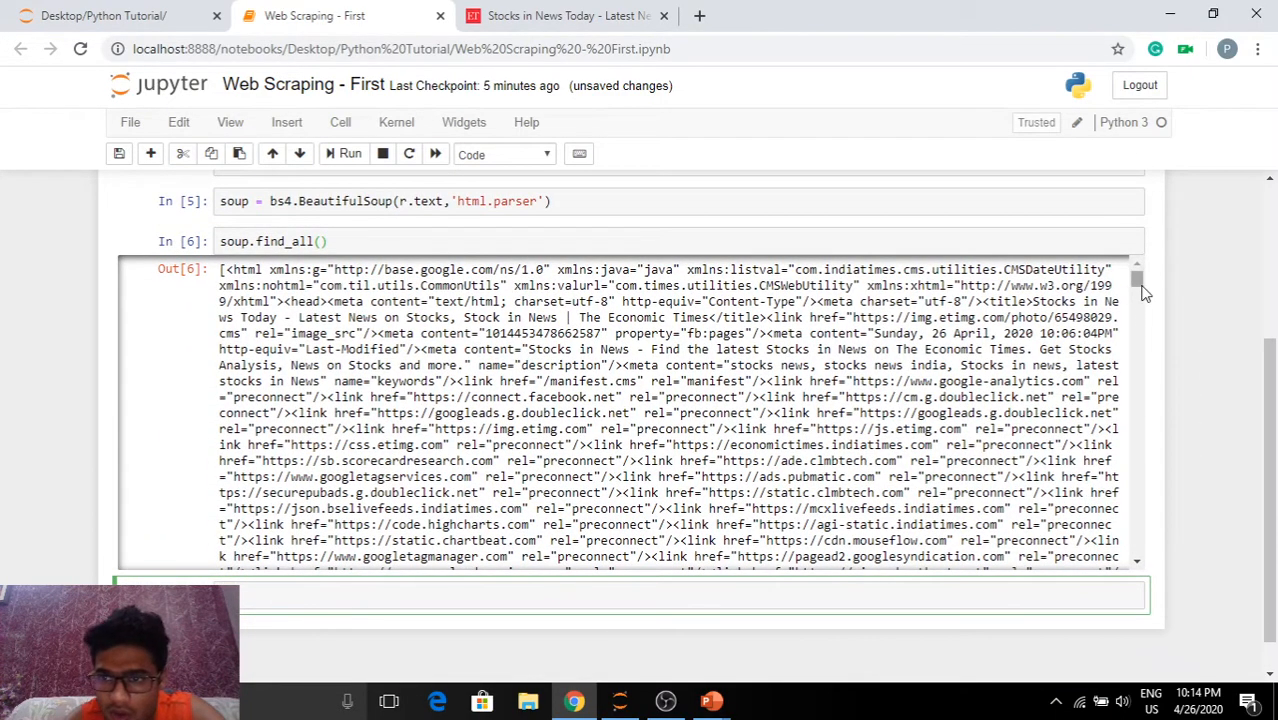
pyautogui.scroll(-3)
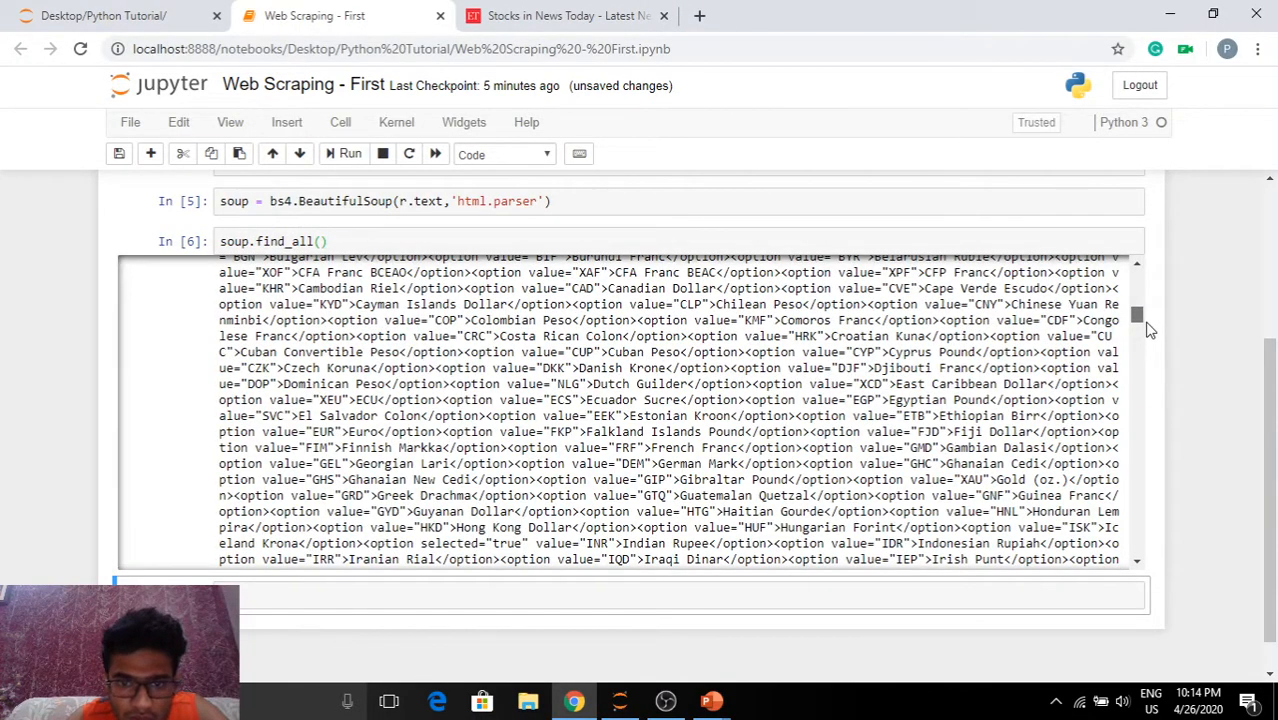
pyautogui.moveTo(444, 354)
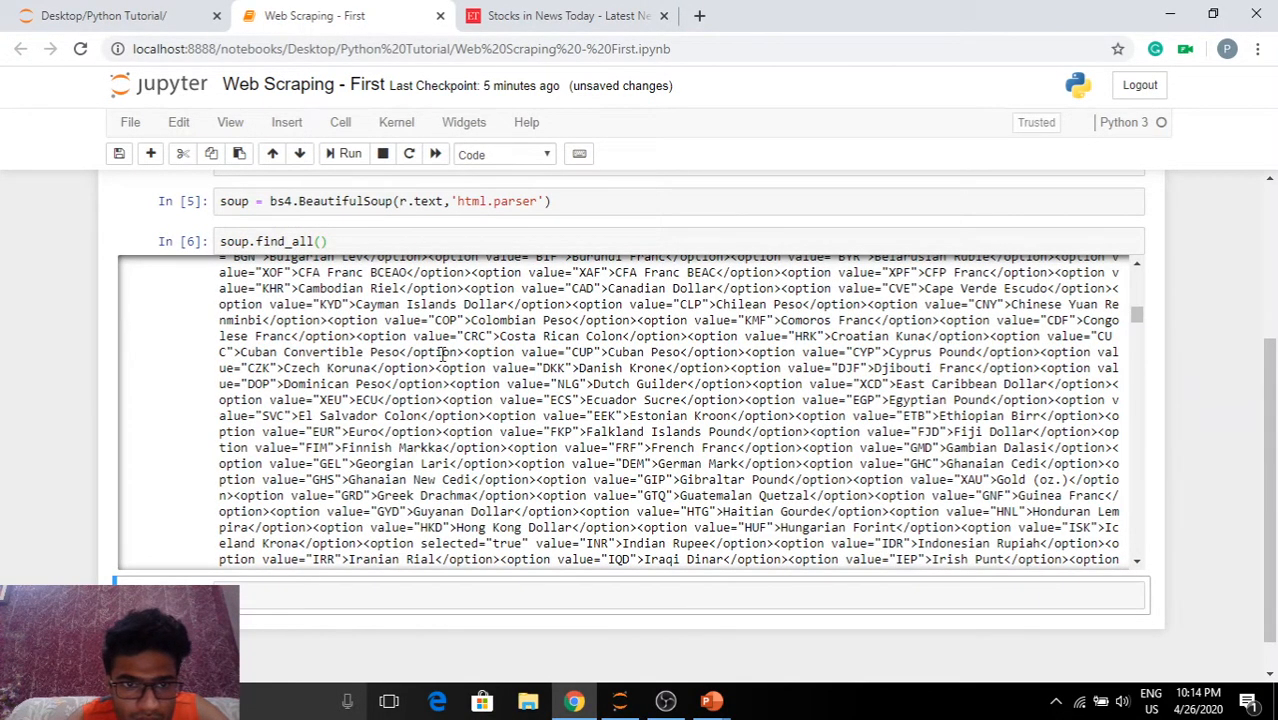
pyautogui.doubleClick(430, 304)
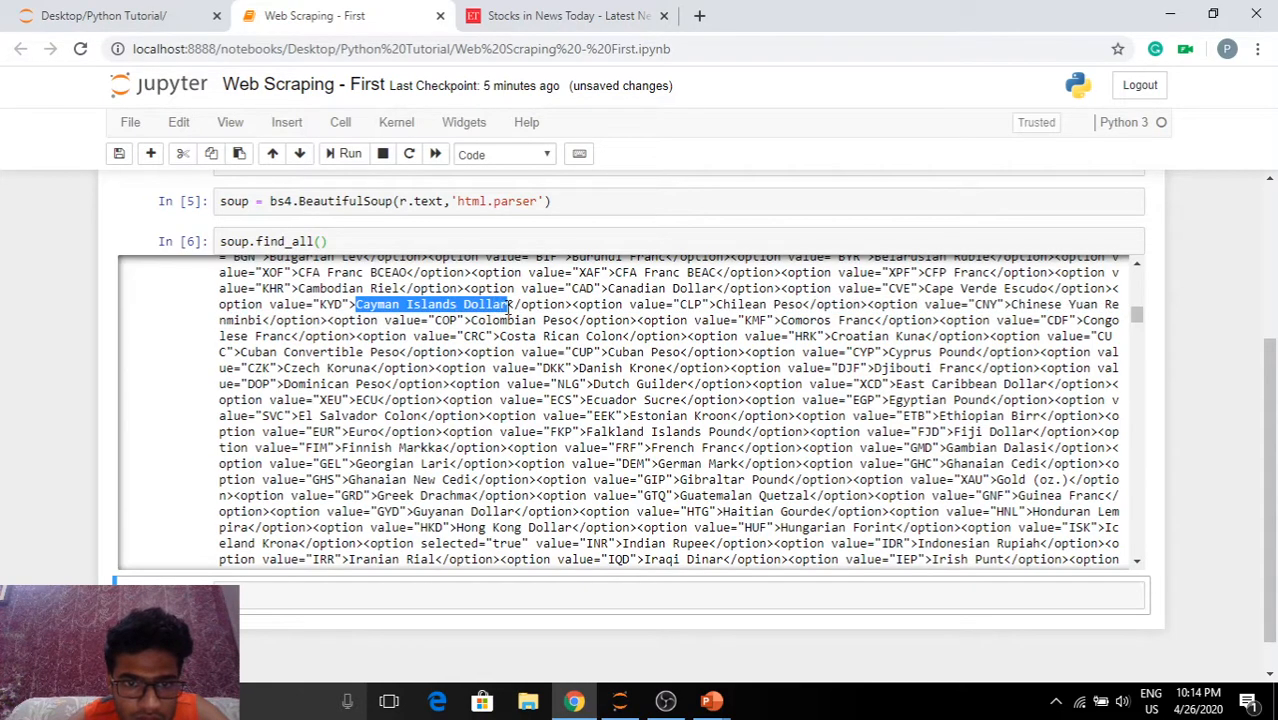
# Scroll the Out[6] markup down to the news stories and select a headline inside it.
pyautogui.scroll(-3)
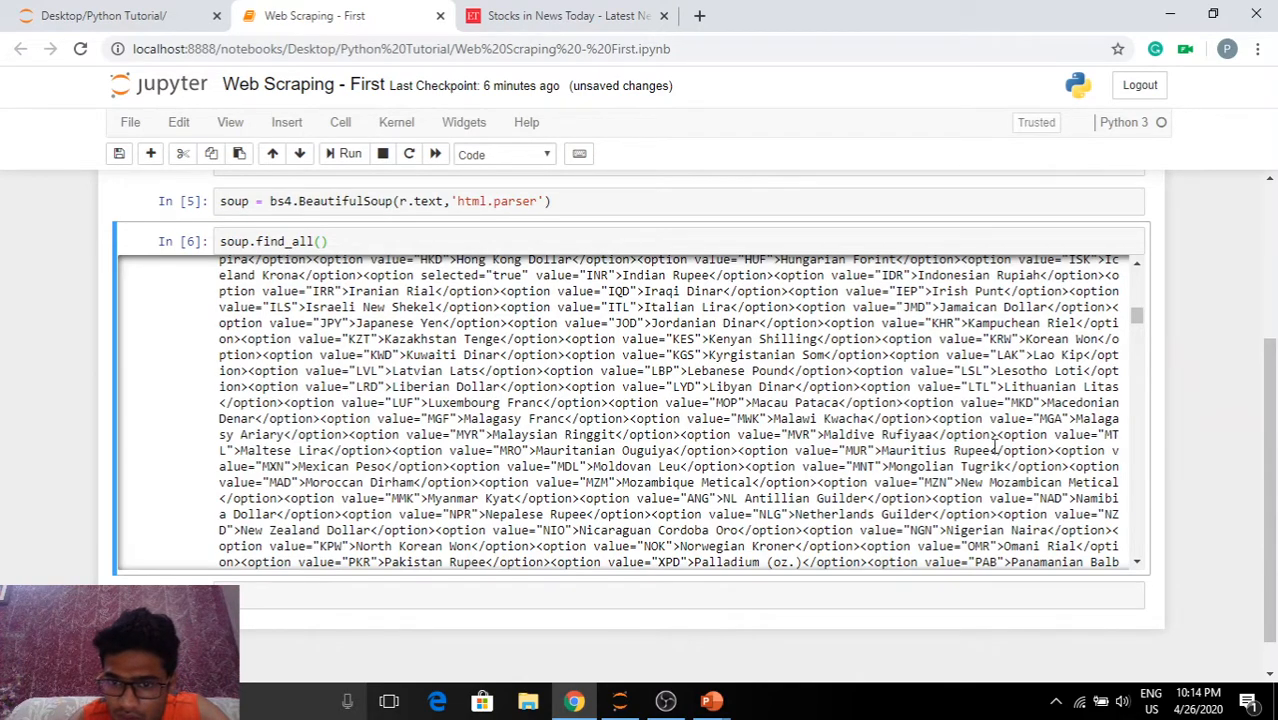
pyautogui.scroll(-3)
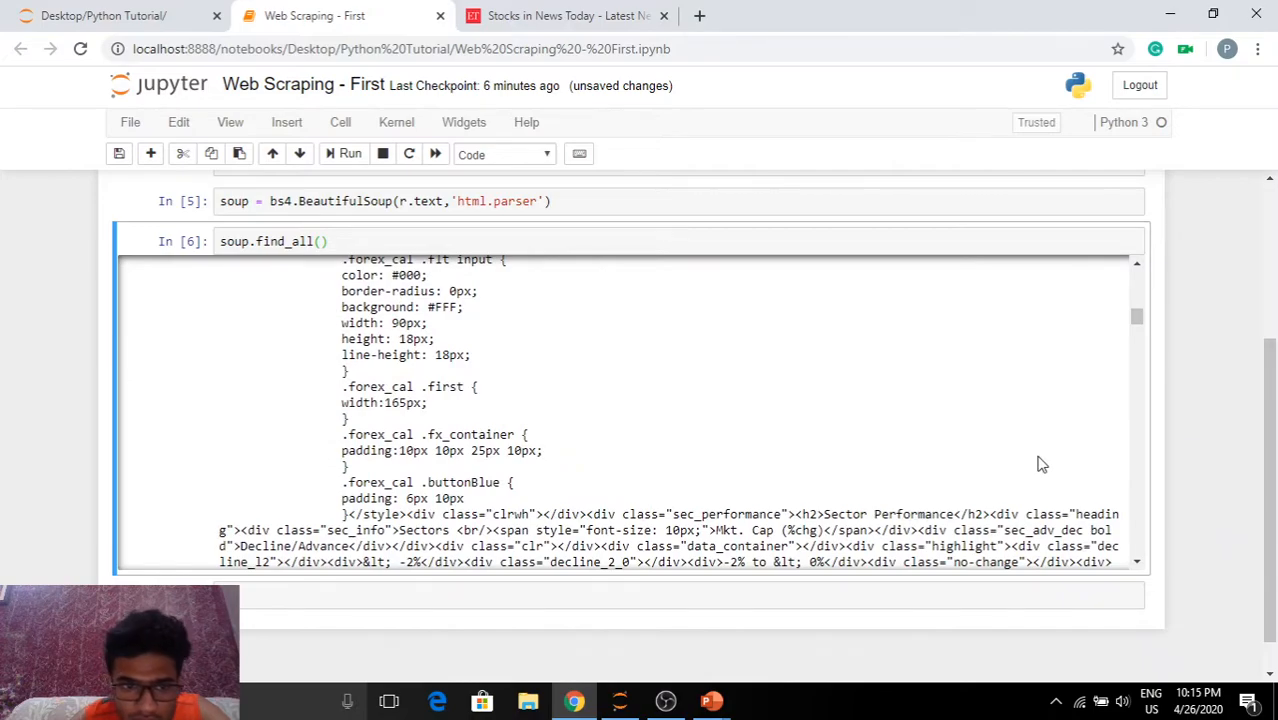
pyautogui.scroll(-3)
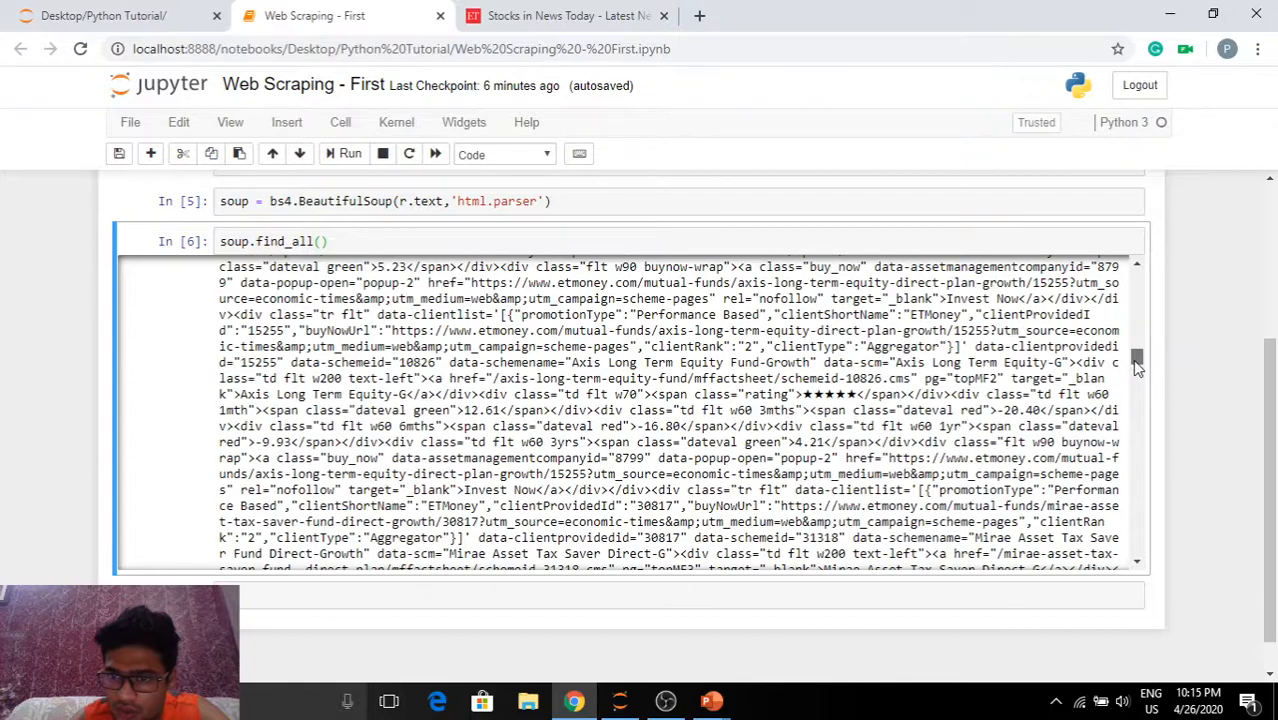
pyautogui.scroll(-3)
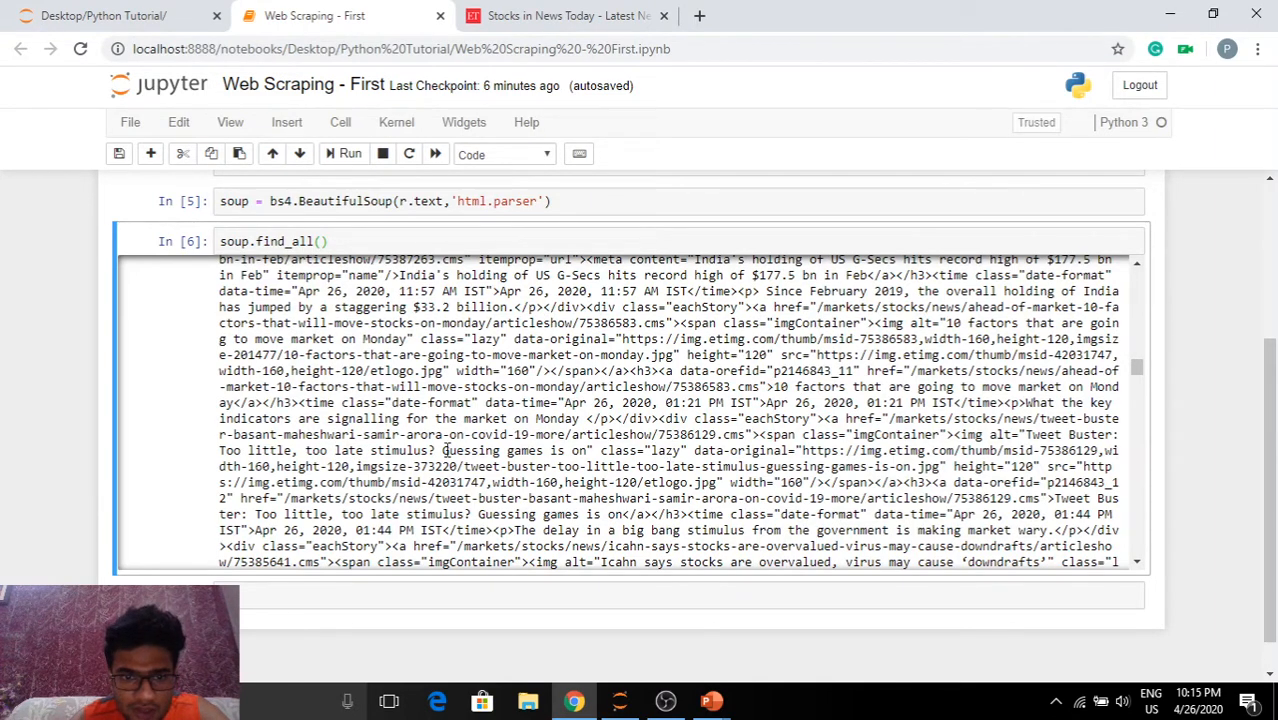
pyautogui.doubleClick(516, 450)
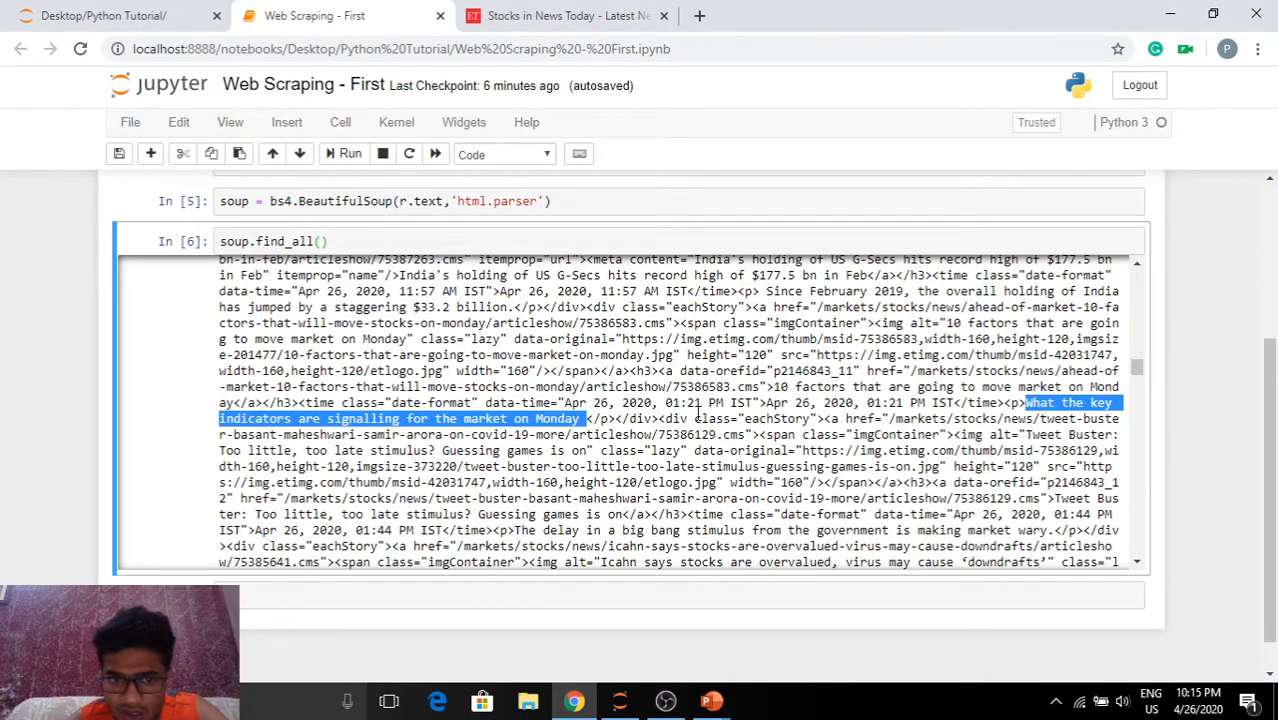
pyautogui.moveTo(864, 388)
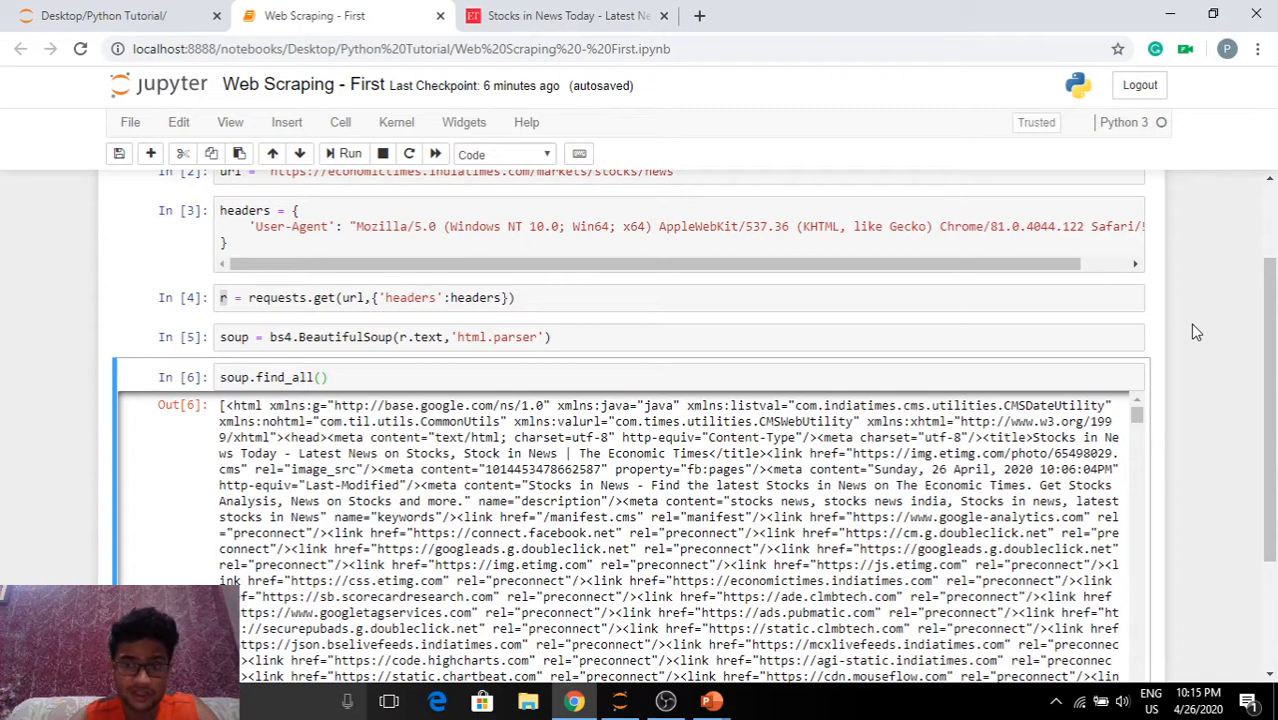
# Review the soup.find_all('div') output, mark a div tag, and return to the Economic Times page.
pyautogui.scroll(-3)
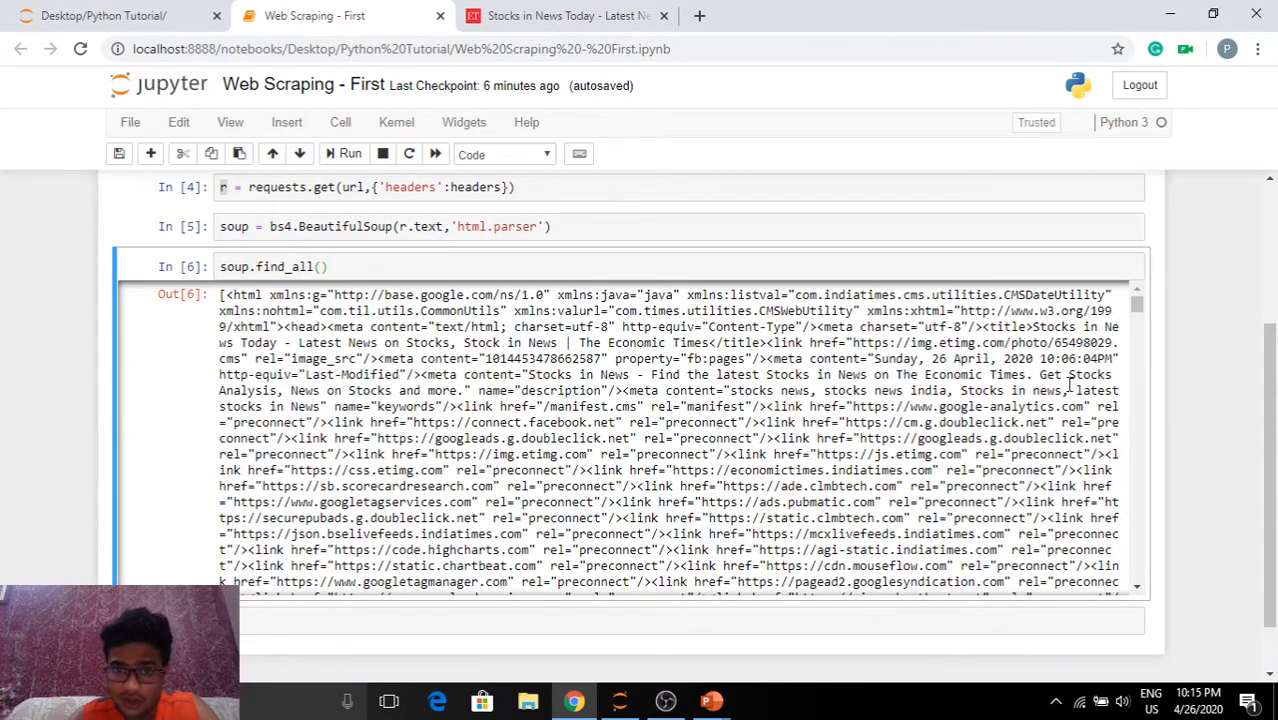
pyautogui.scroll(-3)
pyautogui.write("'div'")
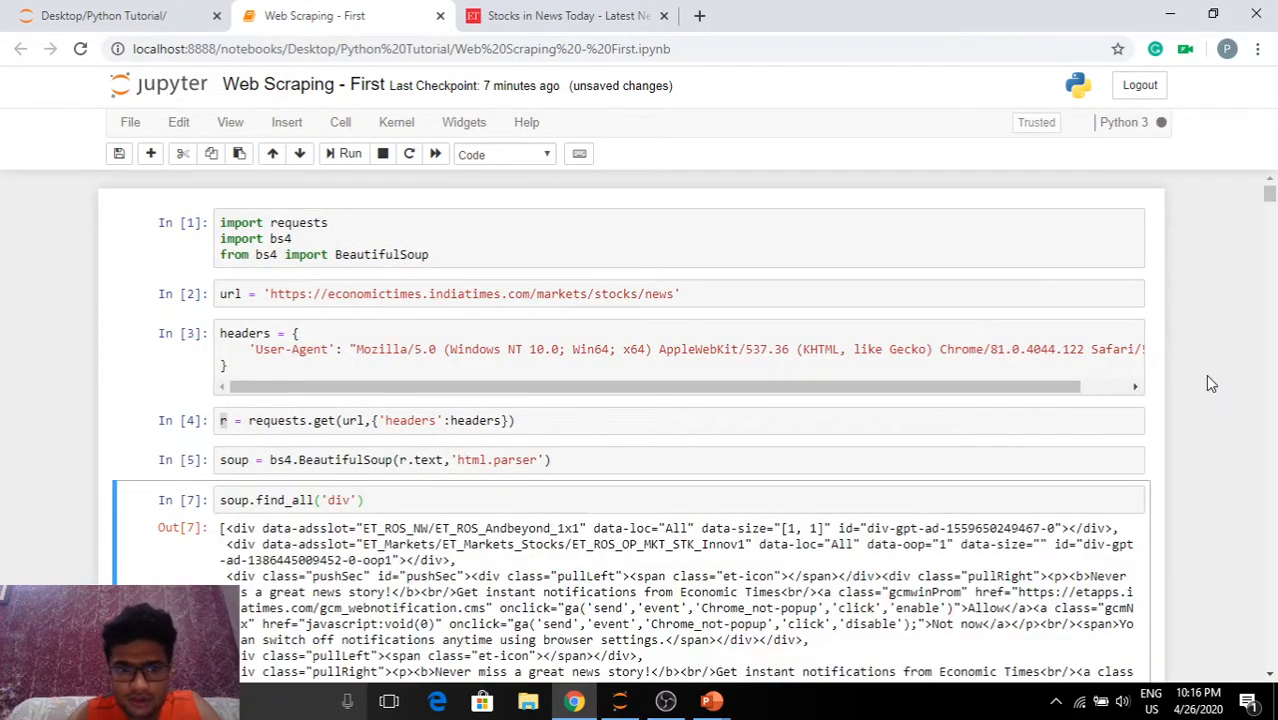
pyautogui.scroll(-3)
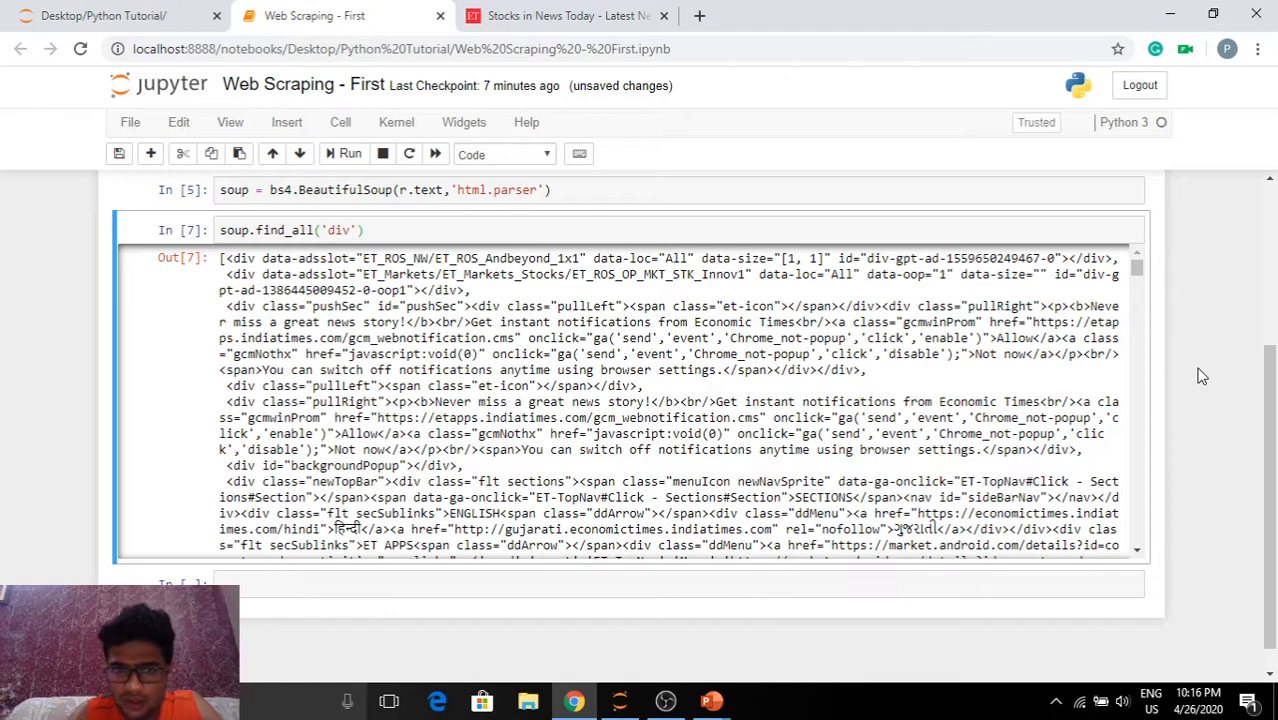
pyautogui.doubleClick(244, 258)
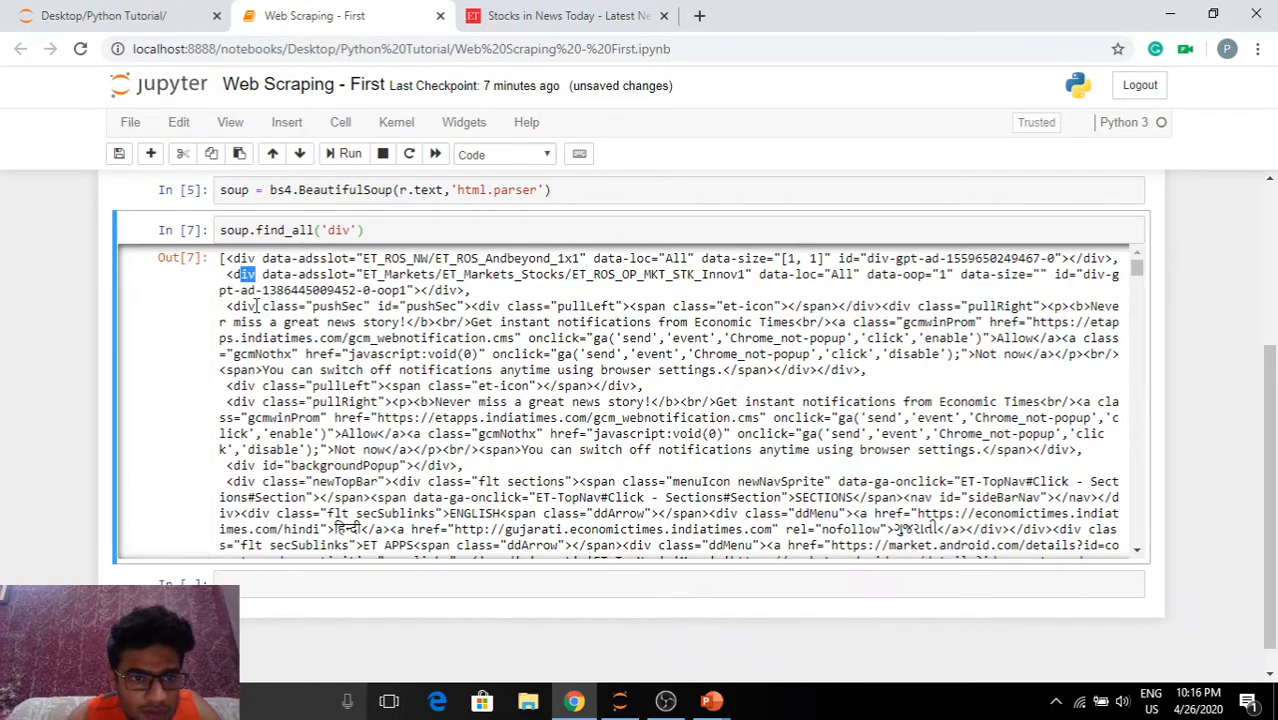
pyautogui.click(556, 16)
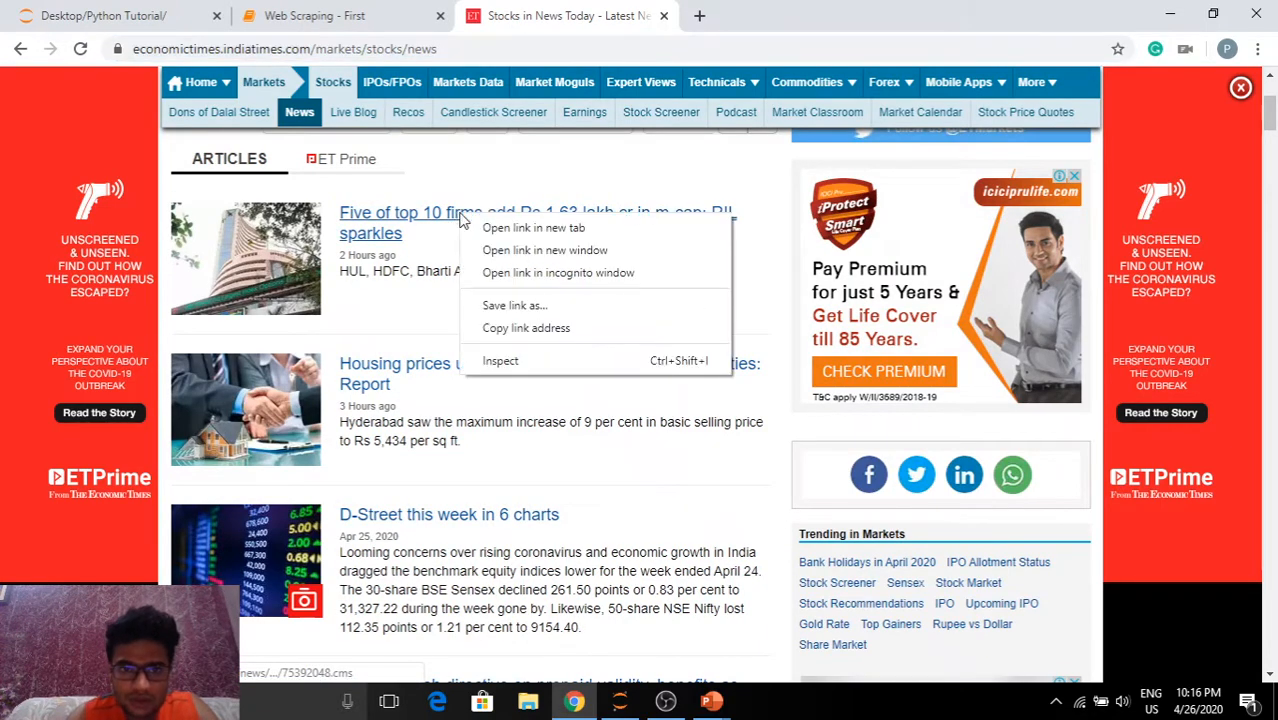
# Inspect the 'Five of top 10 firms' headline to reveal its eachStory container div.
pyautogui.click(510, 368)
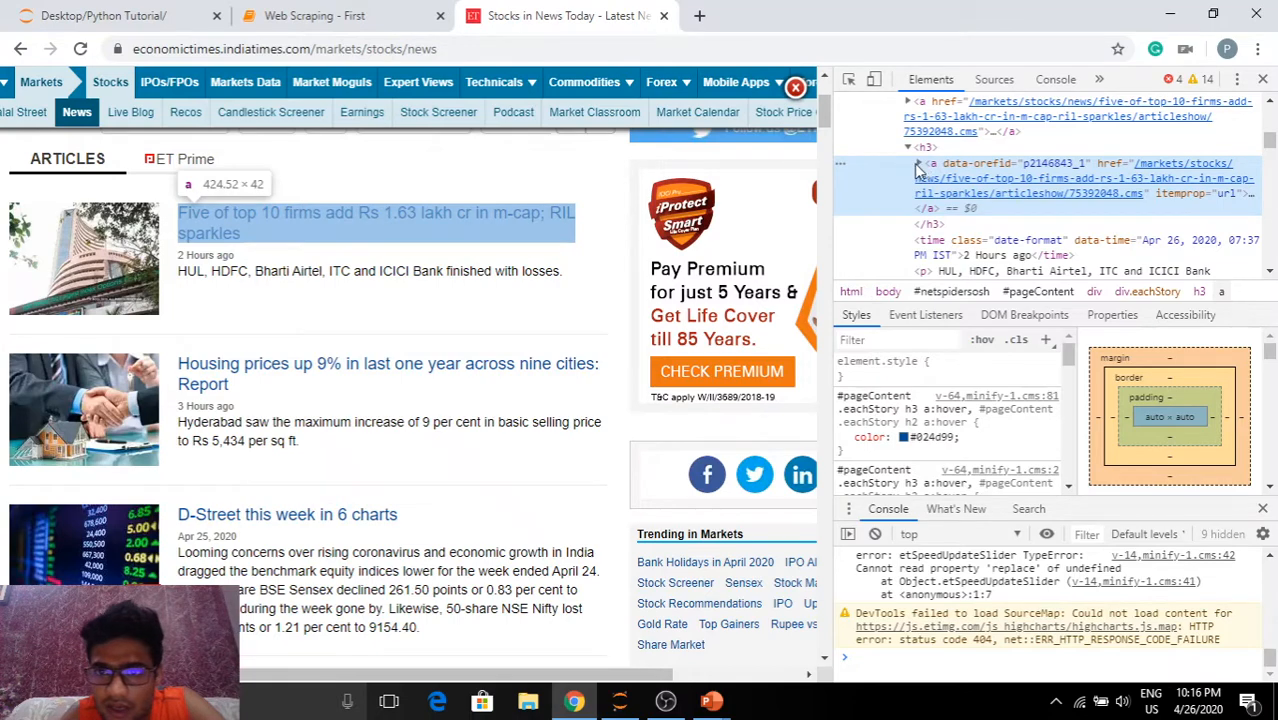
pyautogui.moveTo(1024, 200)
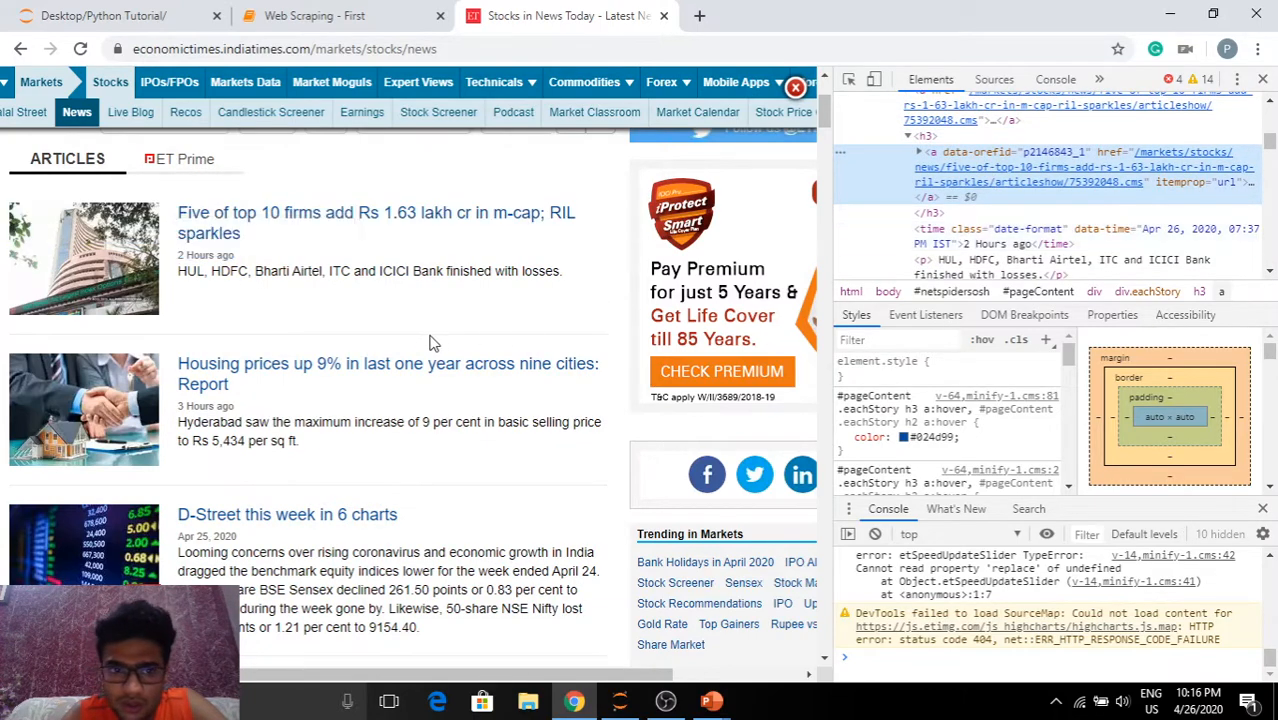
pyautogui.rightClick(388, 364)
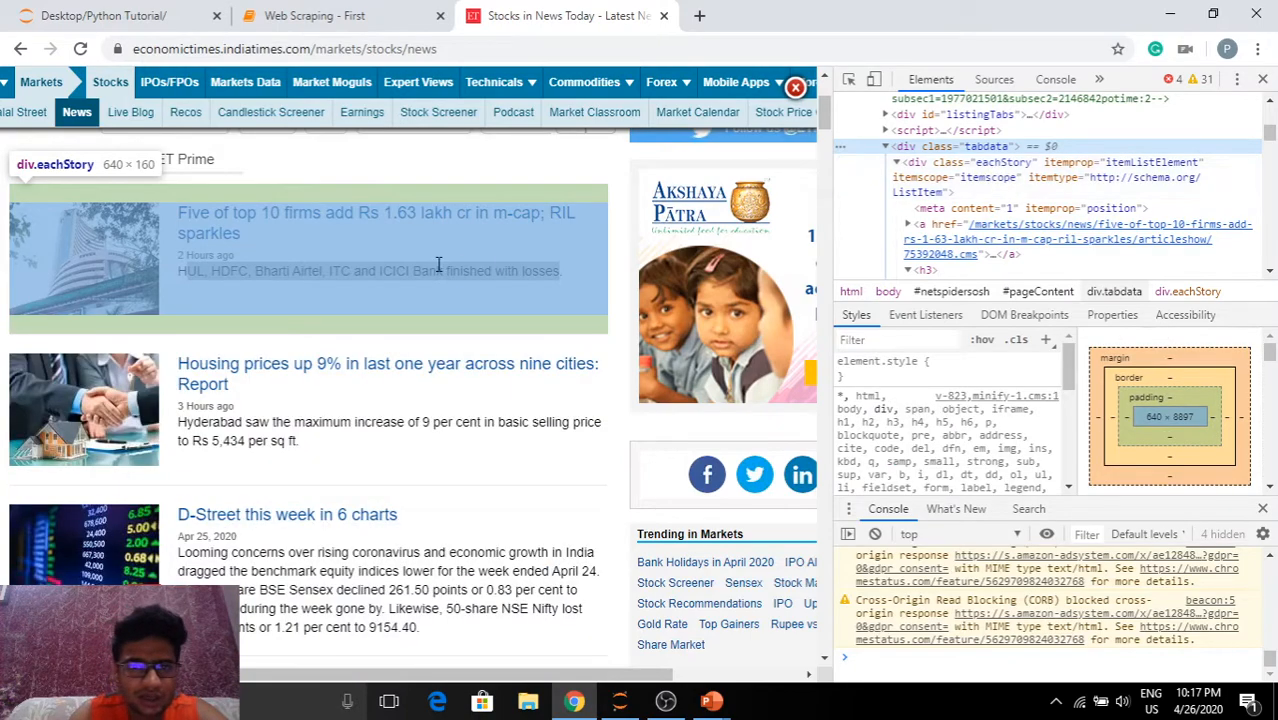
pyautogui.moveTo(264, 300)
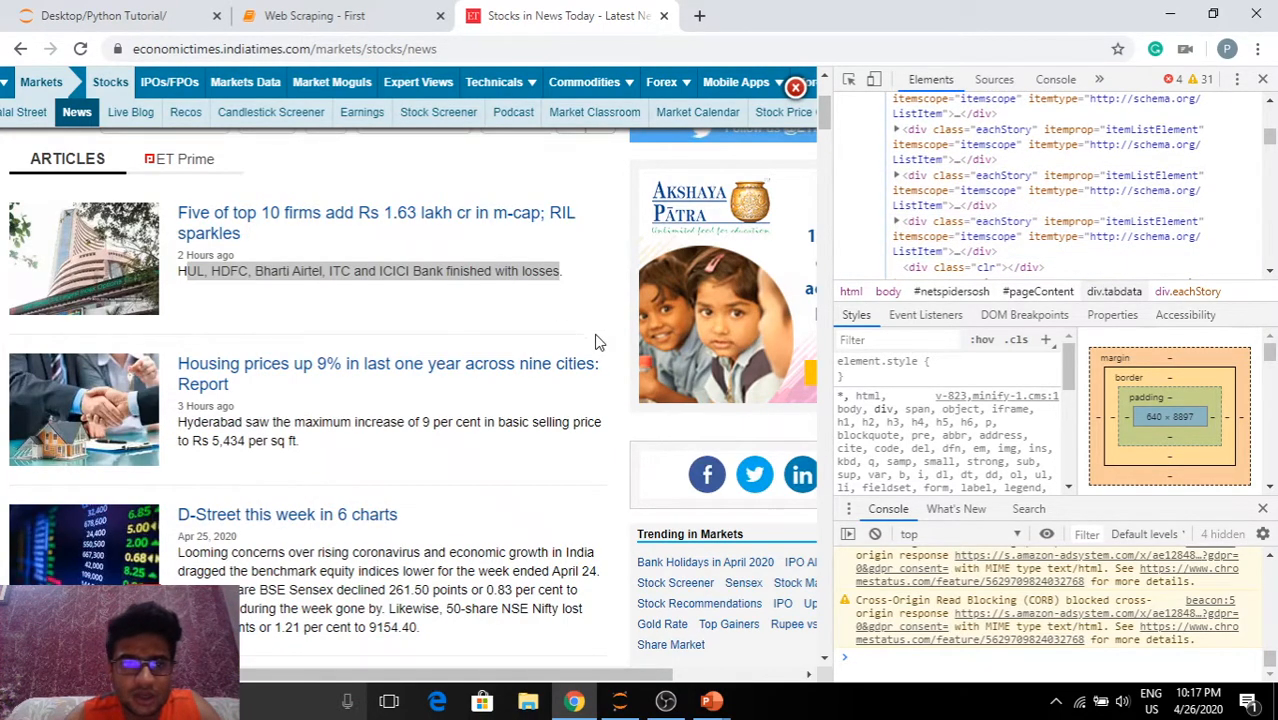
pyautogui.moveTo(1044, 182)
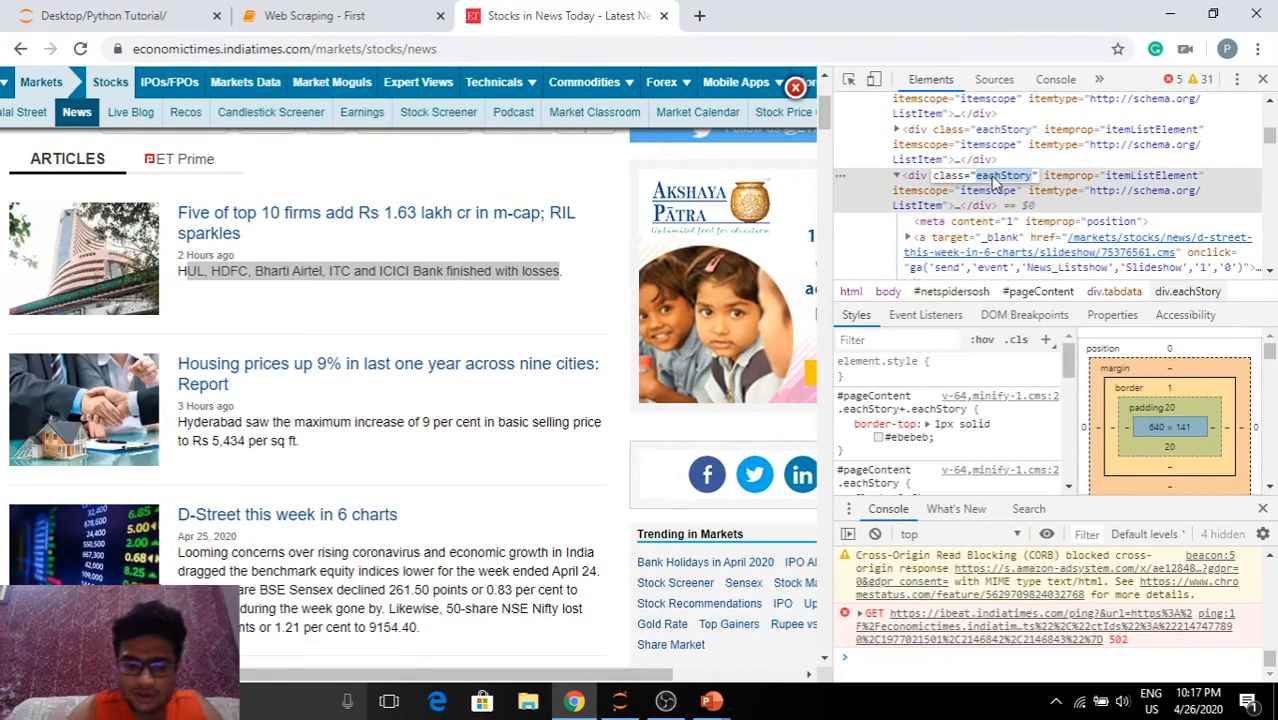
# Narrow the call to soup.find_all('div',{'class': 'eachStory'}) and run it to list the story divs.
pyautogui.click(340, 16)
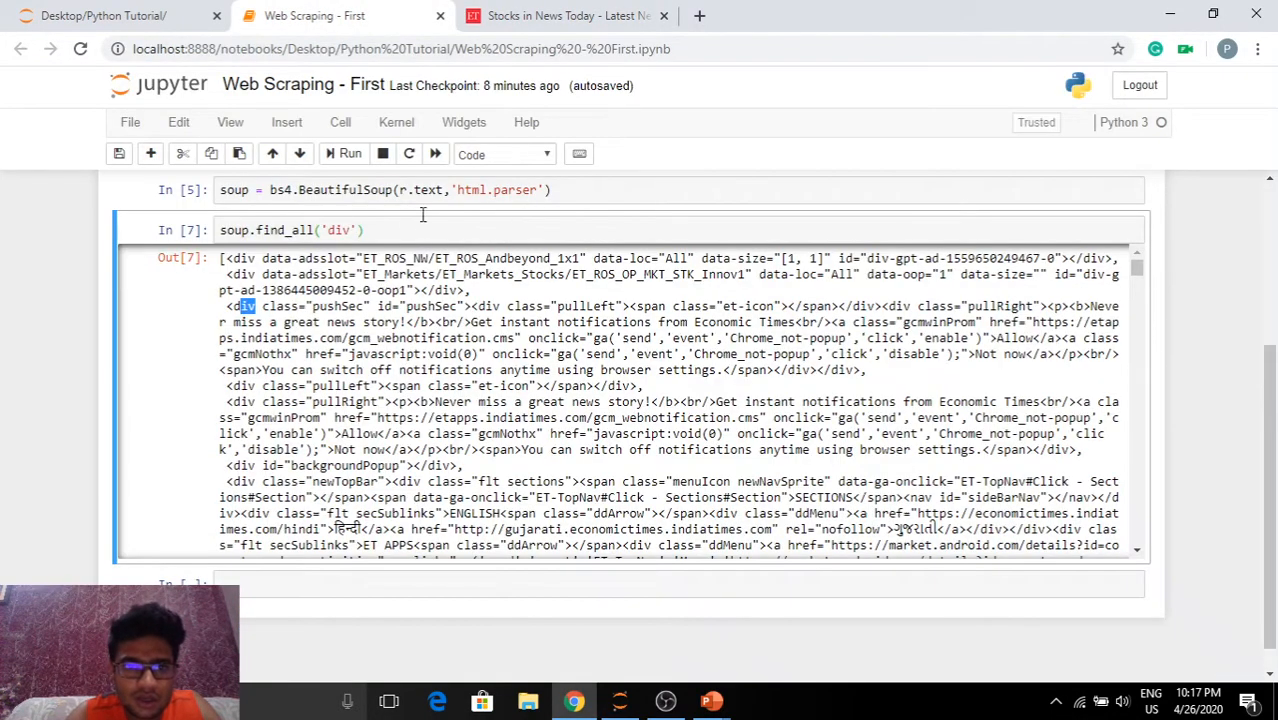
pyautogui.write(",{'")
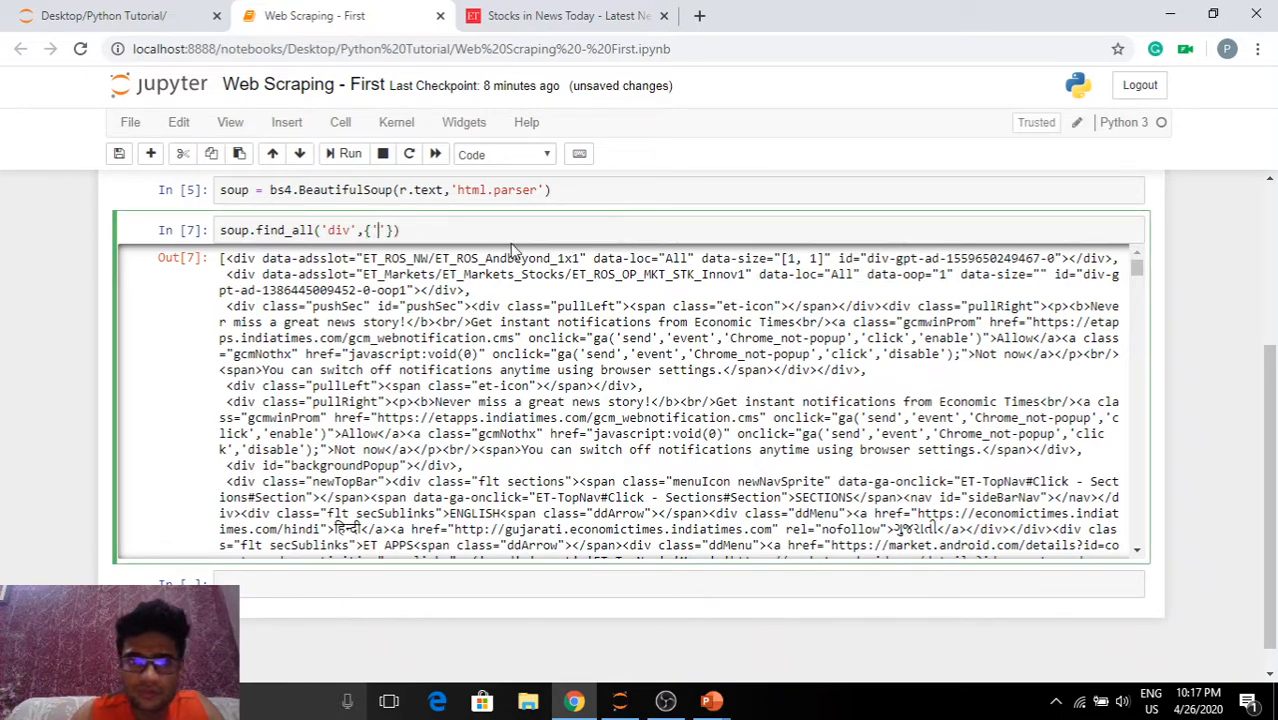
pyautogui.write("class':")
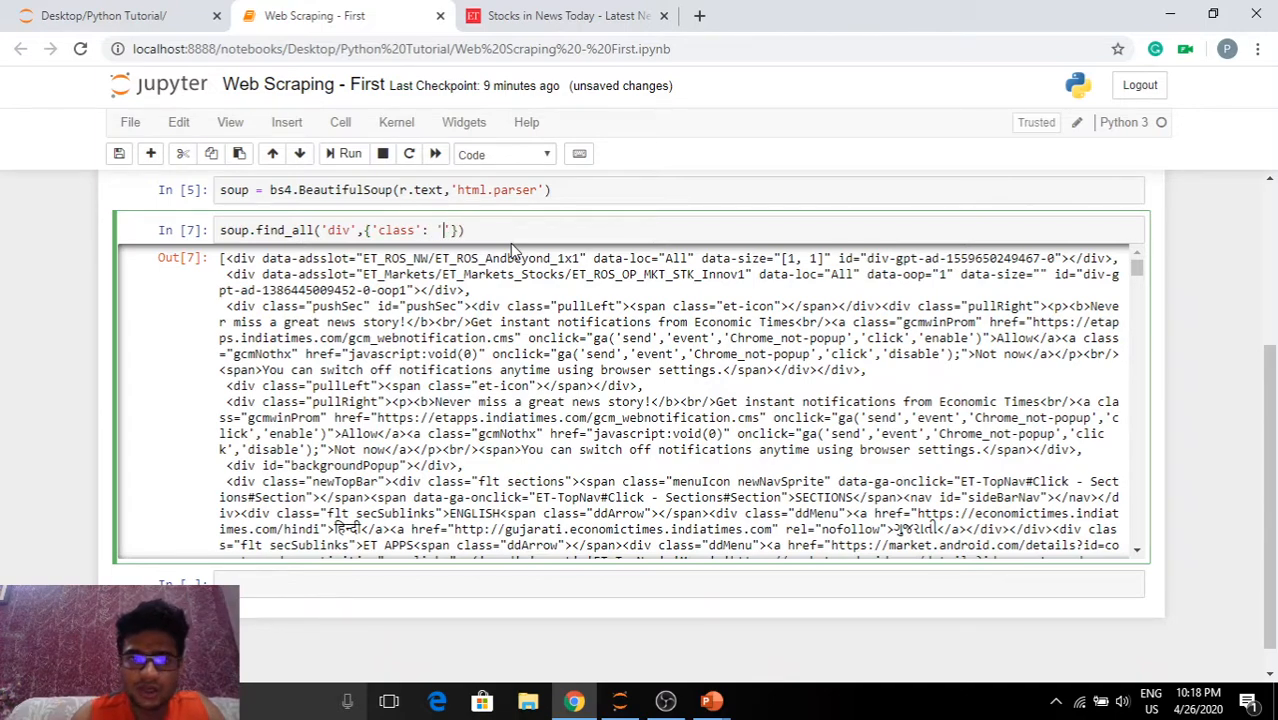
pyautogui.write('eachStory')
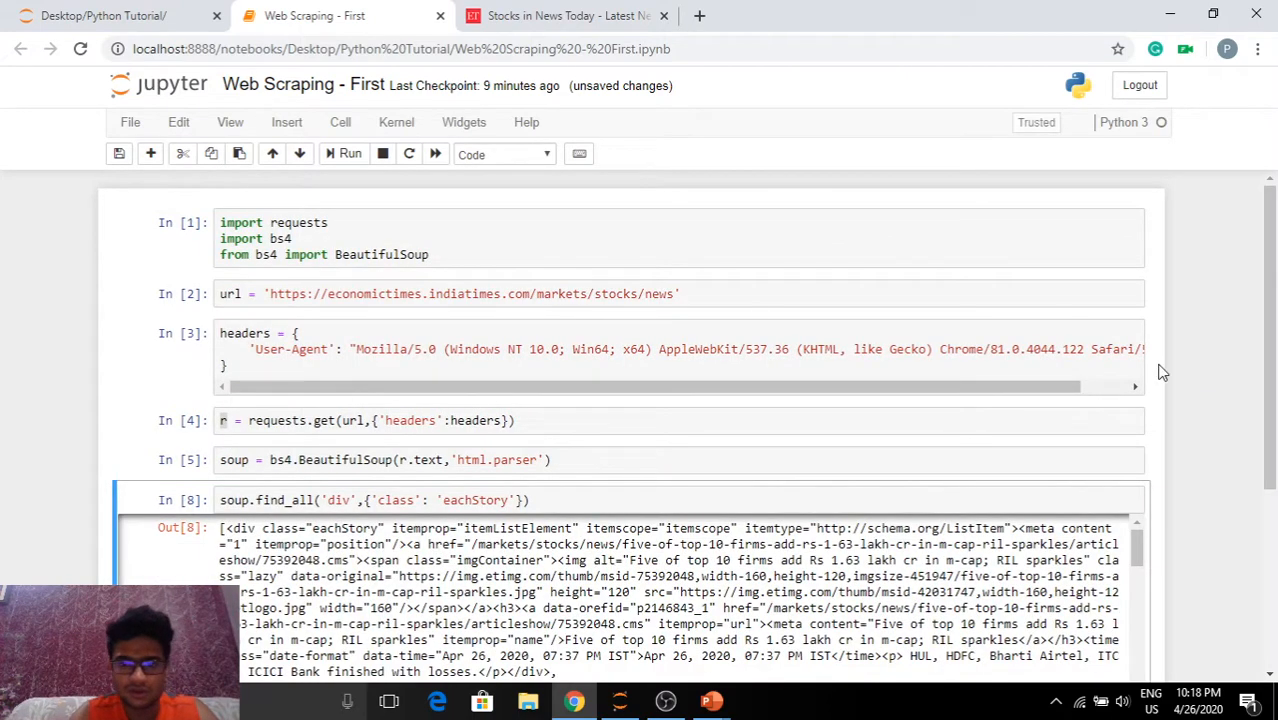
pyautogui.scroll(-3)
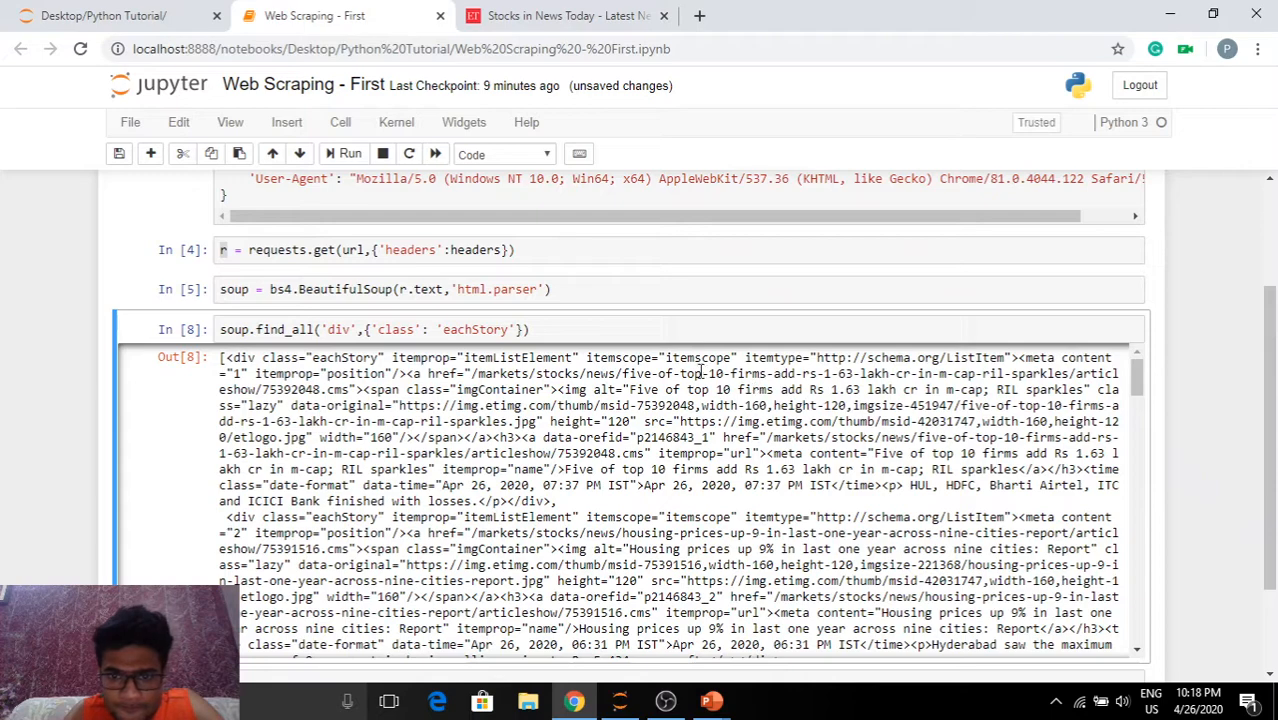
# Compare the eachStory output against the live page, matching headlines like 'Housing prices up 9%'.
pyautogui.click(568, 16)
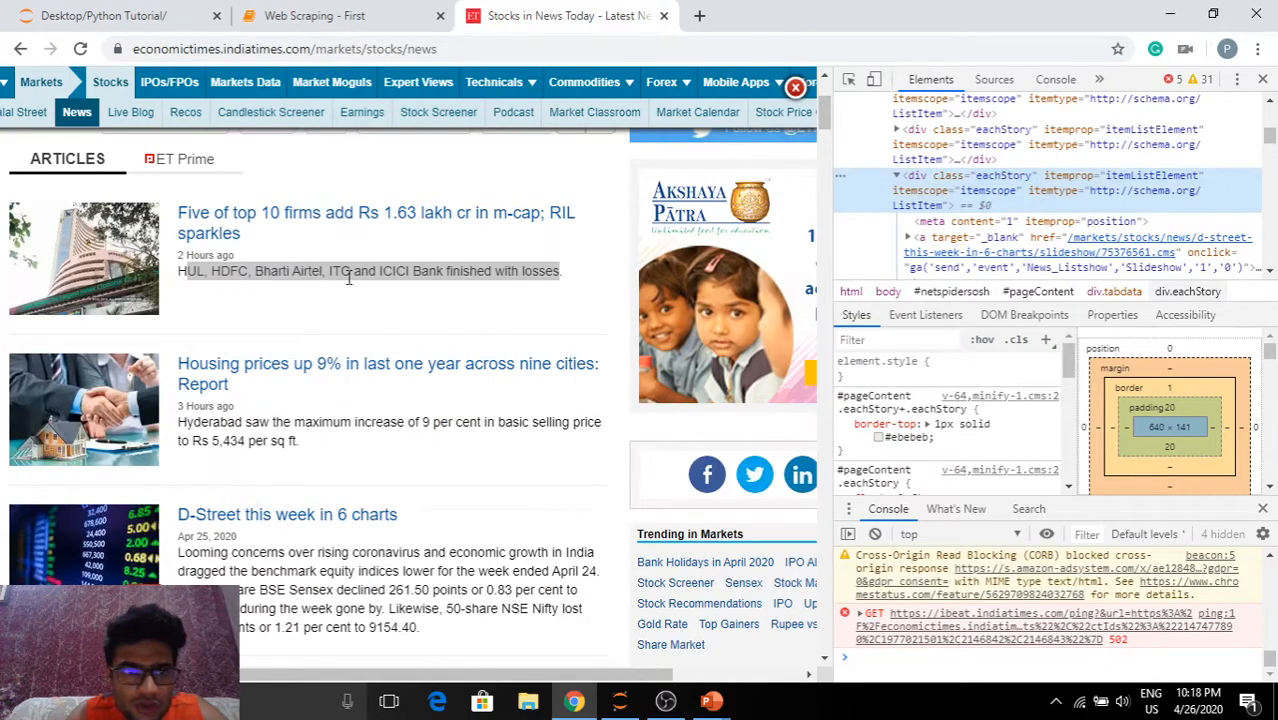
pyautogui.moveTo(390, 244)
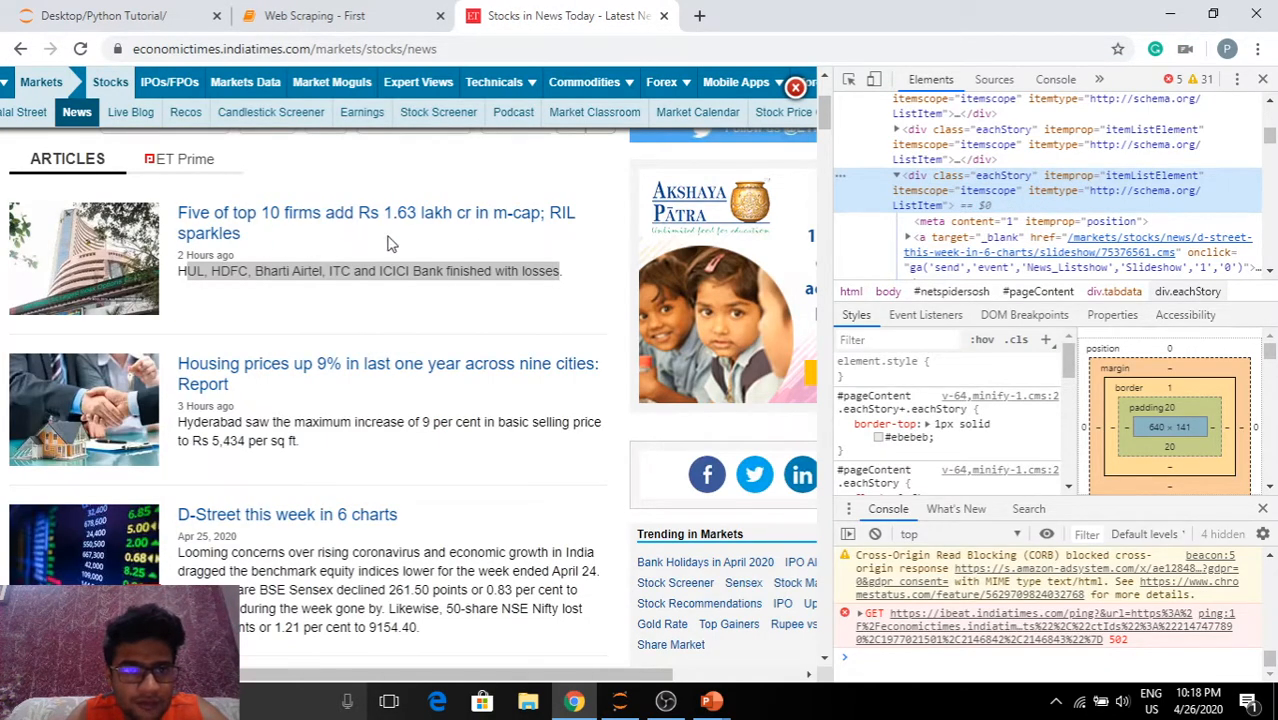
pyautogui.click(314, 16)
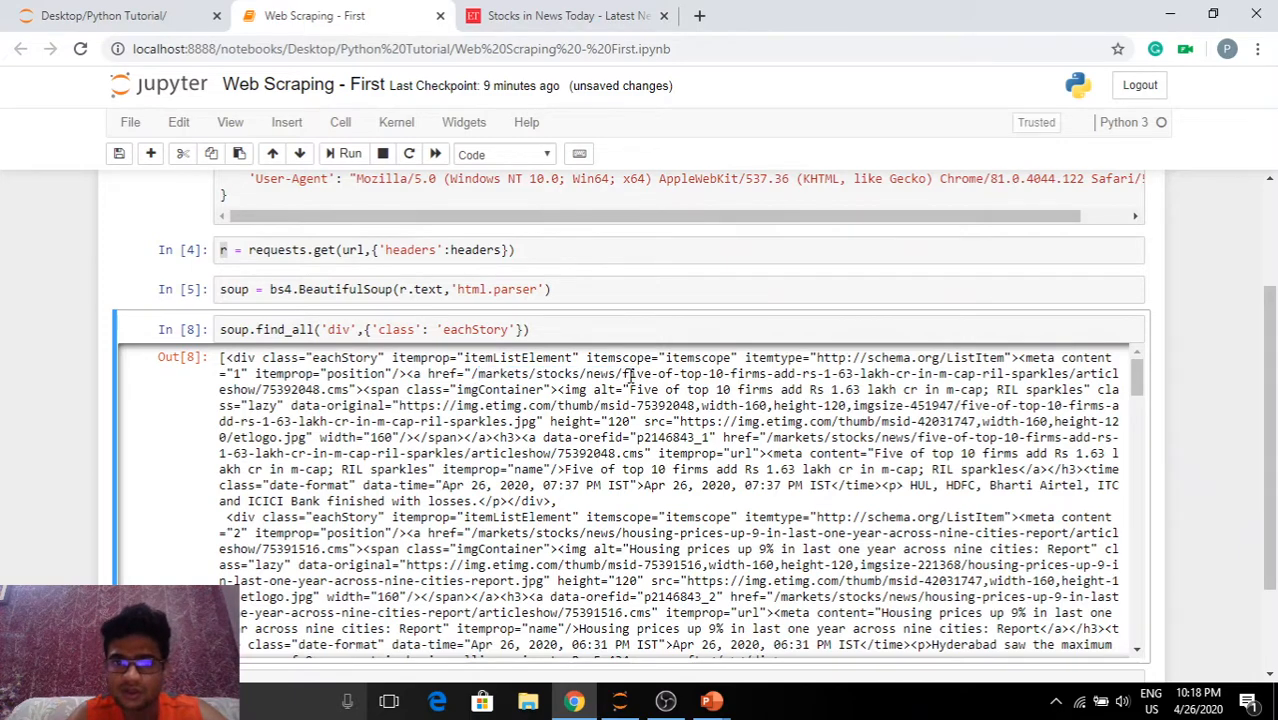
pyautogui.doubleClick(690, 374)
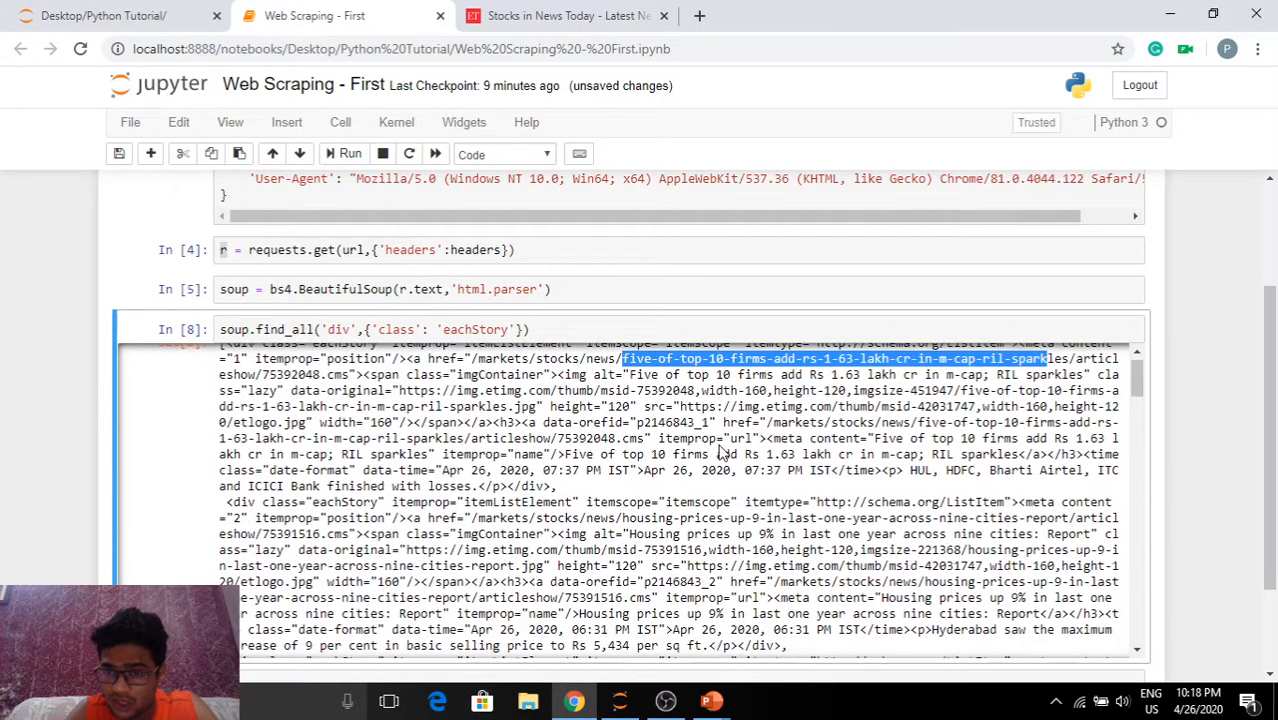
pyautogui.click(348, 154)
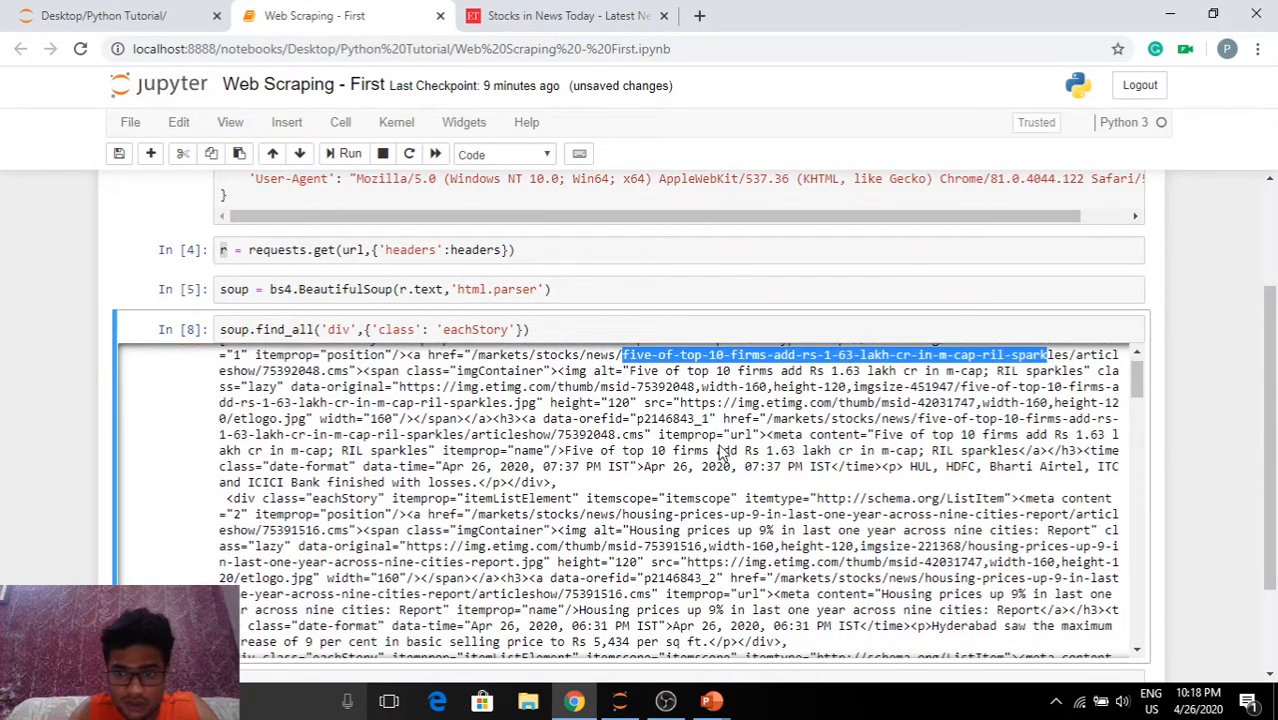
pyautogui.scroll(-3)
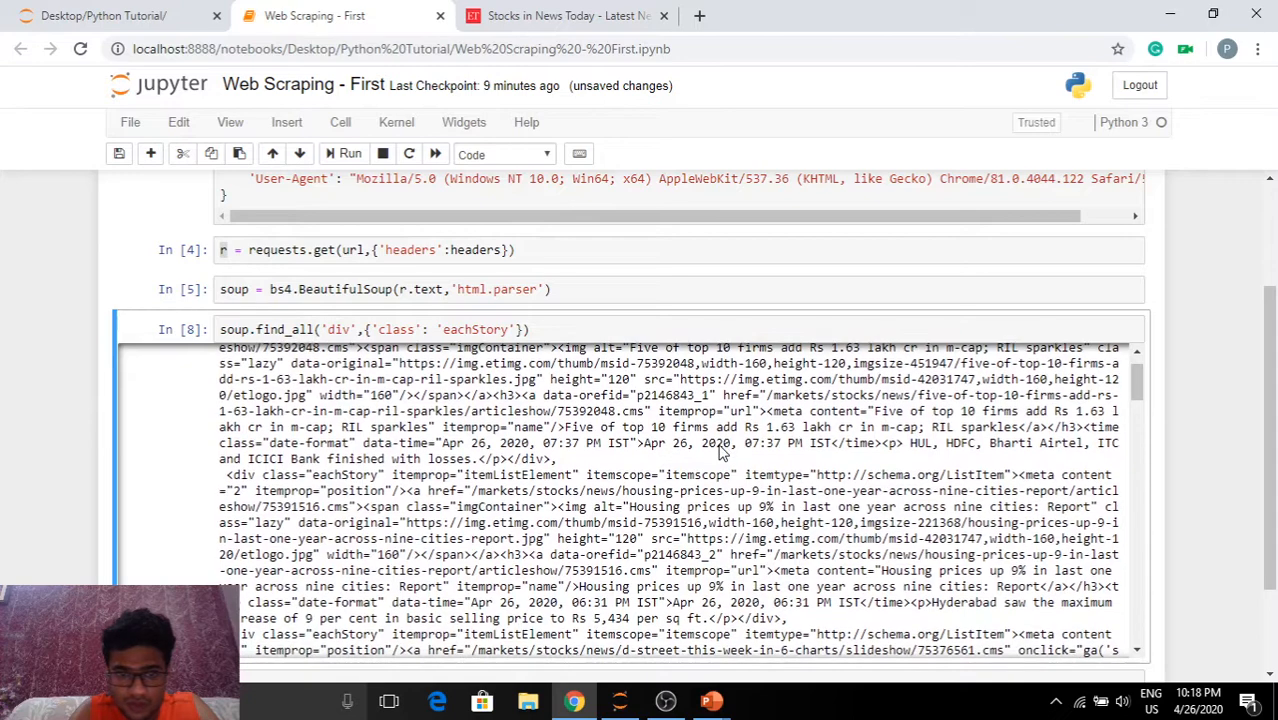
pyautogui.scroll(-3)
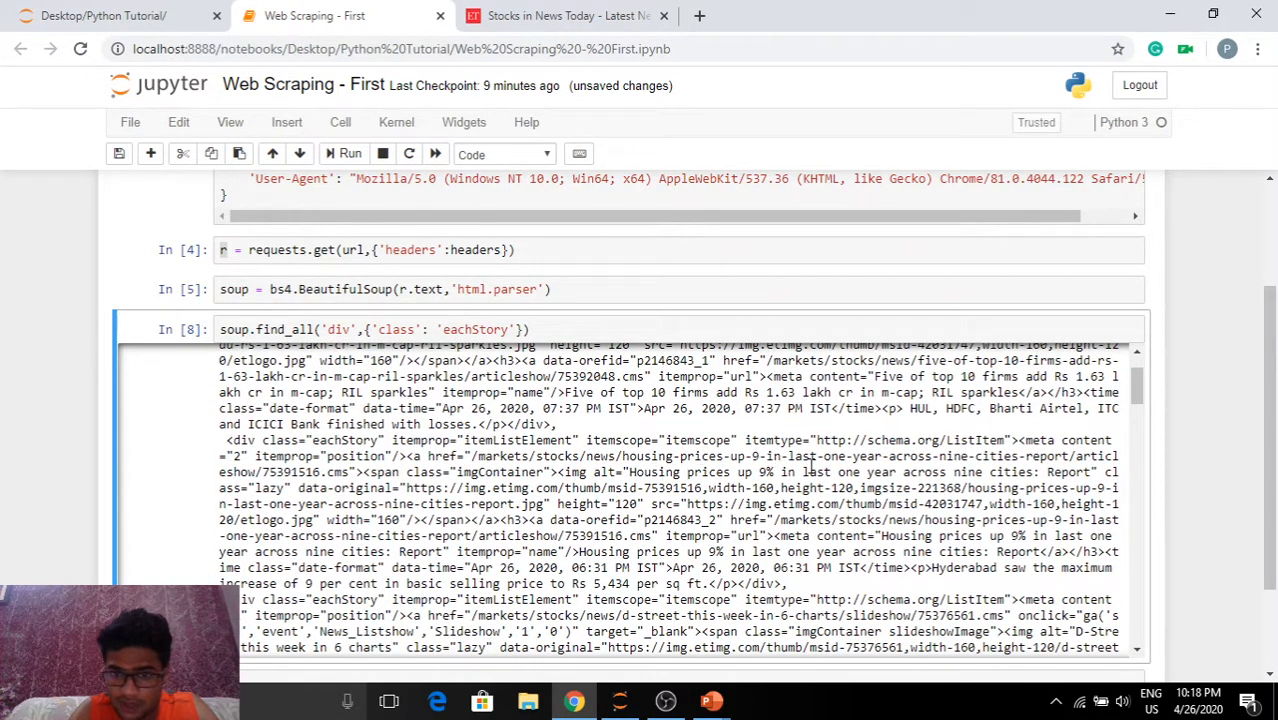
pyautogui.moveTo(820, 456); pyautogui.dragTo(830, 472)
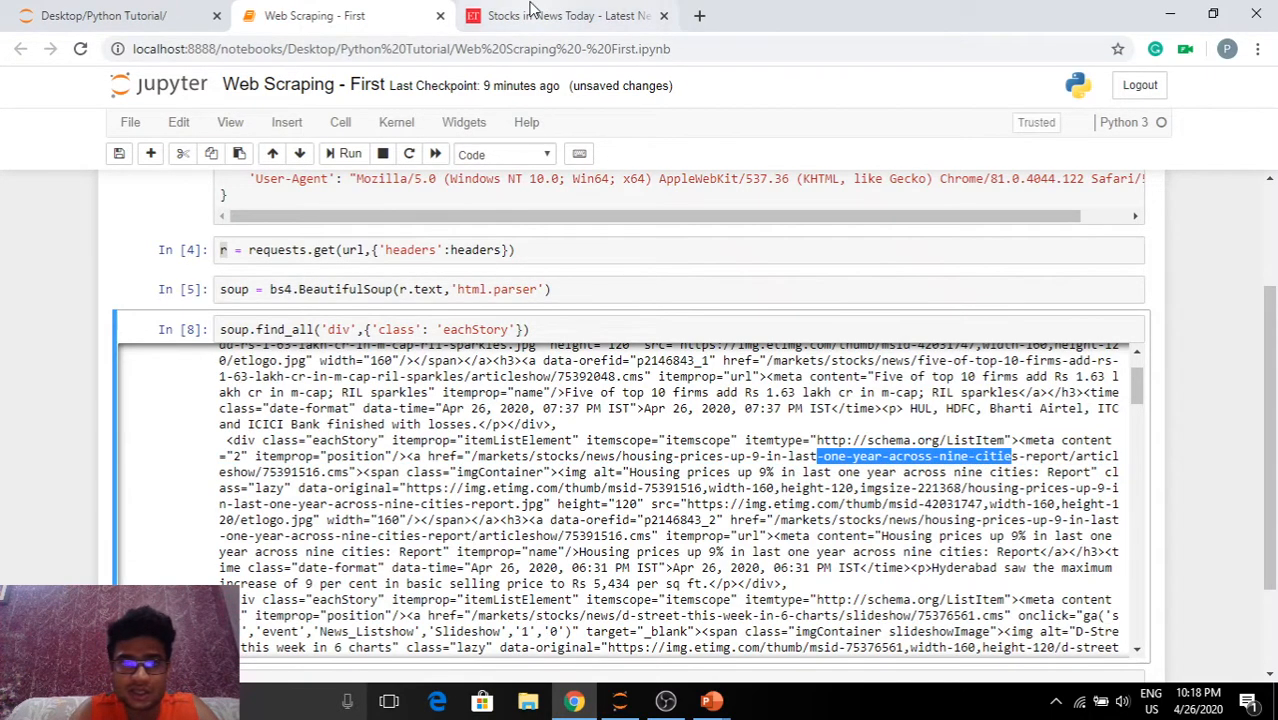
pyautogui.click(568, 16)
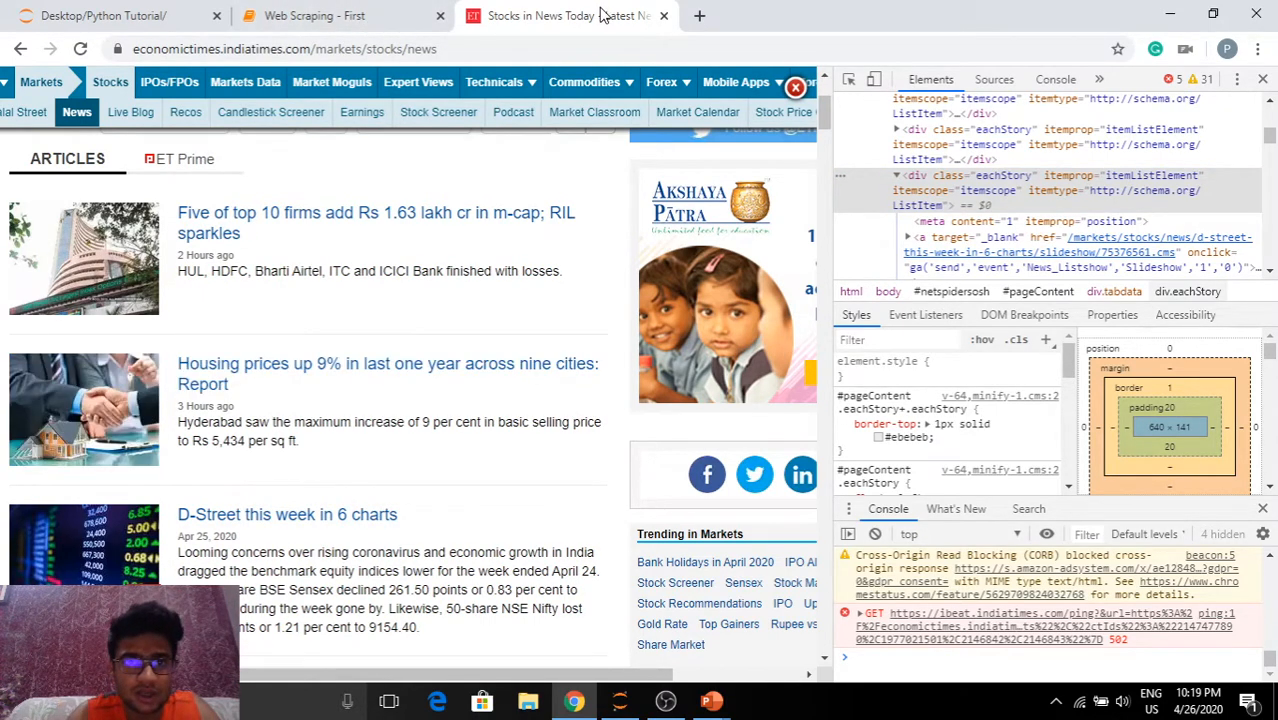
pyautogui.click(314, 16)
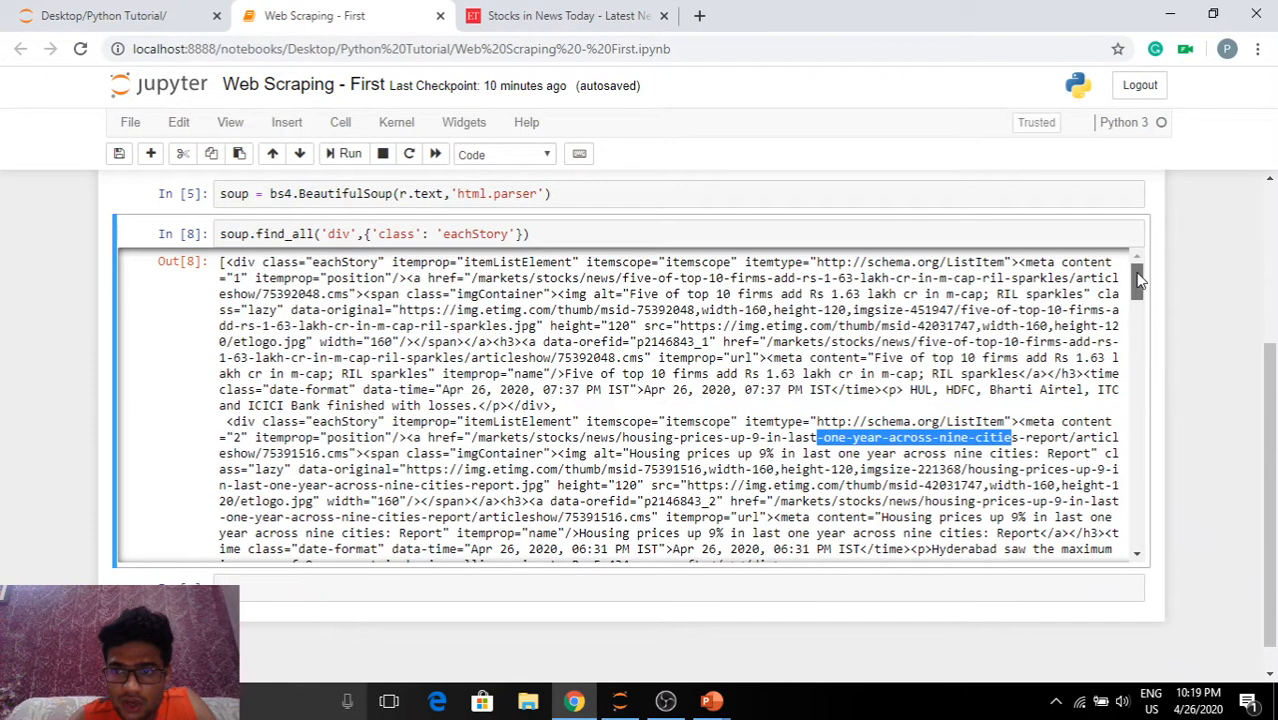
# Index the first eachStory div with [0].find('a') and run it, highlighting the image file name in the anchor.
pyautogui.click(568, 234)
pyautogui.write('[0')
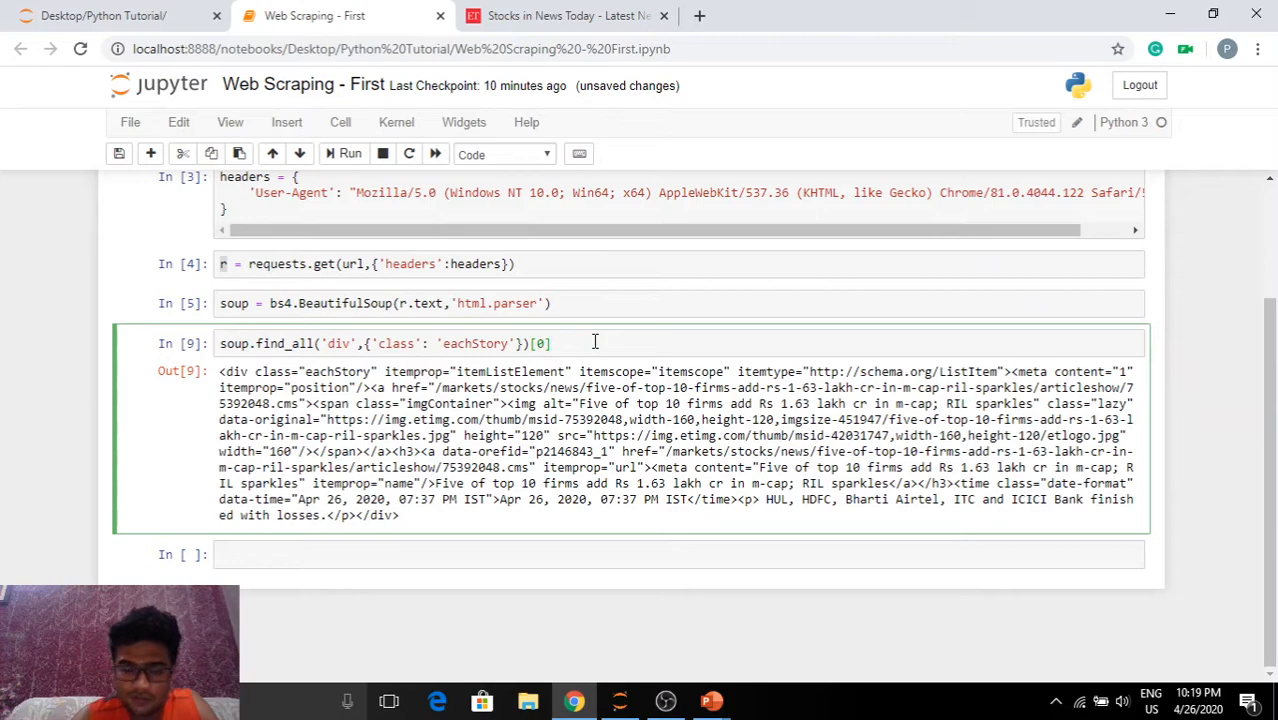
pyautogui.write('.')
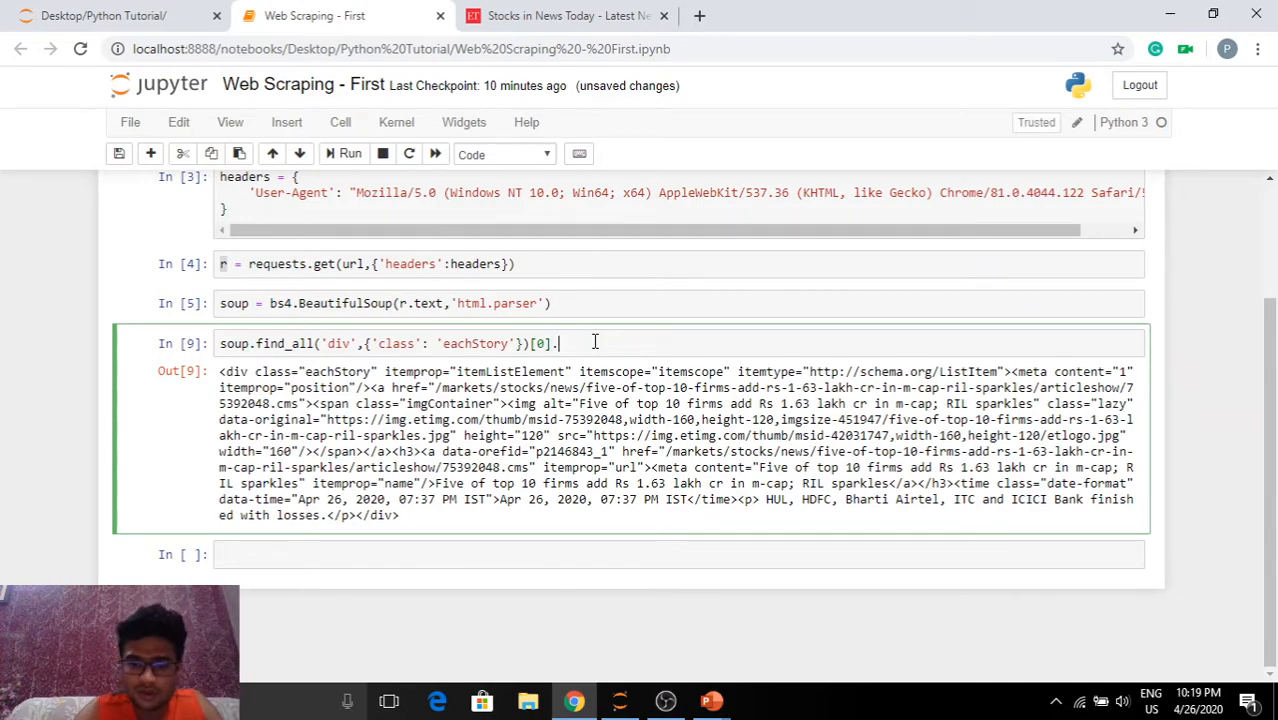
pyautogui.write("find('a")
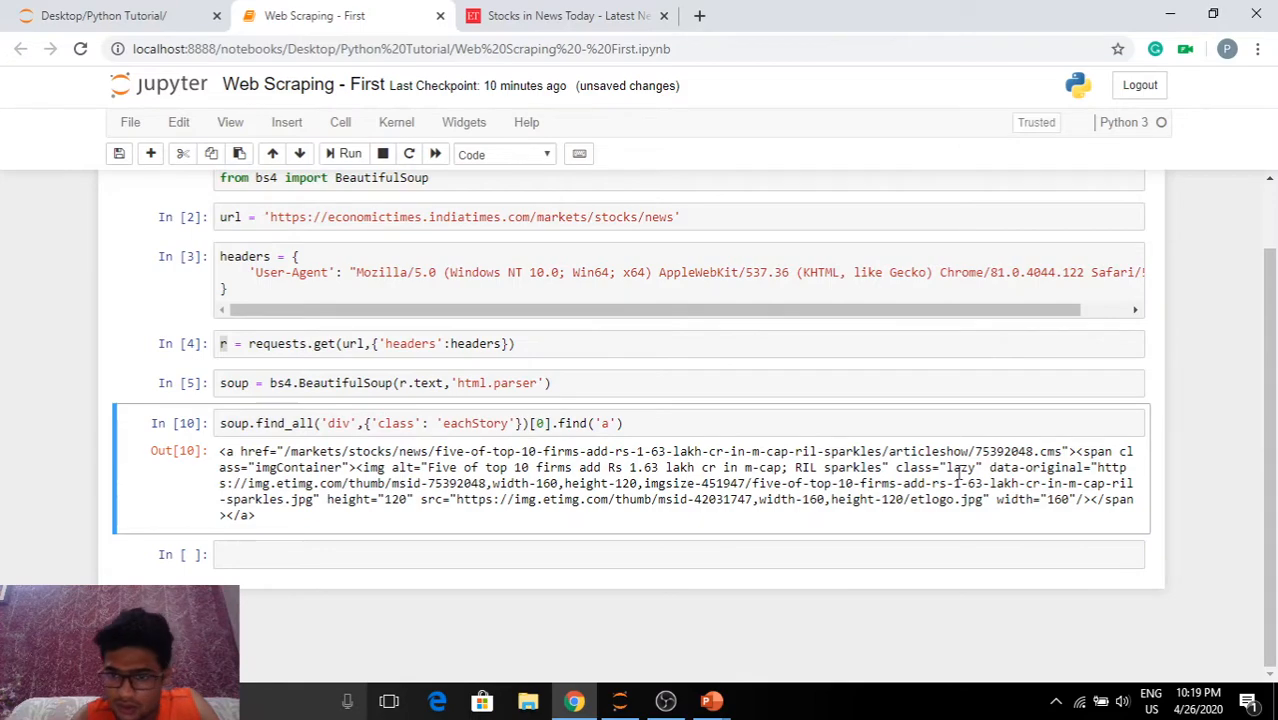
pyautogui.click(622, 424)
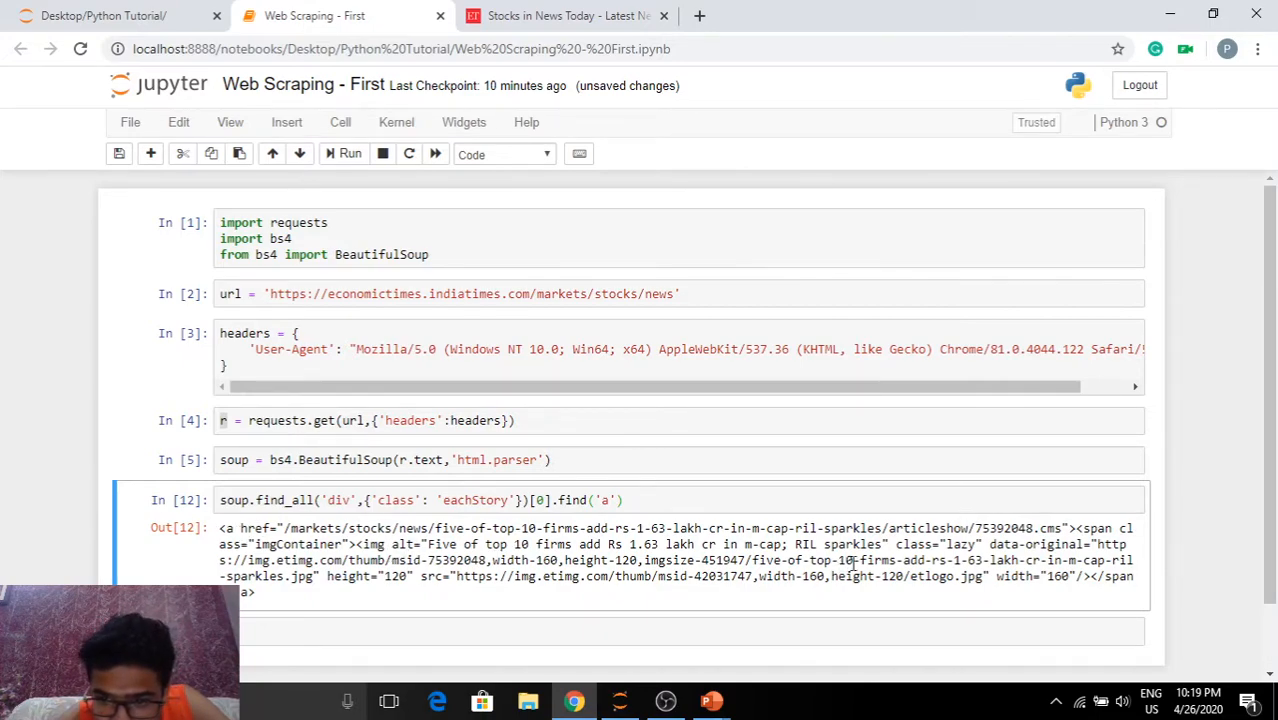
pyautogui.moveTo(916, 558)
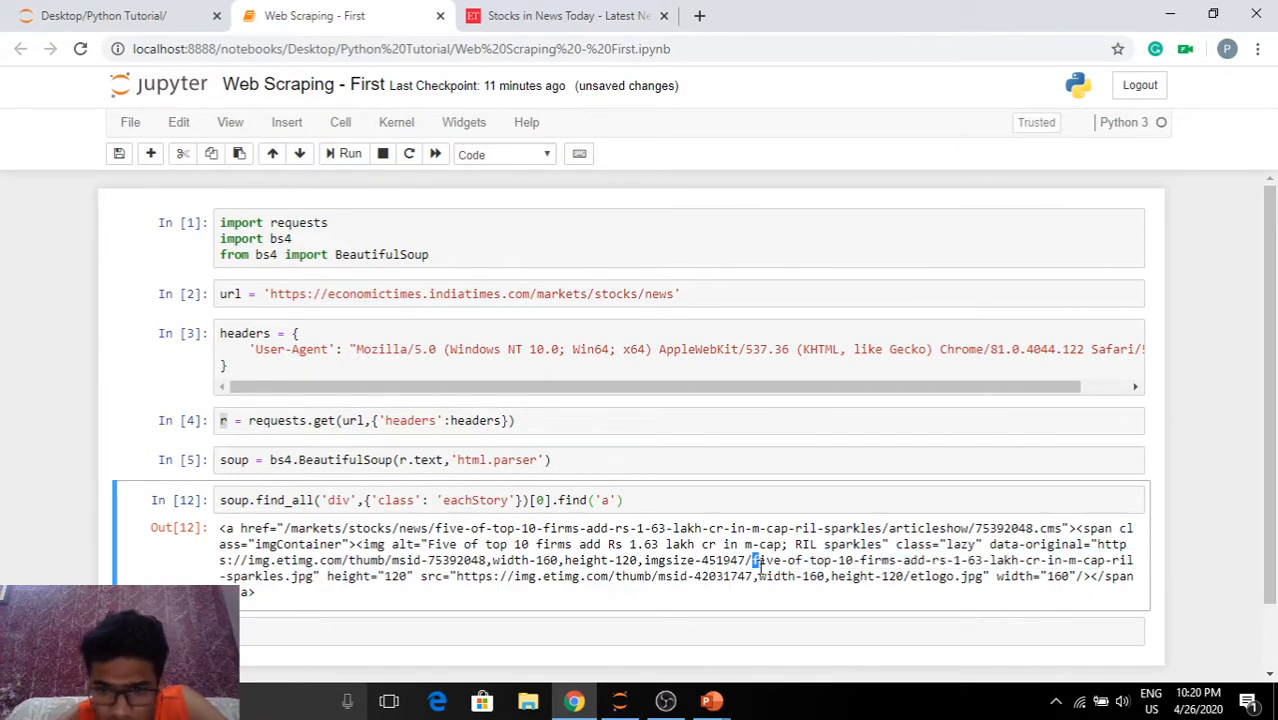
pyautogui.moveTo(752, 560); pyautogui.dragTo(1104, 560)
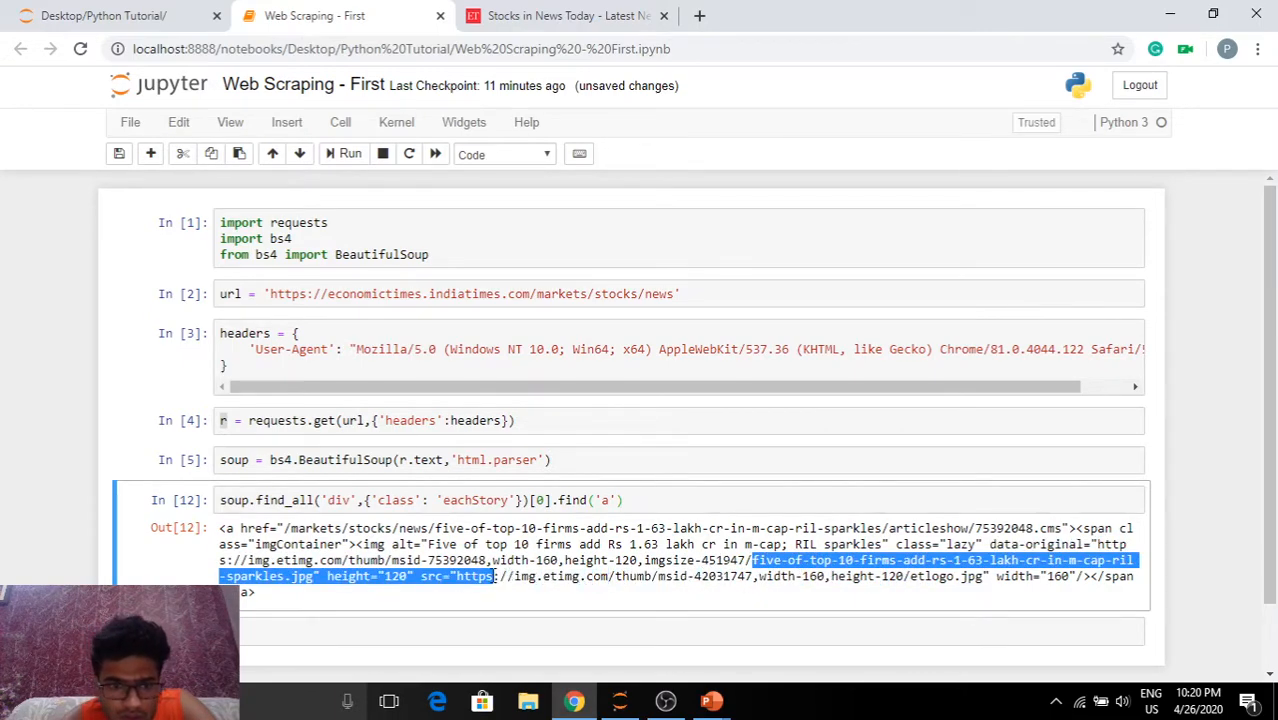
pyautogui.click(664, 470)
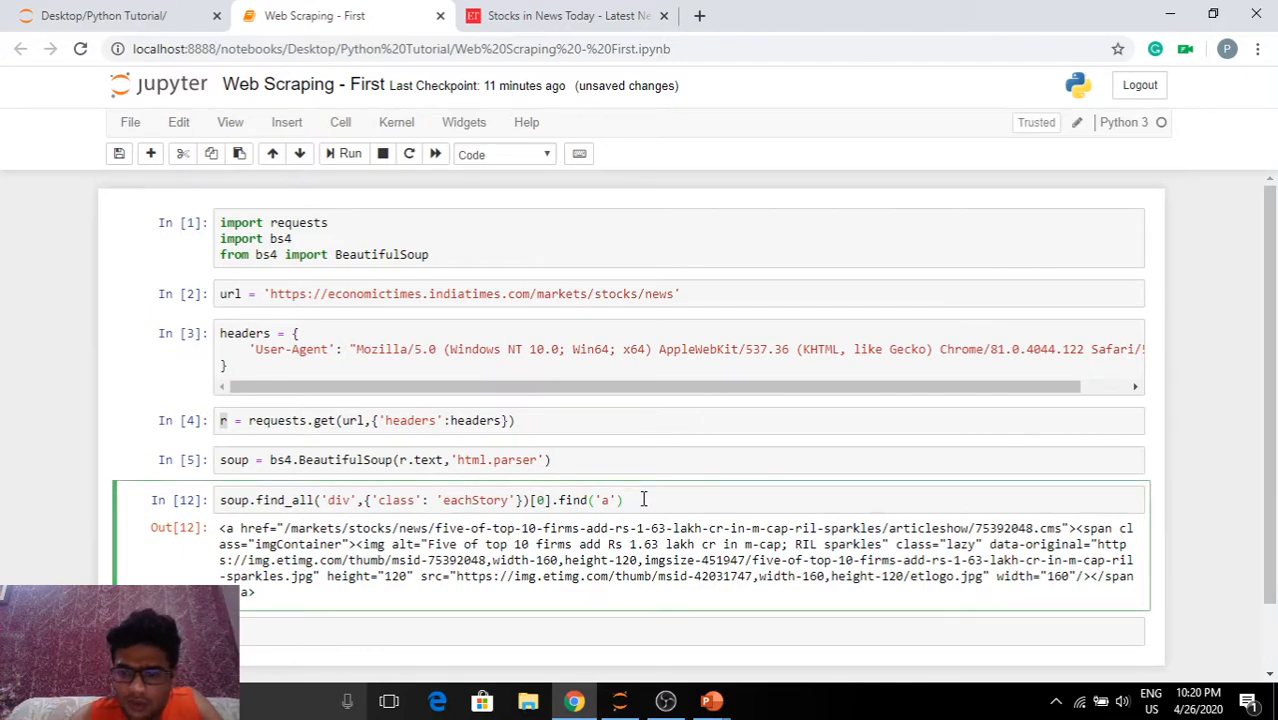
# Extract the headline with find_all('a')[-1].text, outputting 'Five of top 10 firms add Rs 1.63 lakh cr in m-cap; RIL sparkles'.
pyautogui.write('[-1]')
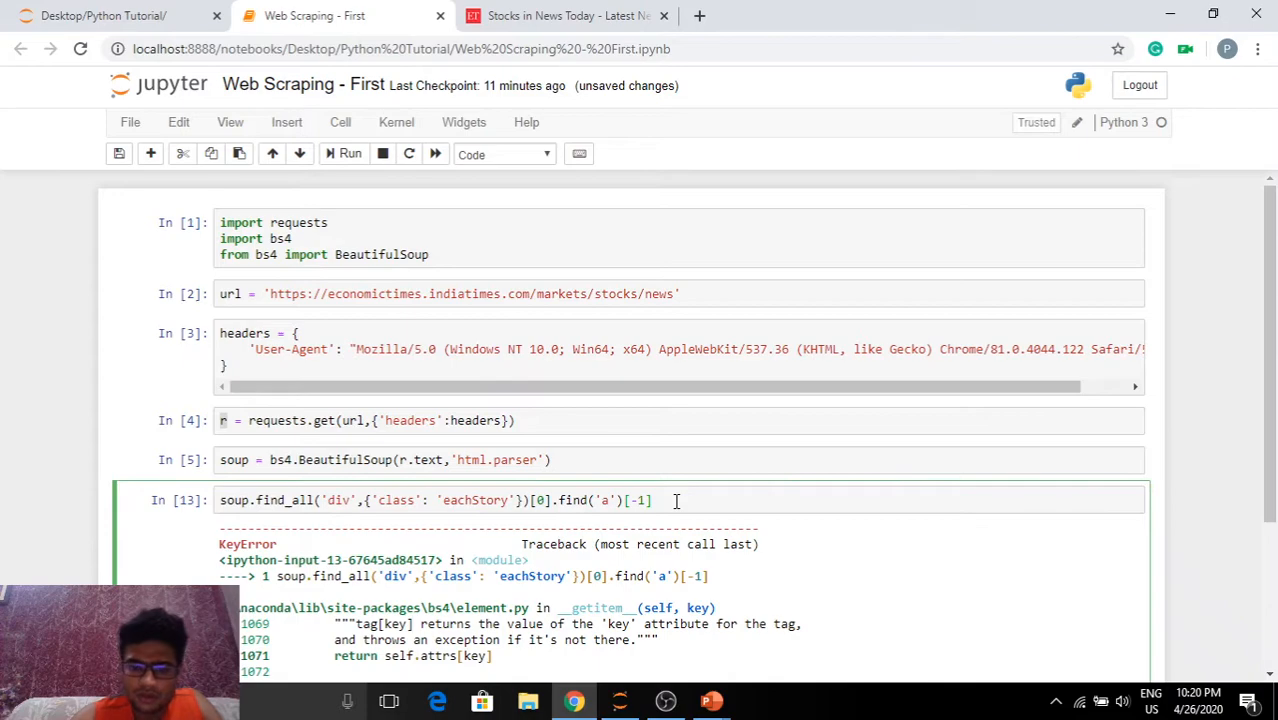
pyautogui.write('.text')
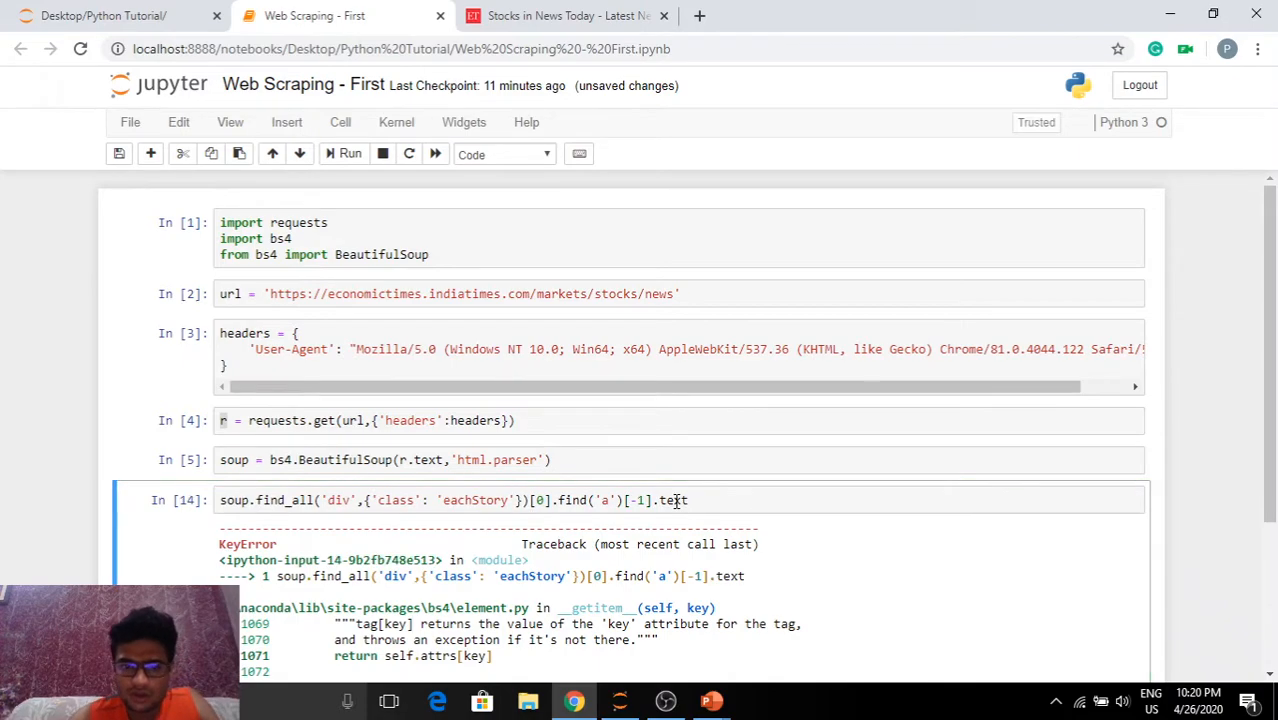
pyautogui.scroll(-3)
pyautogui.write('_all')
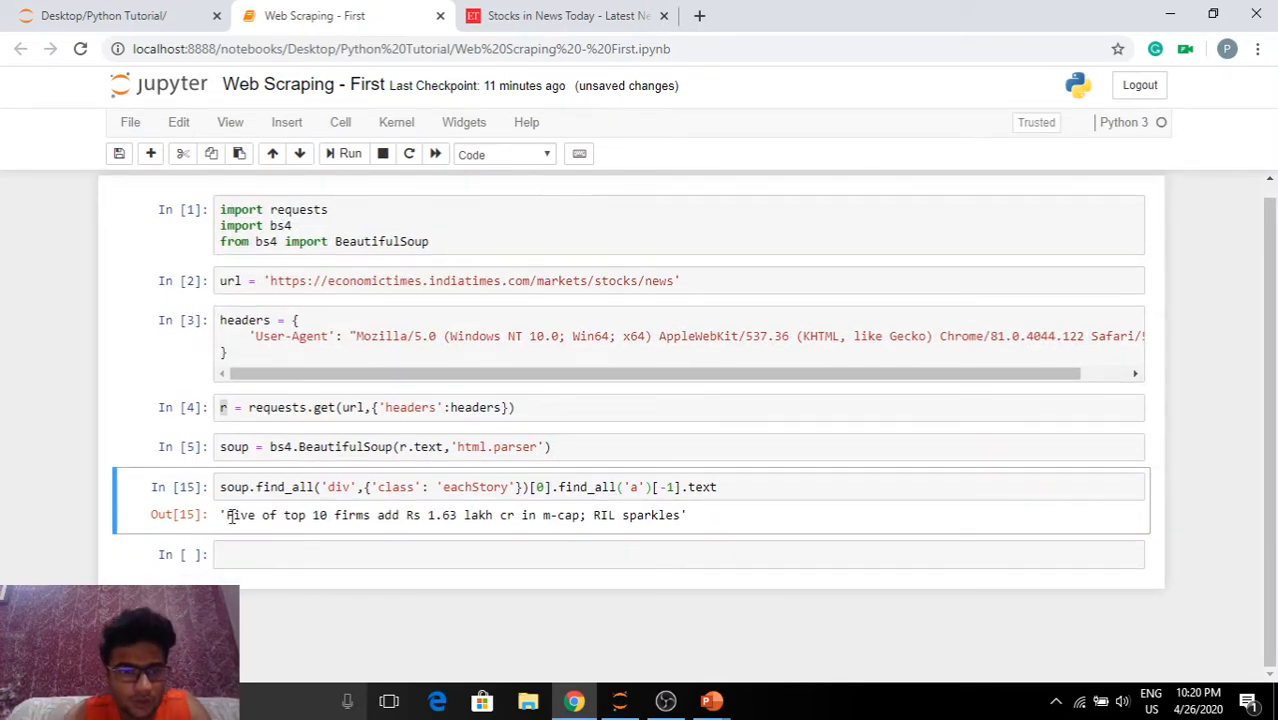
pyautogui.moveTo(226, 516); pyautogui.dragTo(376, 516)
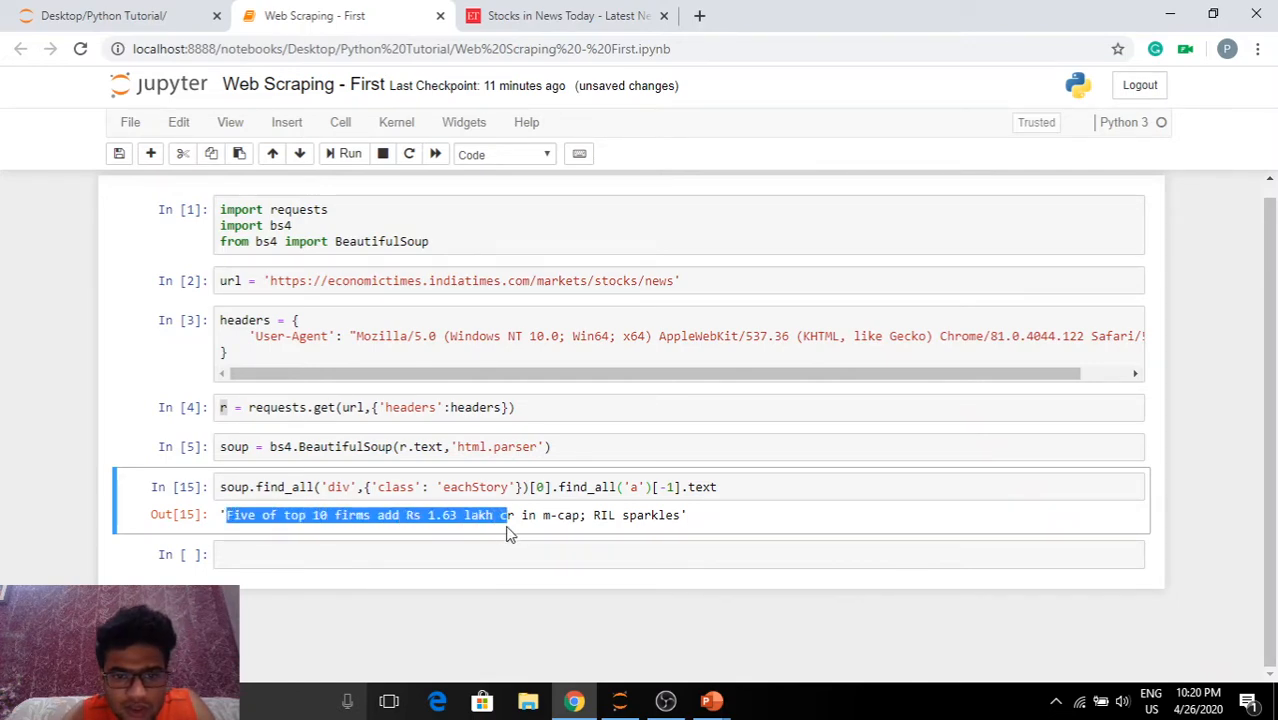
pyautogui.moveTo(504, 516); pyautogui.dragTo(650, 516)
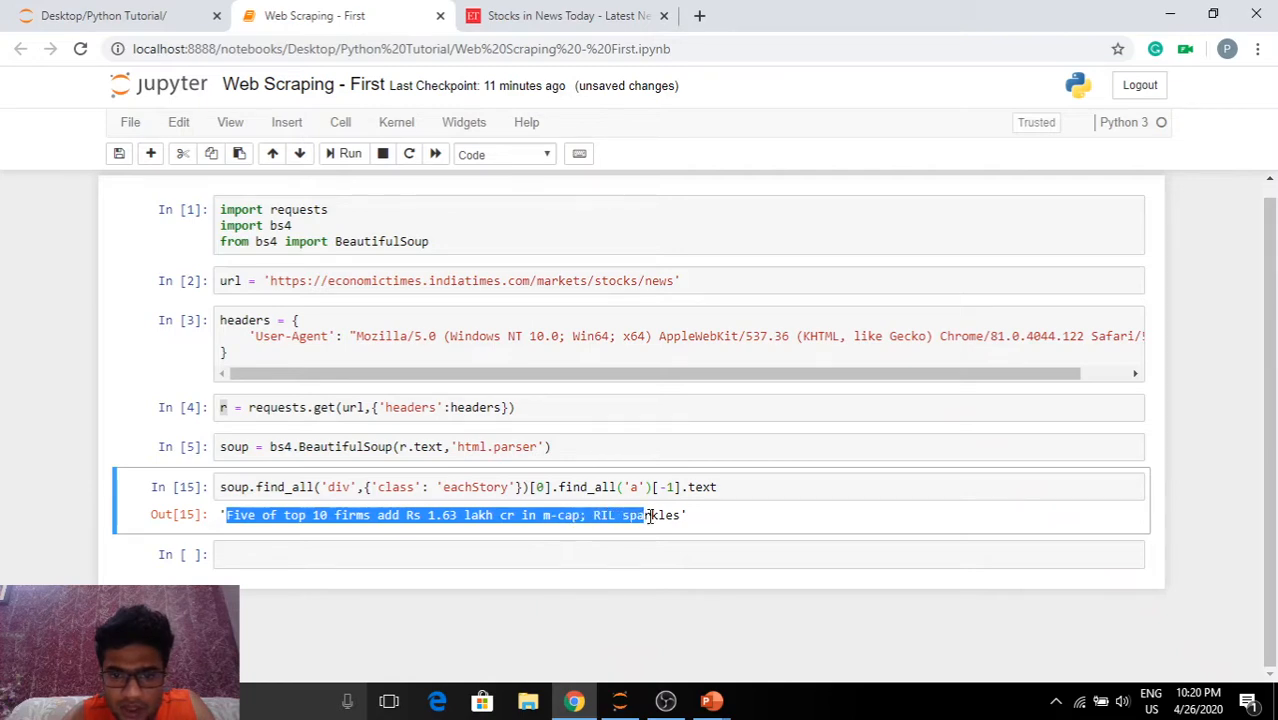
pyautogui.click(624, 554)
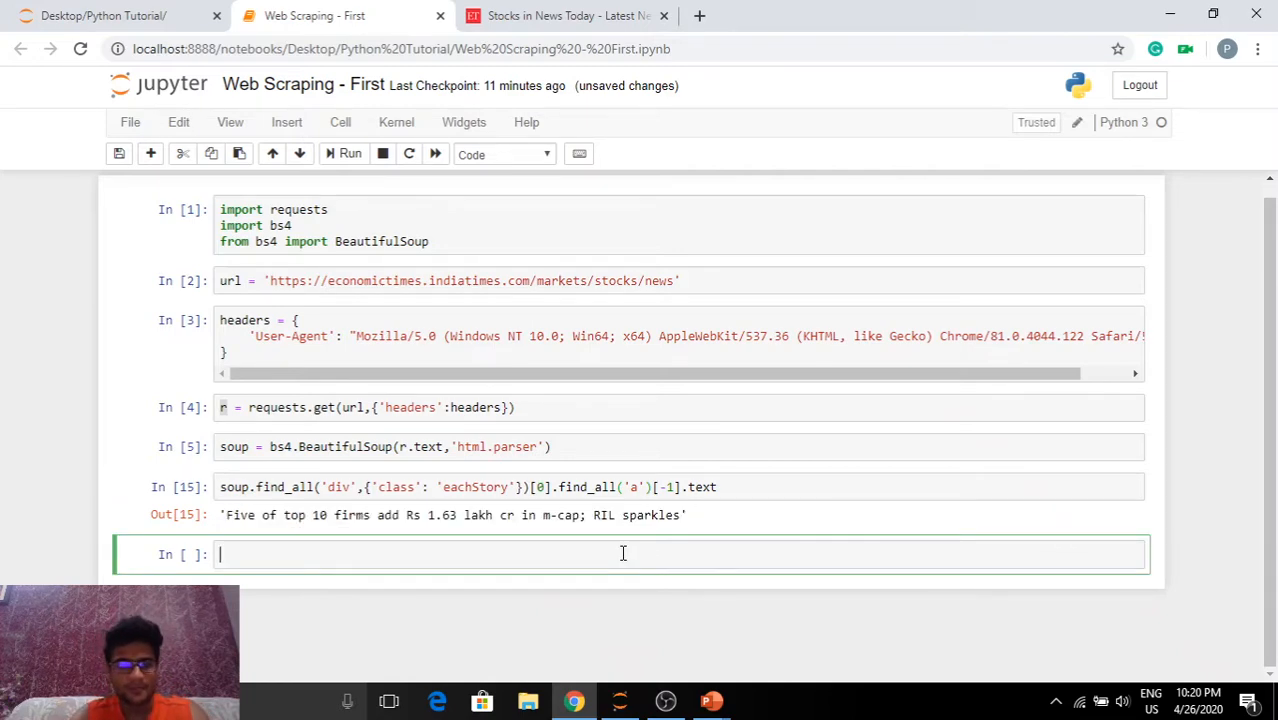
pyautogui.moveTo(1188, 546)
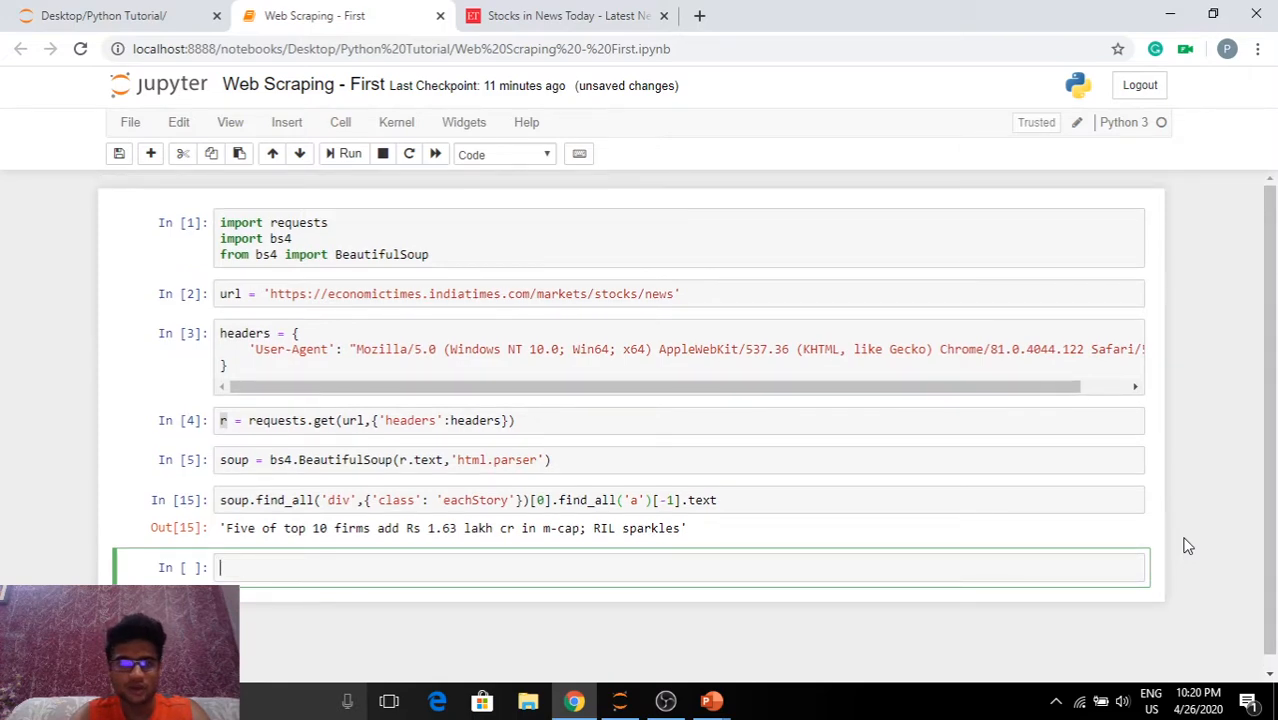
# Return to the Economic Times stocks page and scroll through several article headlines.
pyautogui.scroll(-3)
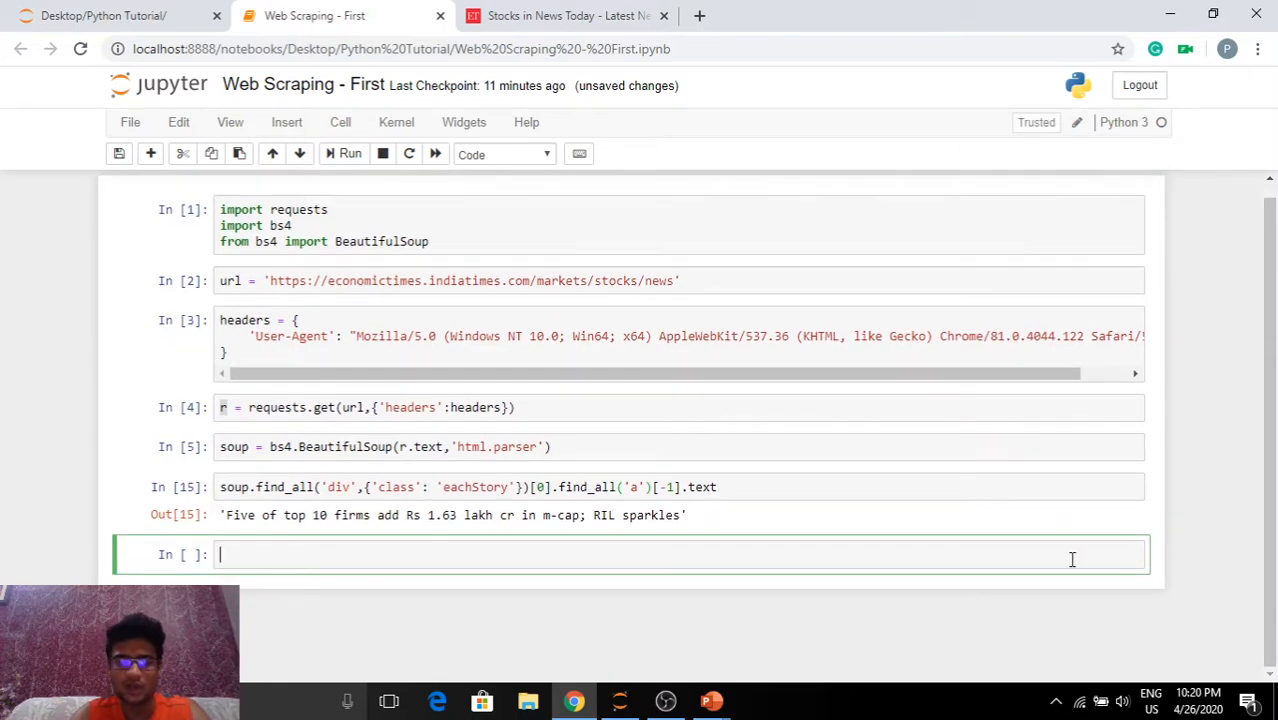
pyautogui.moveTo(938, 554)
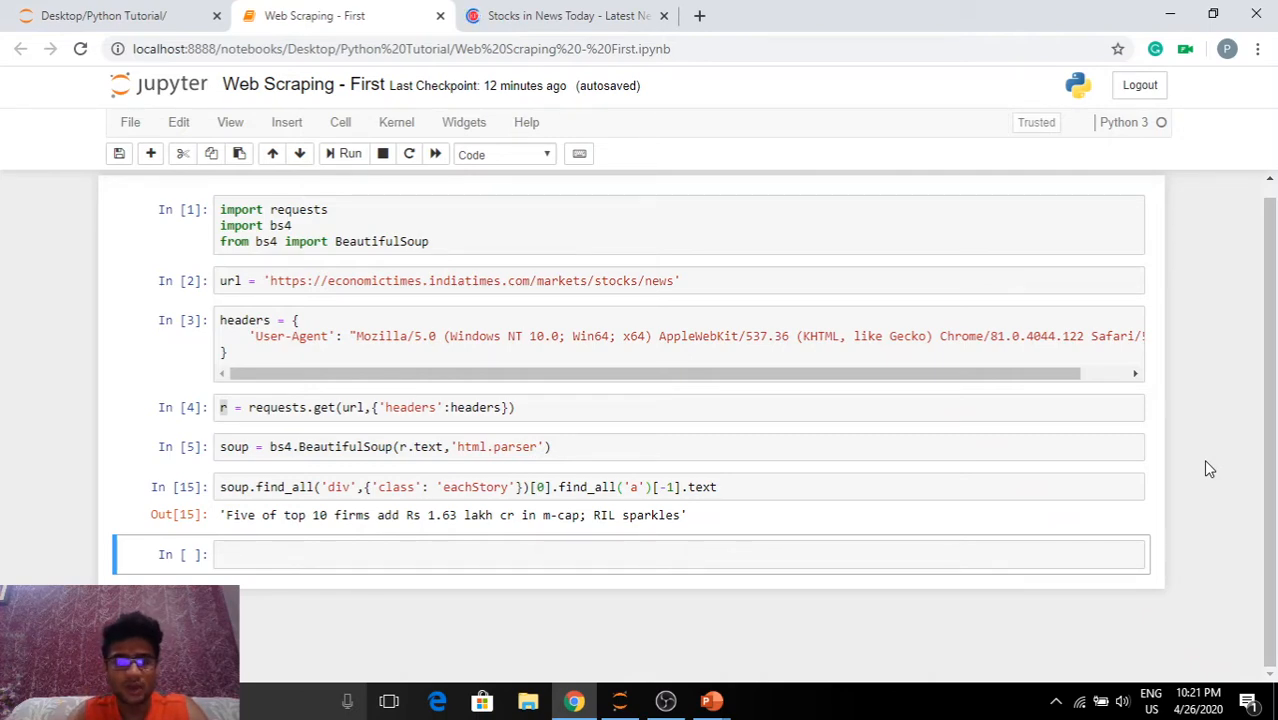
pyautogui.moveTo(796, 532)
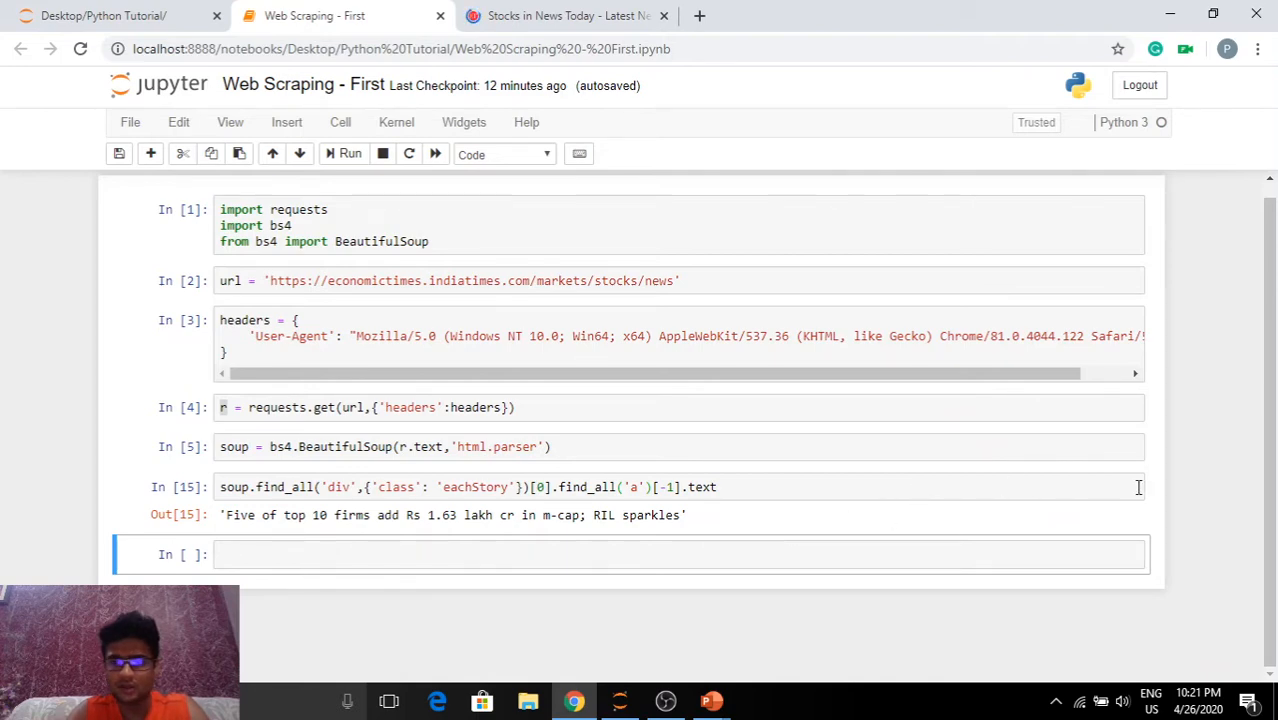
pyautogui.moveTo(1192, 498)
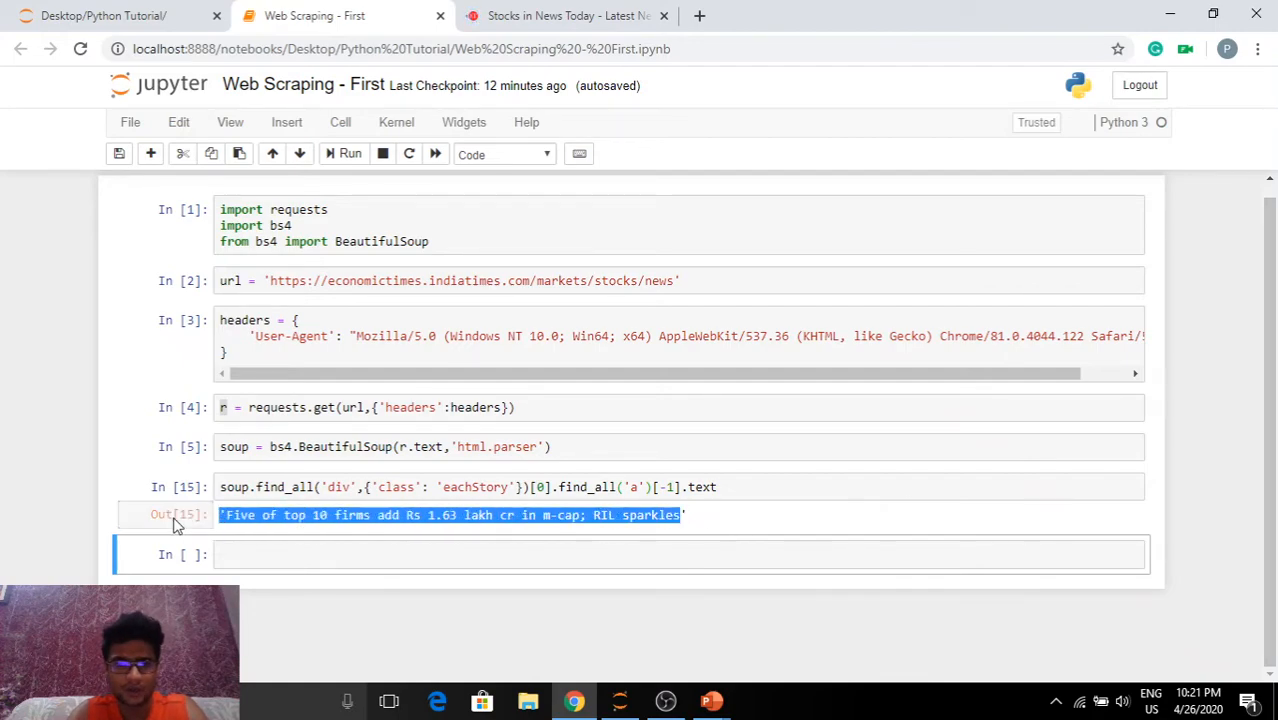
pyautogui.click(568, 16)
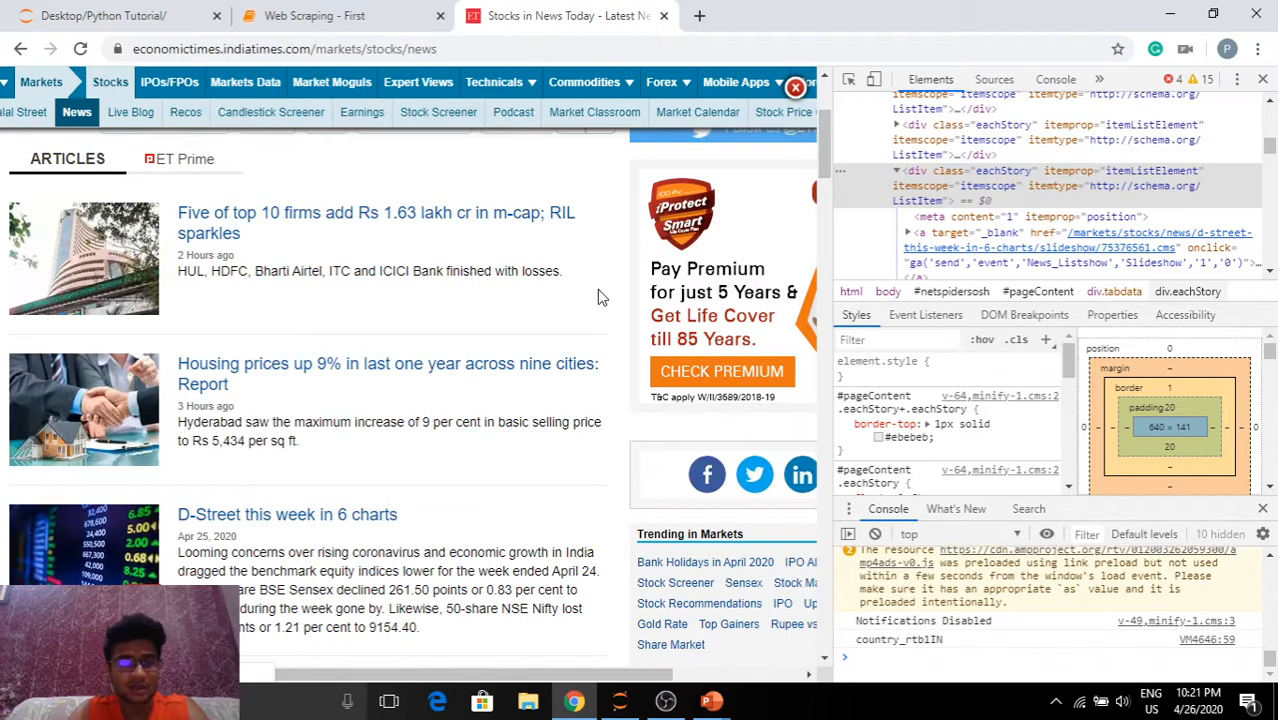
pyautogui.scroll(-3)
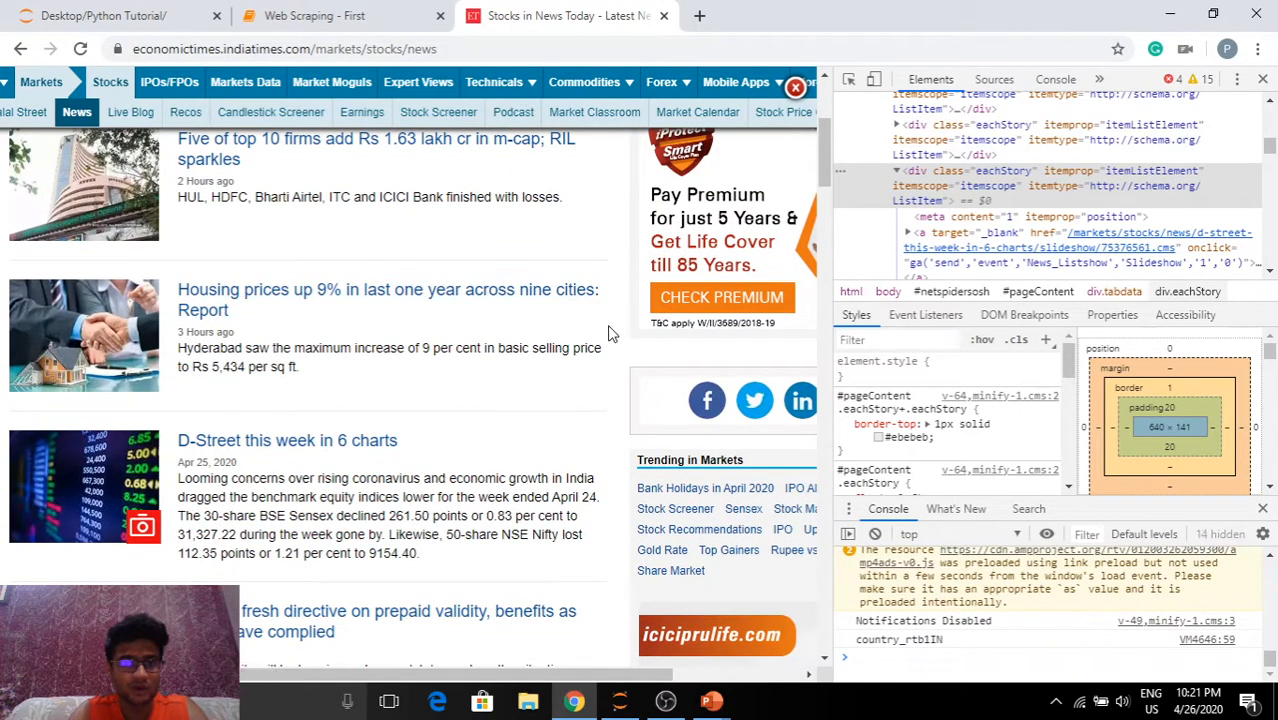
pyautogui.scroll(-3)
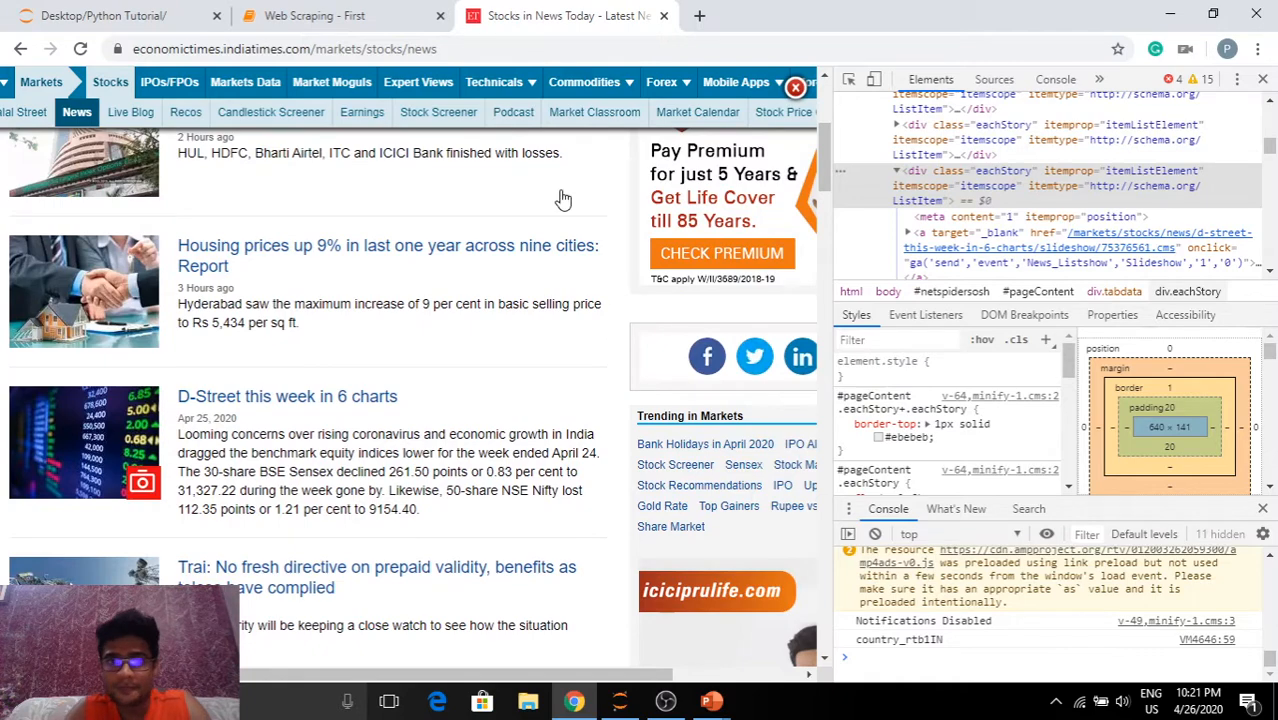